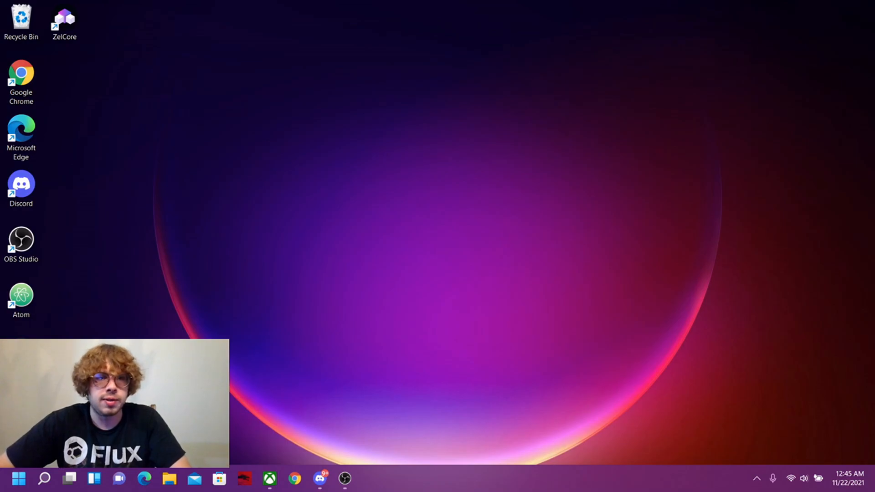
# Search Start for 'po' and run Windows PowerShell as administrator
pyautogui.click(44, 479)
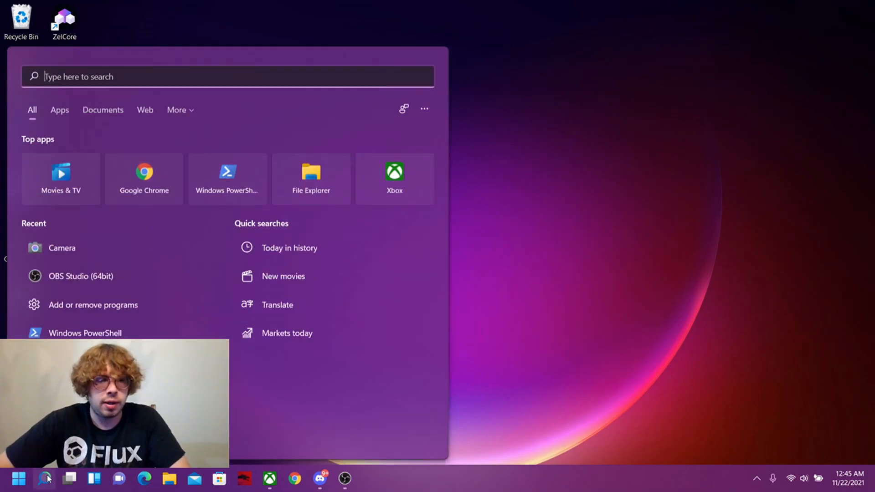
pyautogui.write('power')
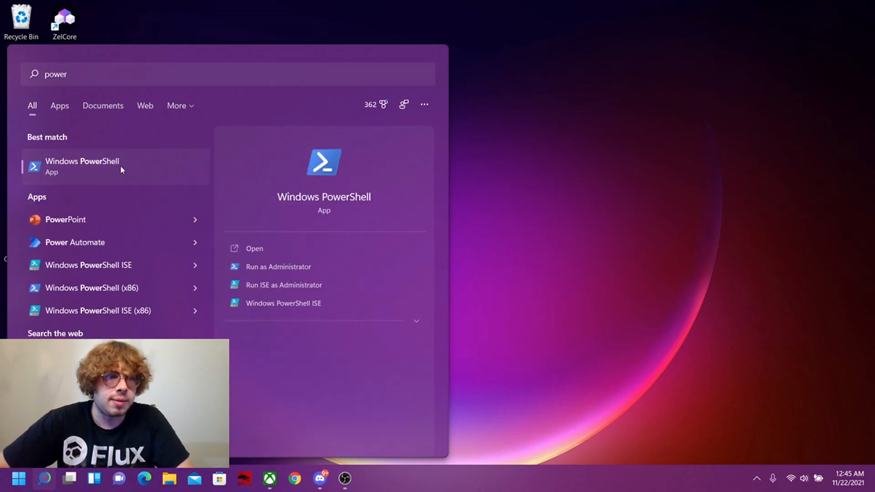
pyautogui.rightClick(83, 166)
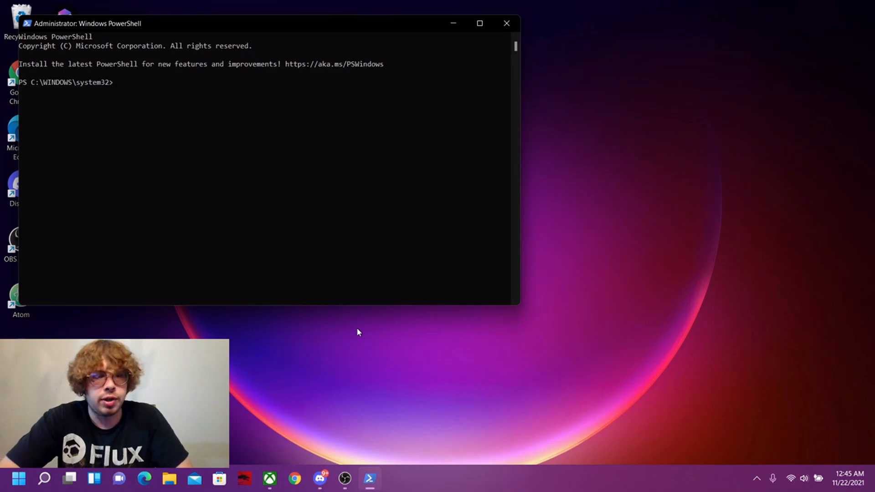
# Run 'wsl --install' in the admin PowerShell and restart once it finishes
pyautogui.write('wsl')
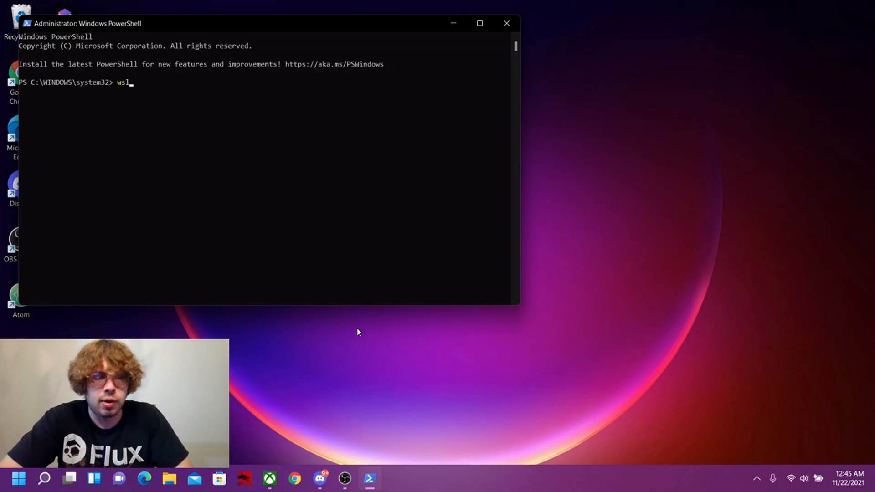
pyautogui.write('--')
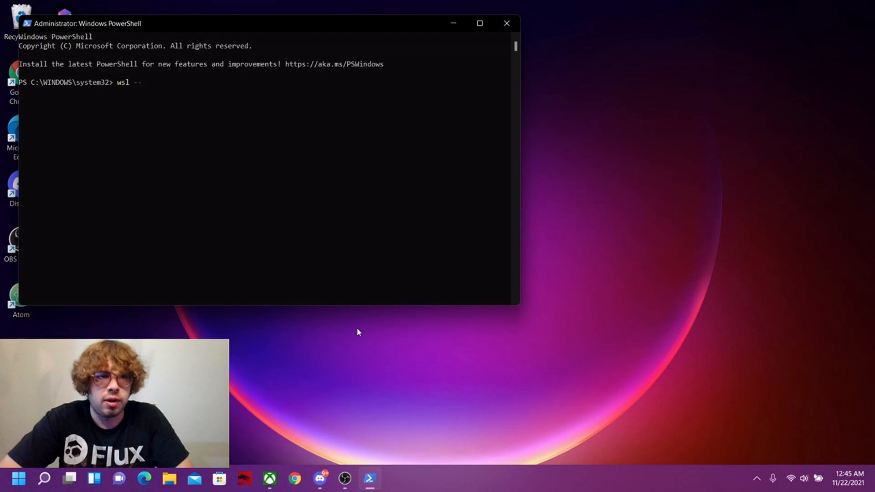
pyautogui.write('install')
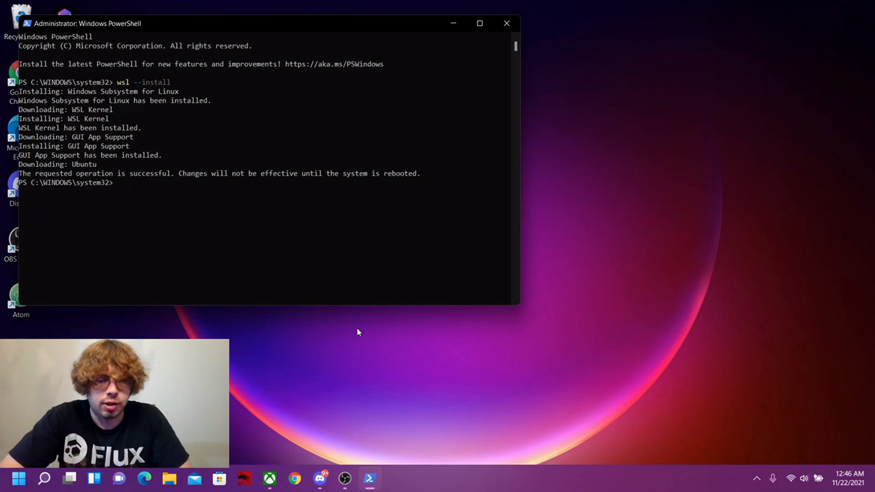
pyautogui.write('Restart')
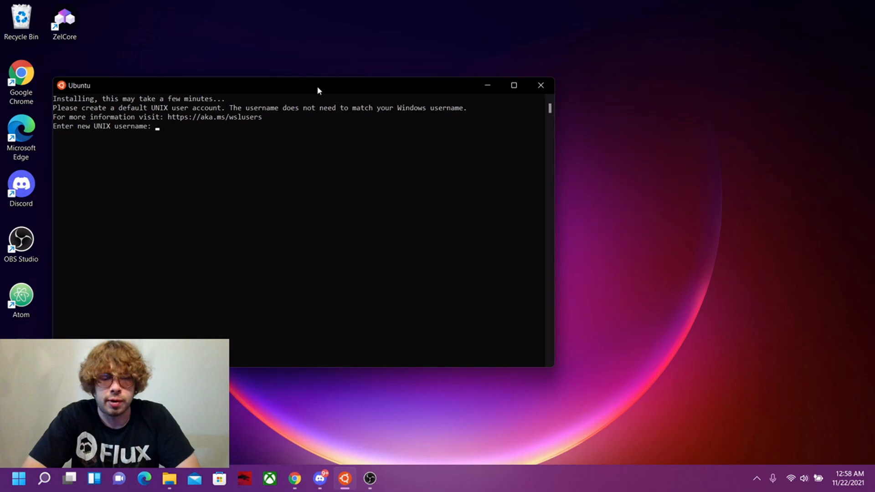
# Create the UNIX user 'littlestache' and run 'sudo apt update' in Ubuntu
pyautogui.write('littlestach')
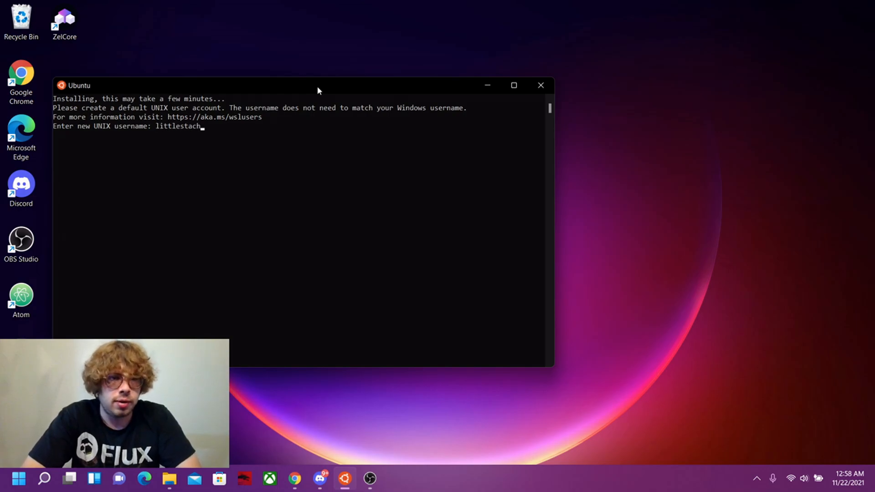
pyautogui.write('e')
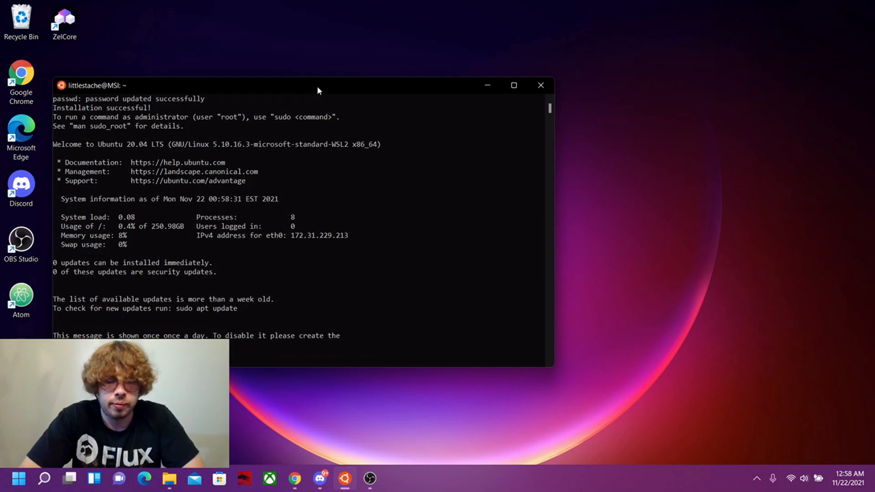
pyautogui.write('sudo apt update')
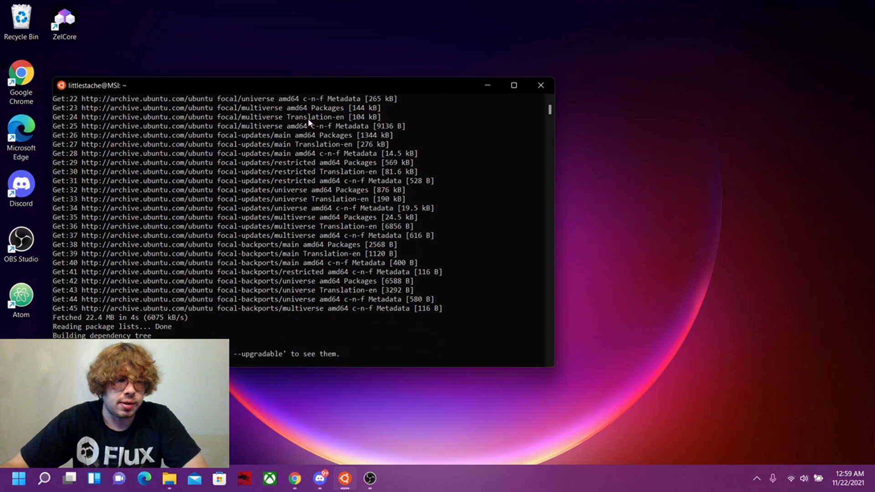
pyautogui.moveTo(335, 316)
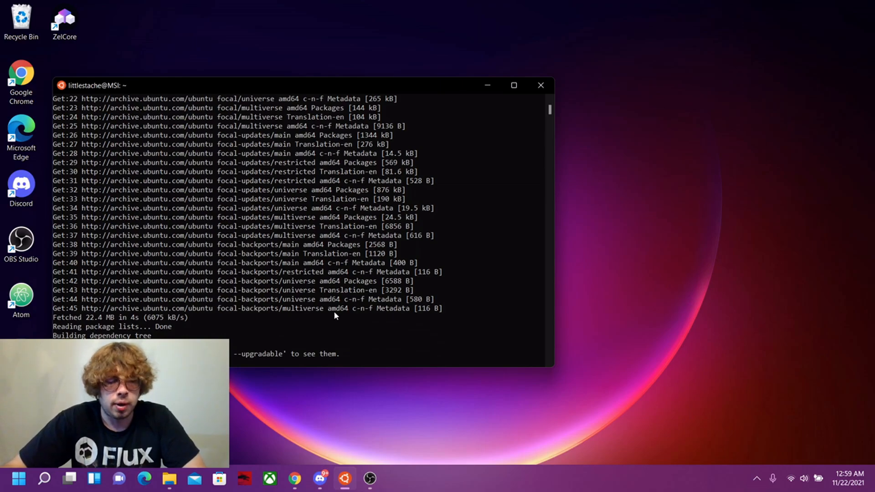
pyautogui.click(295, 478)
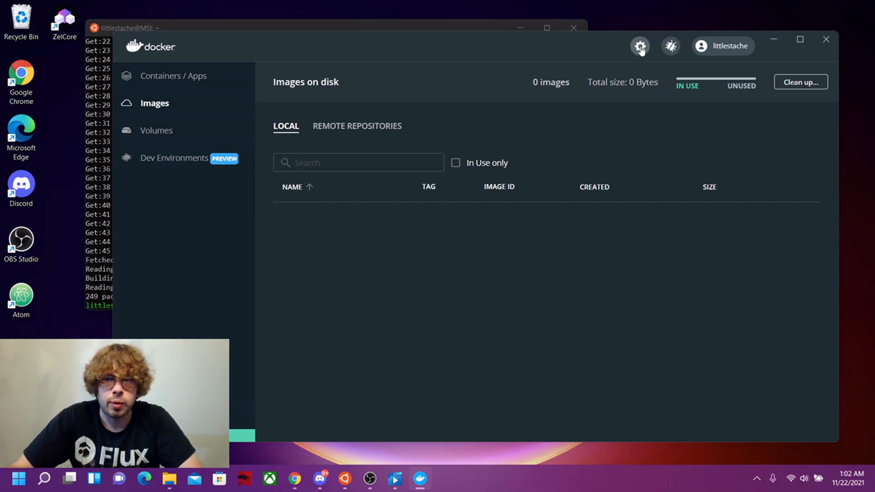
pyautogui.click(640, 45)
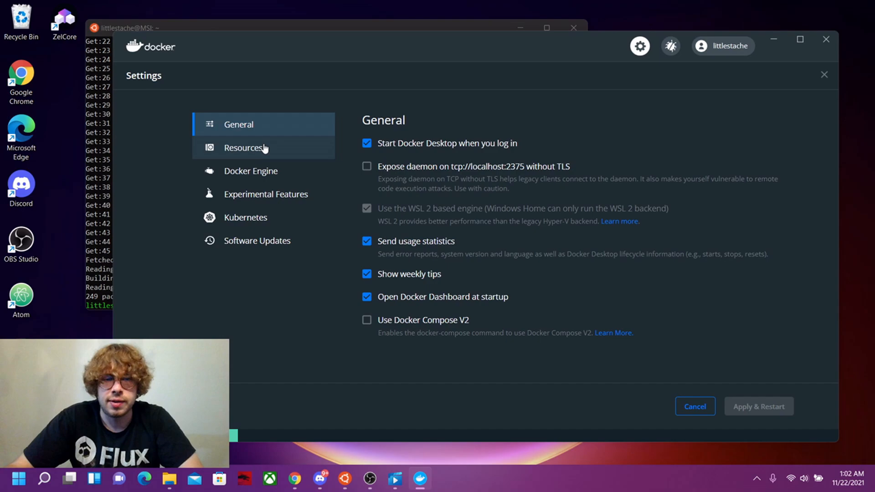
pyautogui.click(243, 147)
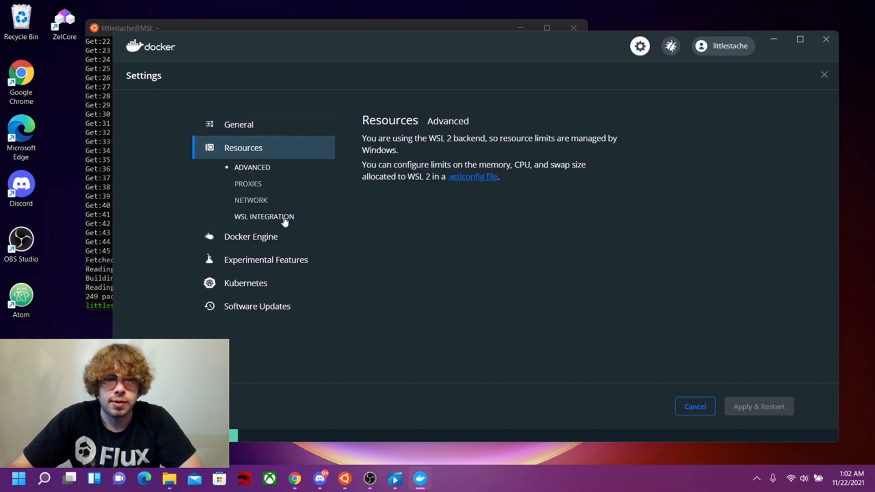
pyautogui.click(264, 217)
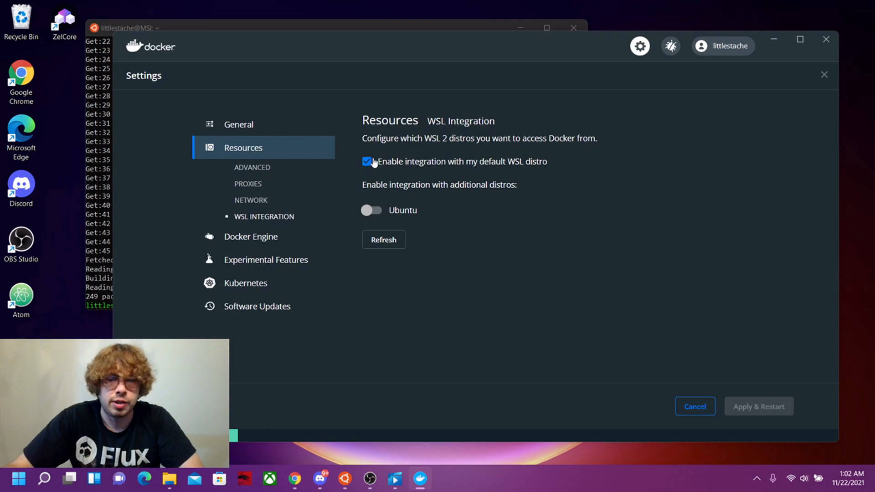
pyautogui.click(826, 74)
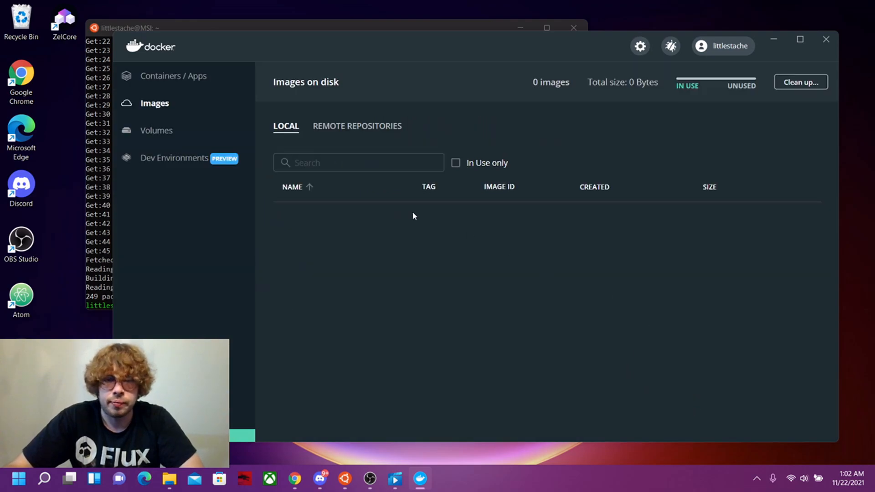
pyautogui.moveTo(354, 339)
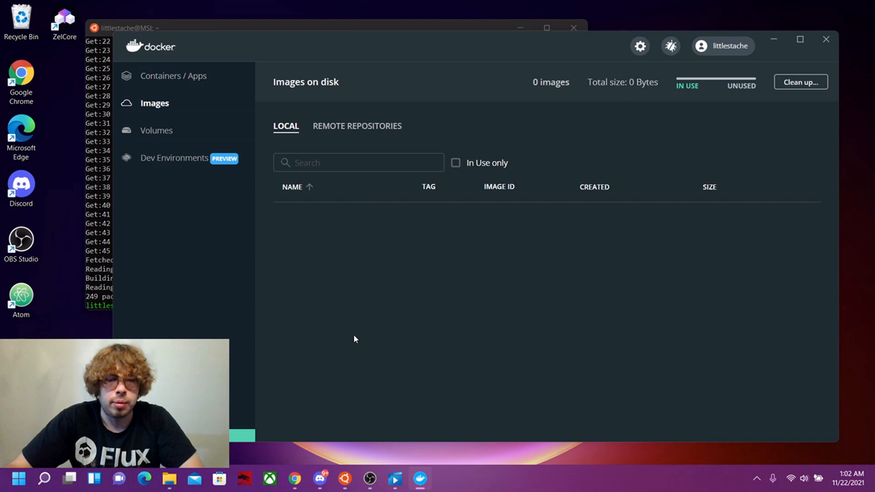
pyautogui.moveTo(410, 459)
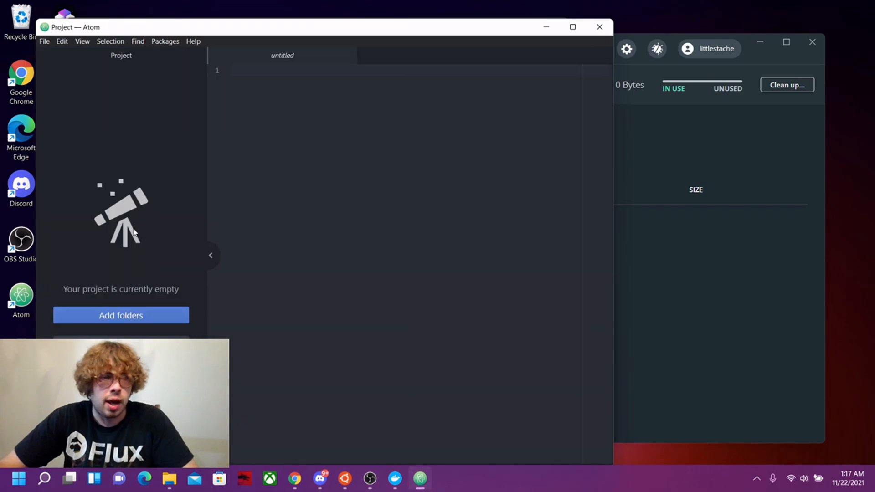
# Create a helloworld folder in Docker_Projects and add it as the Atom project
pyautogui.click(262, 70)
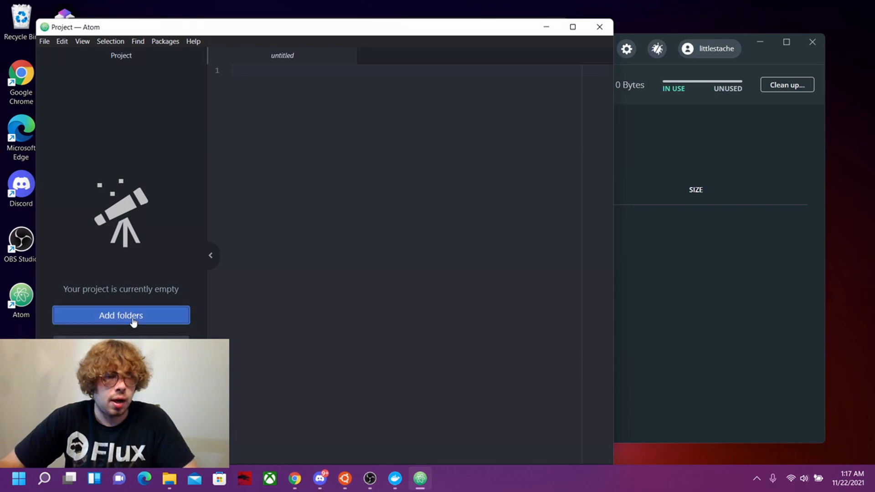
pyautogui.click(120, 316)
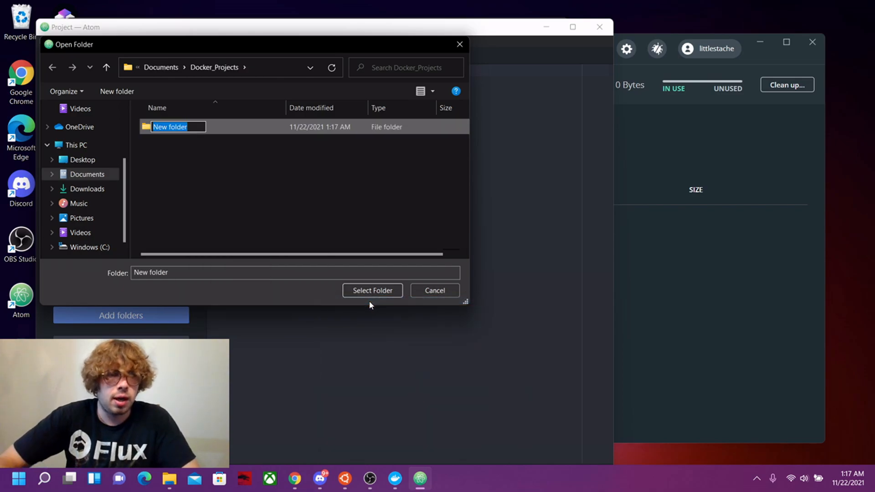
pyautogui.write('helloworld')
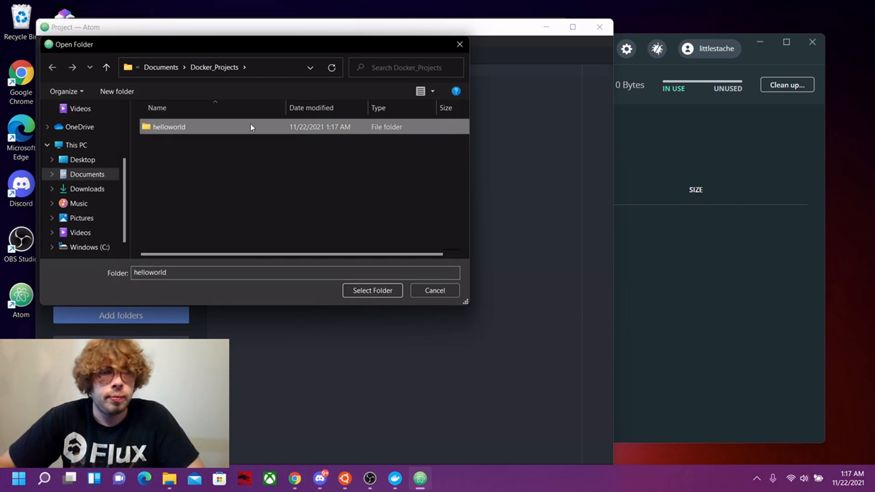
pyautogui.click(372, 290)
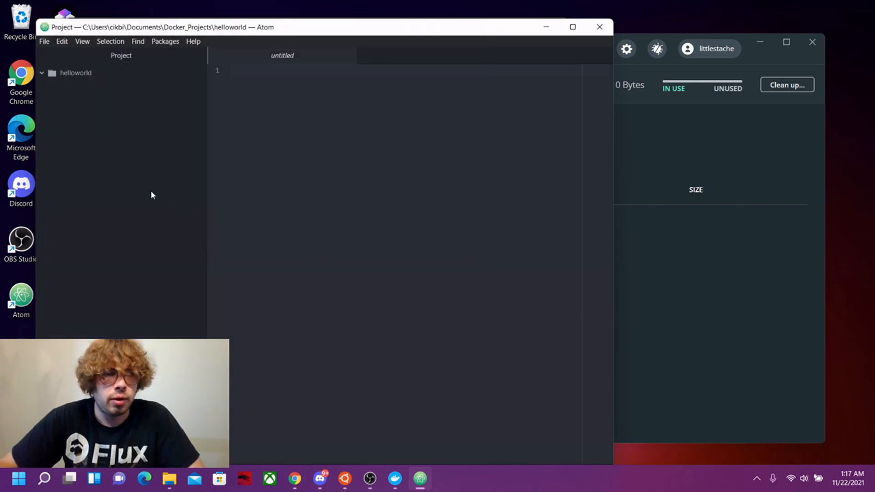
pyautogui.click(75, 73)
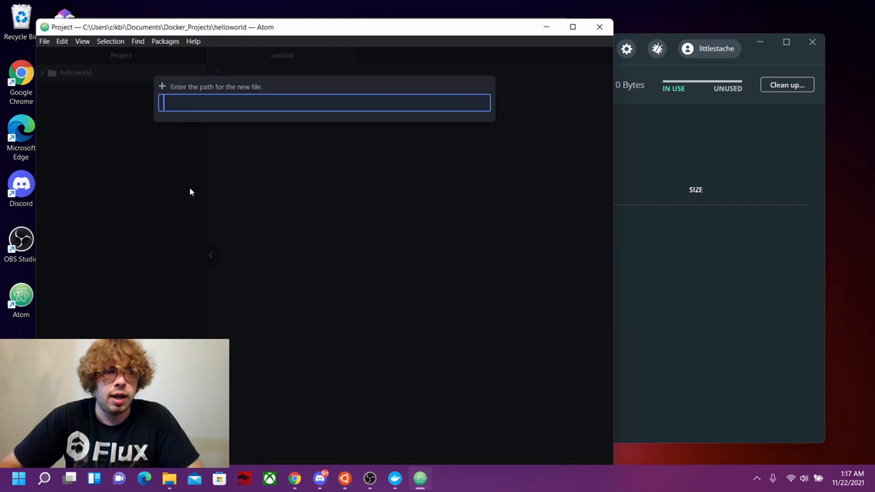
# Create index.html and expand the html snippet into a page skeleton
pyautogui.write('index.')
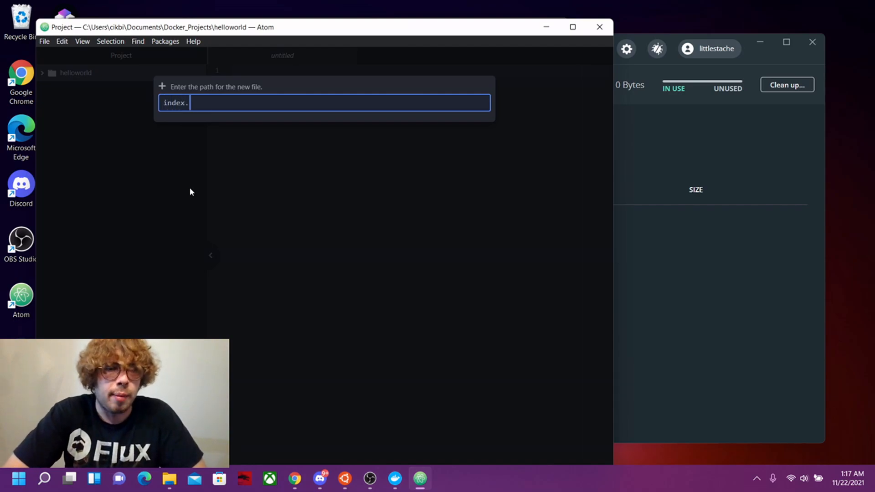
pyautogui.write('html')
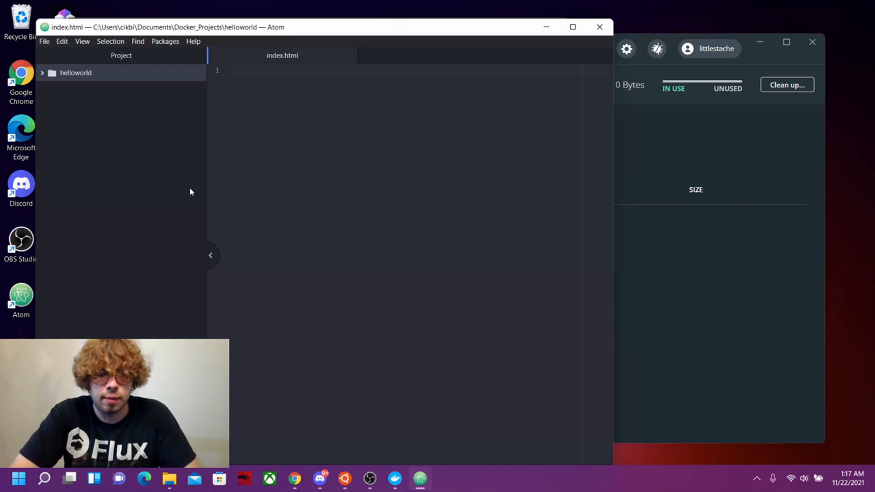
pyautogui.write('h')
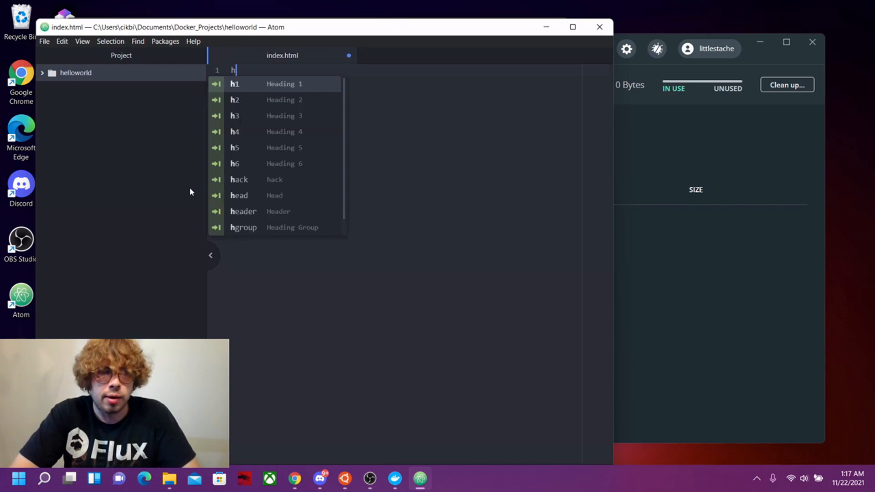
pyautogui.write('tm')
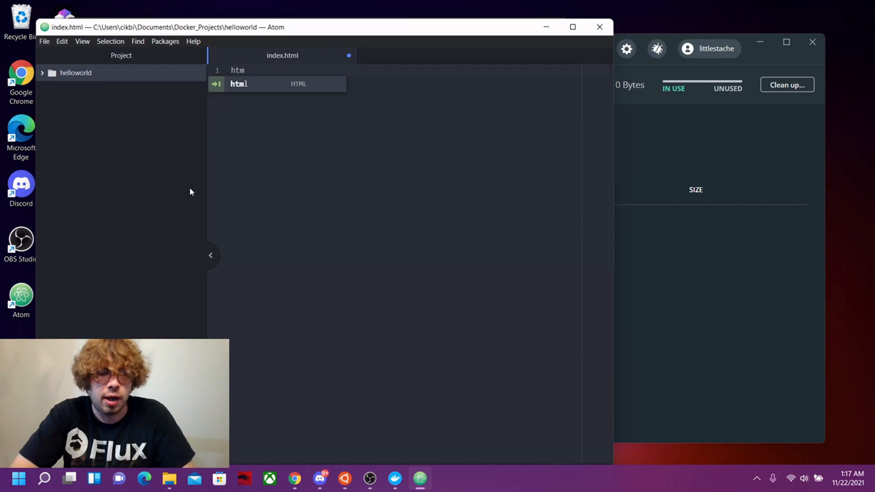
pyautogui.press('Tab')
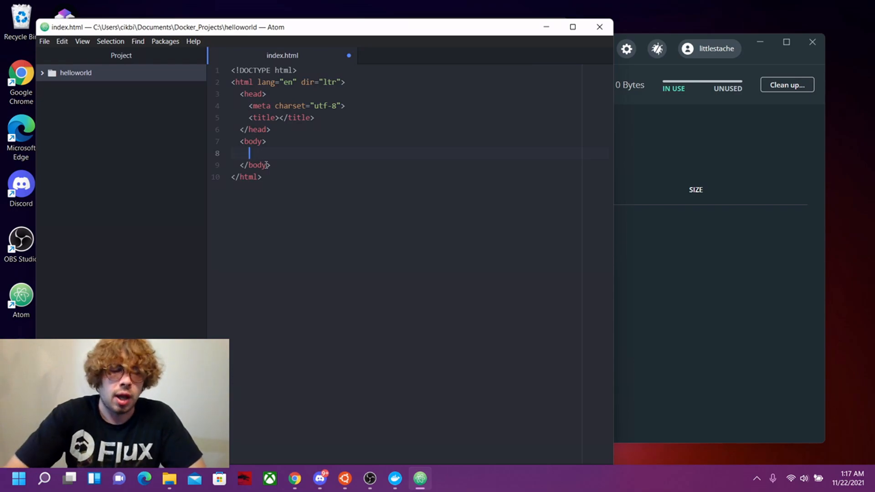
# Add an h1 heading 'Hello!!!!!!!!!' and save index.html
pyautogui.write('h1></h1>')
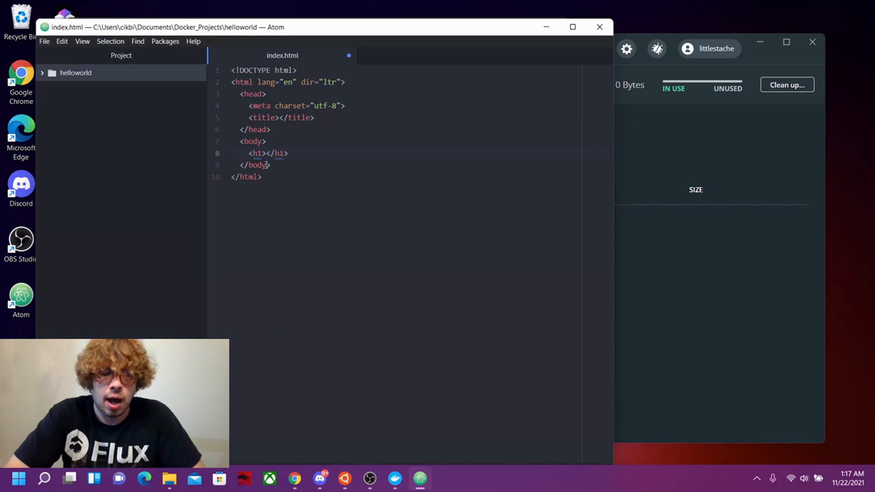
pyautogui.write('Hello World')
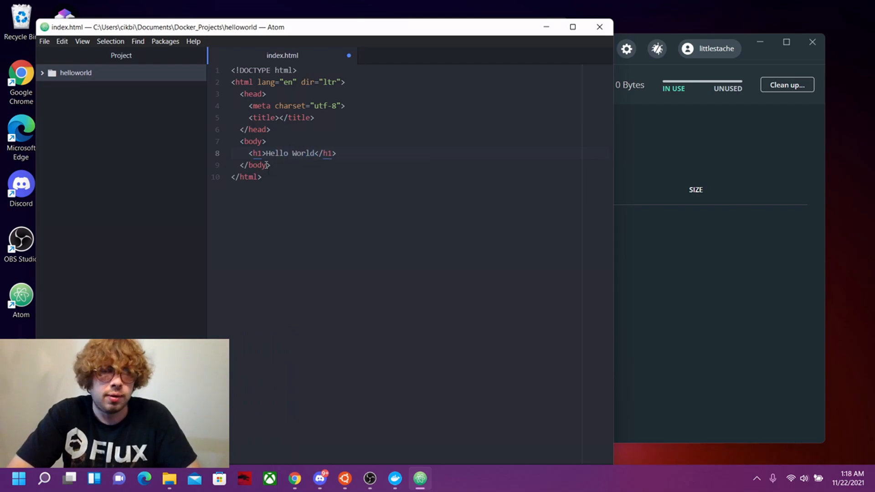
pyautogui.write('!!')
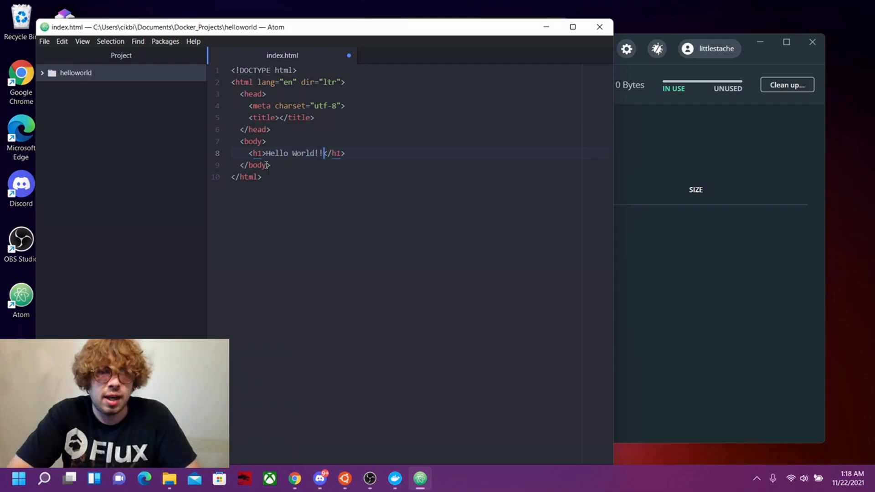
pyautogui.write('!!!!!!!')
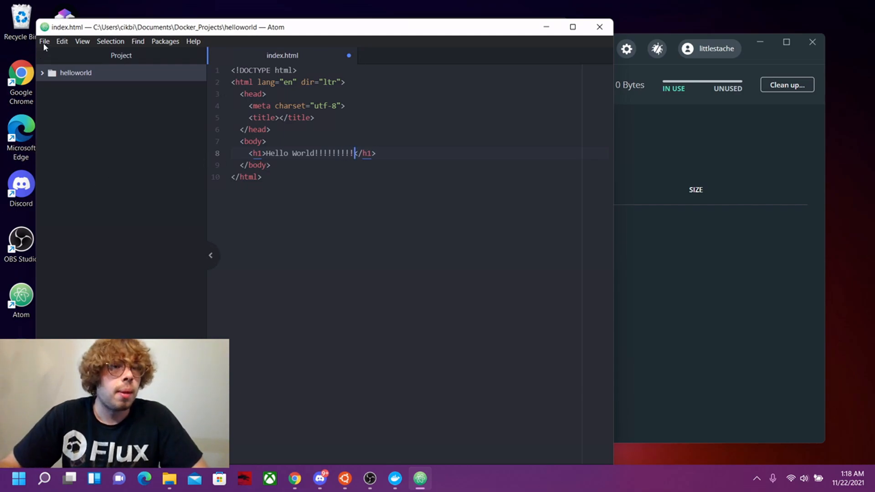
pyautogui.click(44, 41)
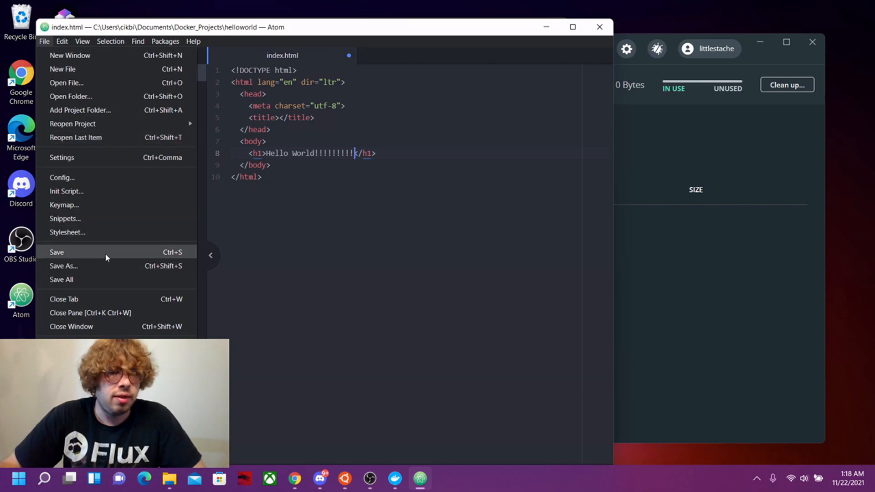
pyautogui.click(57, 252)
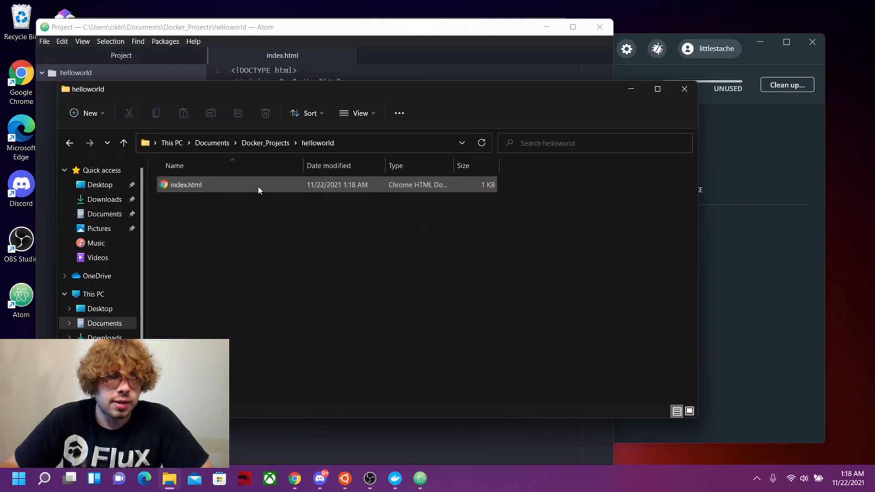
pyautogui.doubleClick(186, 184)
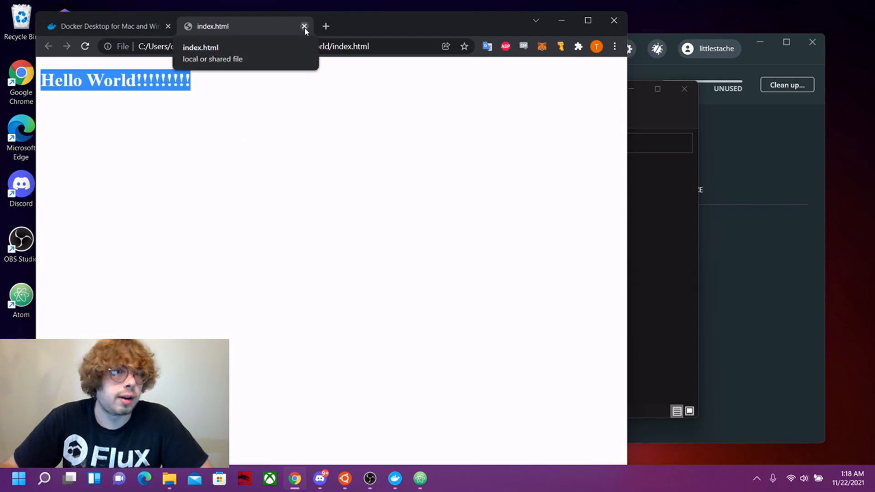
pyautogui.click(304, 26)
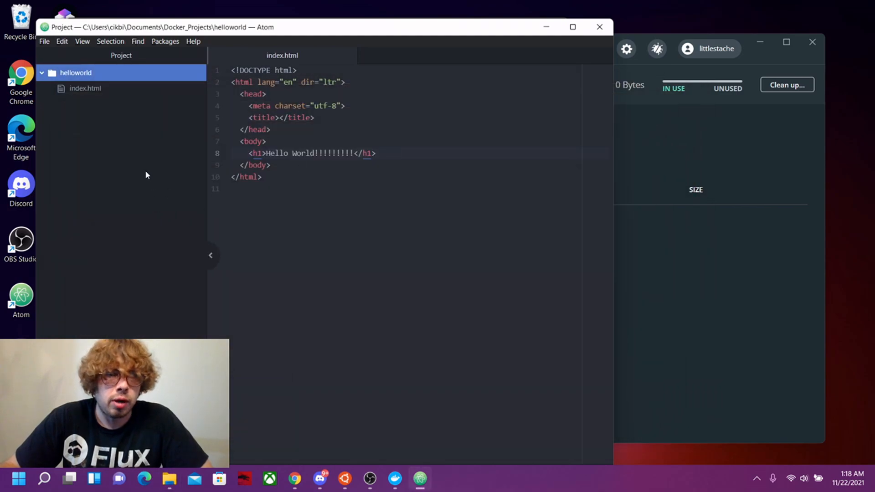
pyautogui.moveTo(156, 164)
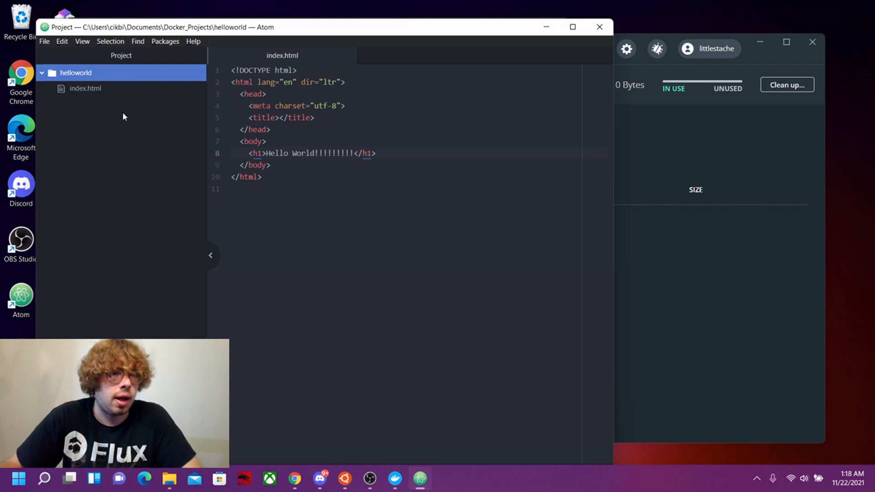
# Add a new file named Dockerfile to the helloworld folder
pyautogui.rightClick(76, 73)
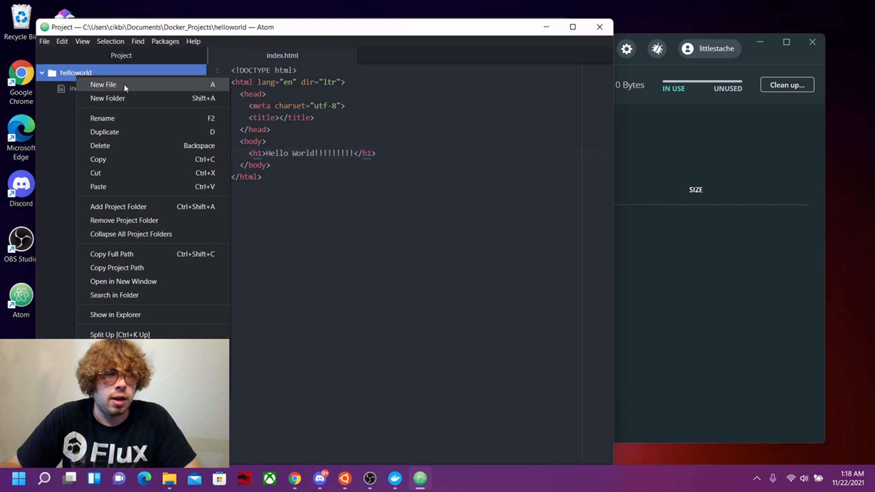
pyautogui.click(103, 84)
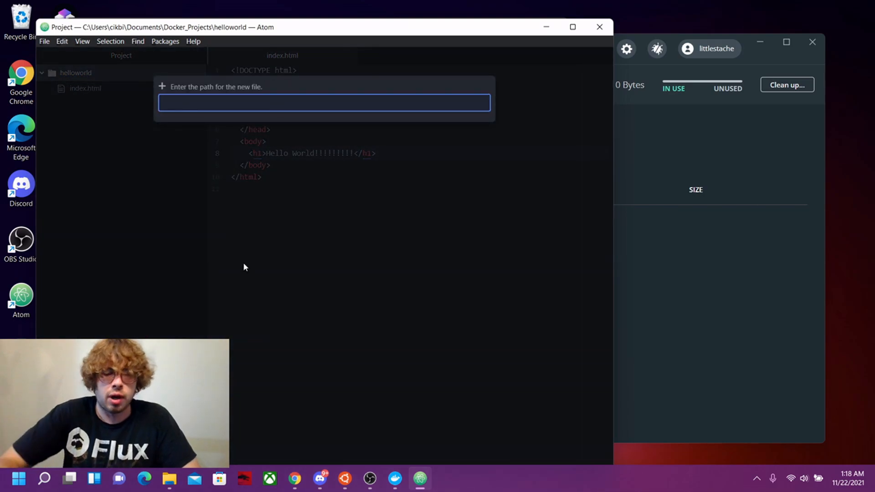
pyautogui.write('D')
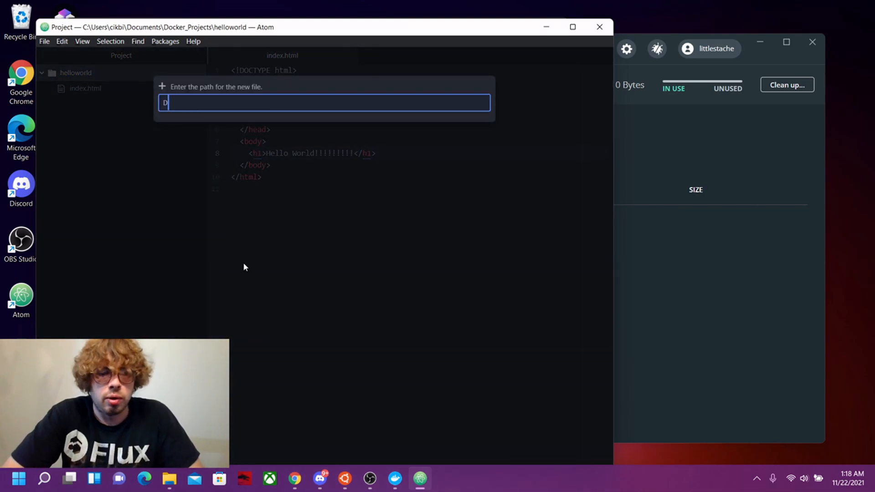
pyautogui.write('ockerfile')
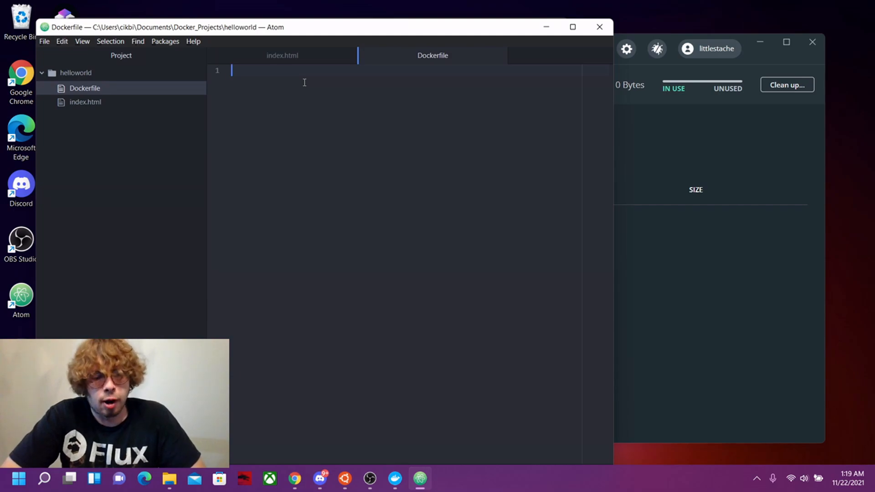
# Start the Dockerfile with 'FROM nginx:' on line 1
pyautogui.write('FROM')
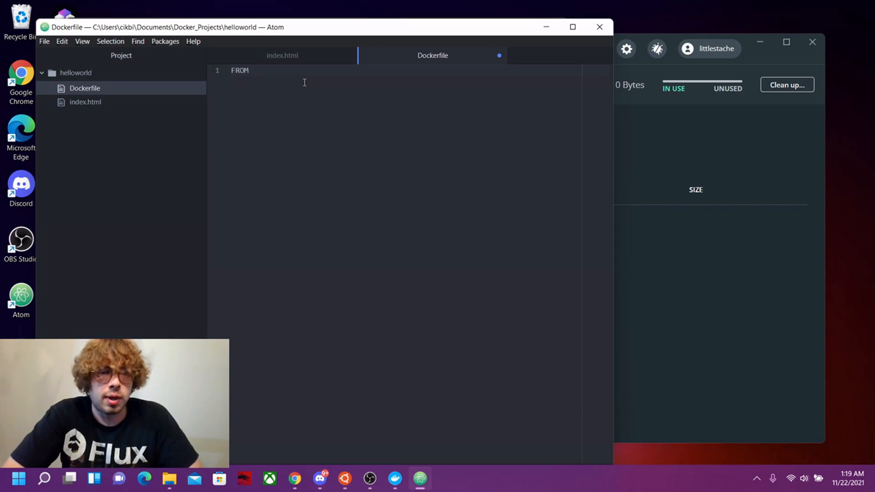
pyautogui.write('ng')
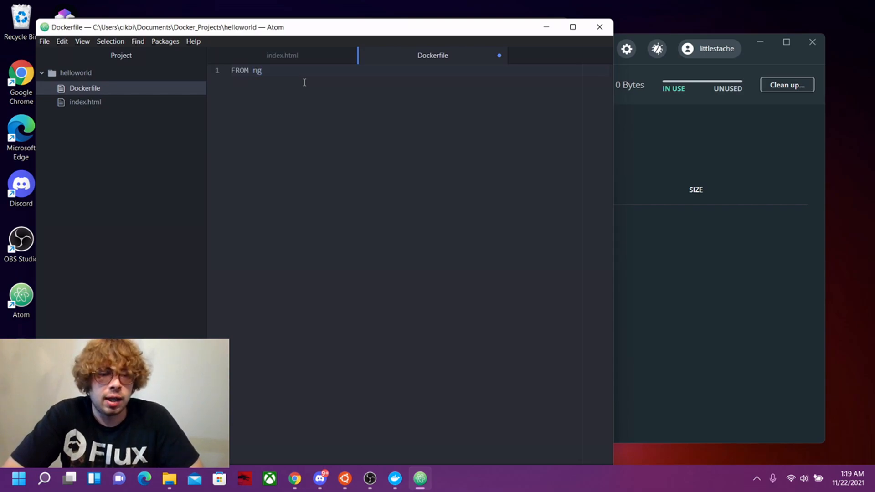
pyautogui.write('inx')
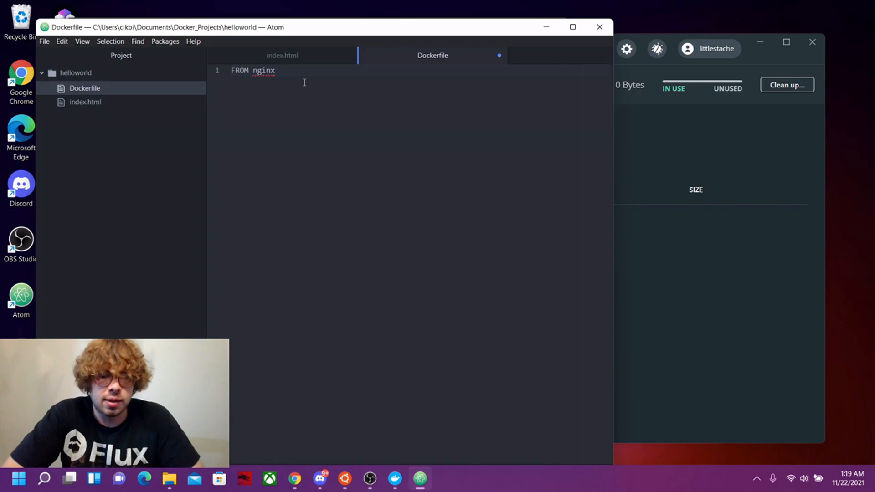
pyautogui.write(':')
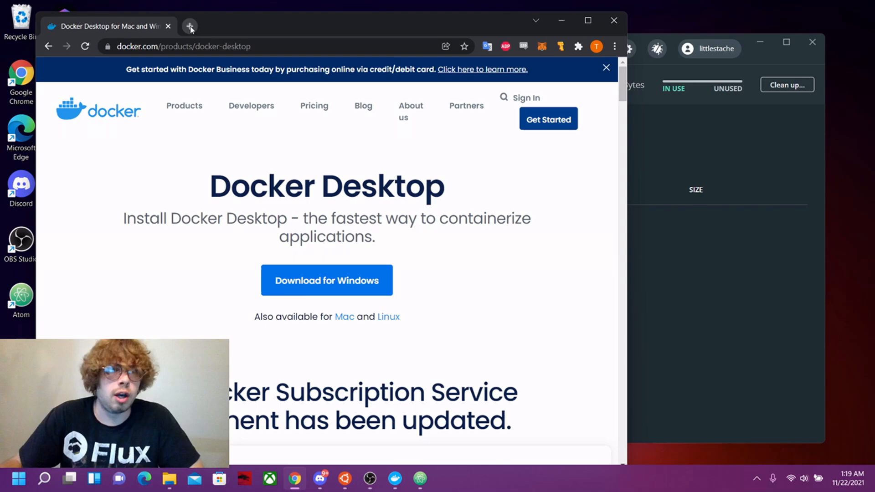
# Search for nginx in a new tab and open the official image on Docker Hub
pyautogui.click(191, 25)
pyautogui.write('docker hub')
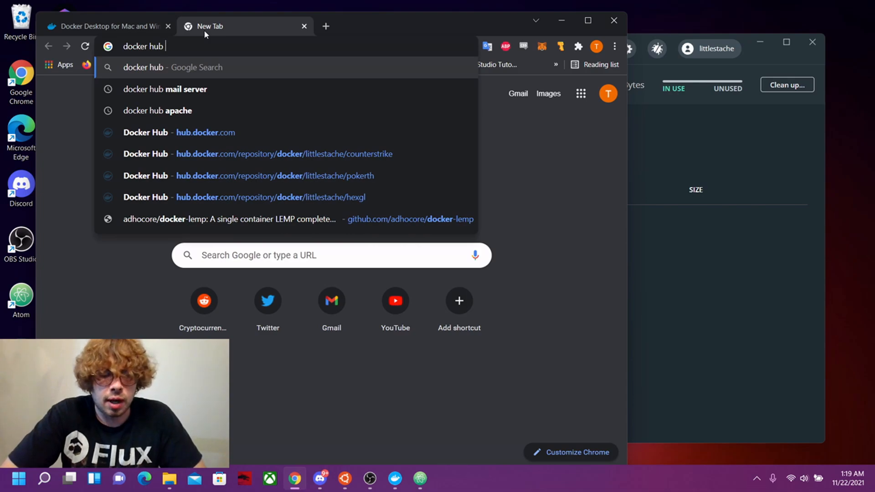
pyautogui.write('nginx&rlz=1C1GEWG_enUS980US980&oq=docker...')
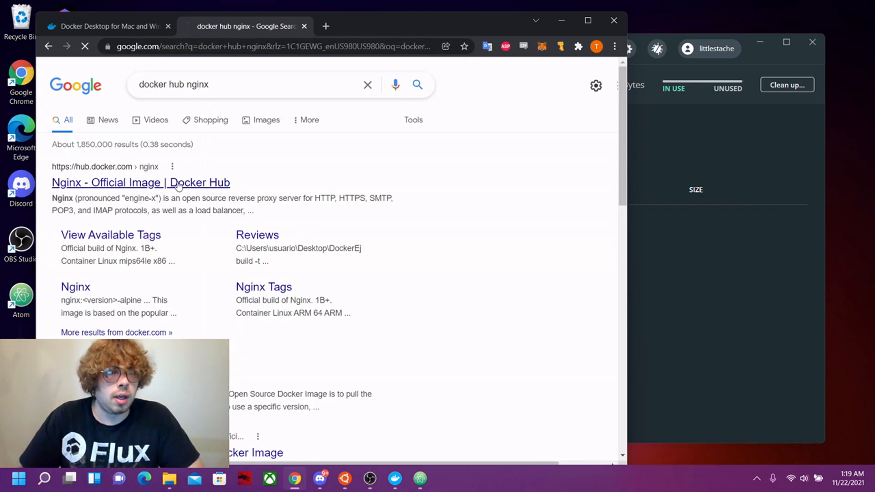
pyautogui.click(140, 182)
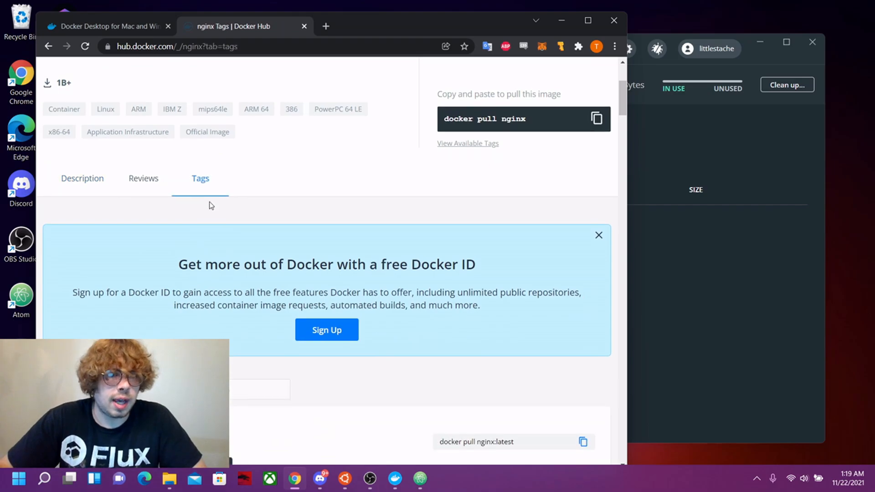
# Filter the nginx tags to 'alpine' and view the plain alpine tag's pull command
pyautogui.scroll(-3)
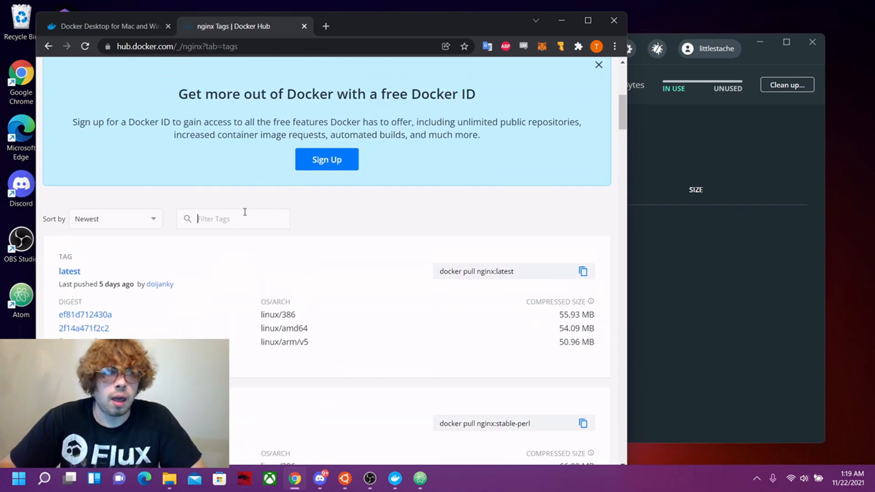
pyautogui.write('a')
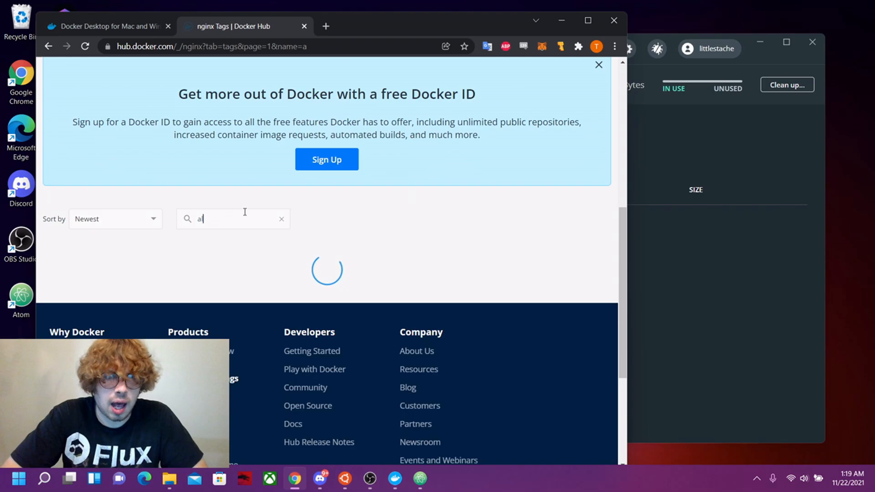
pyautogui.write('lpine')
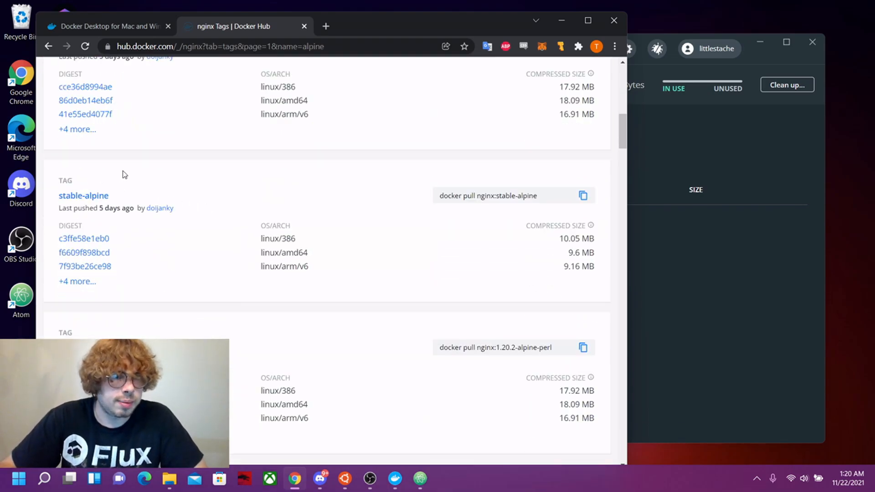
pyautogui.scroll(-3)
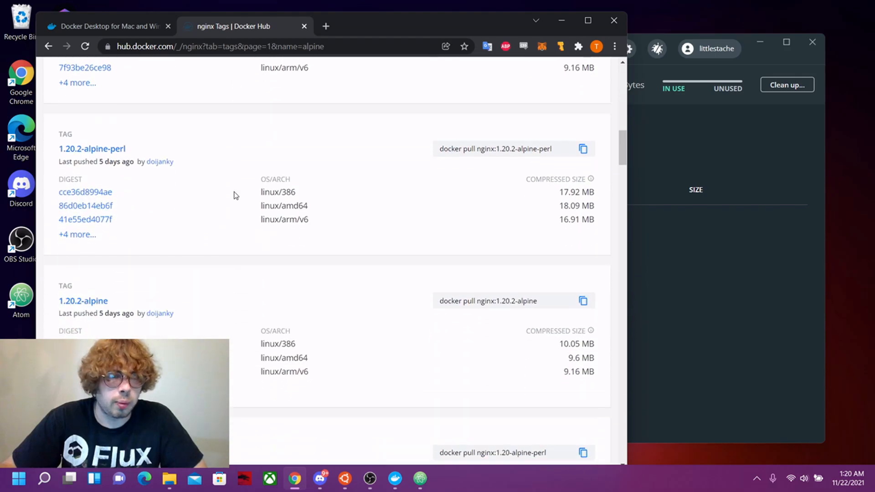
pyautogui.scroll(-3)
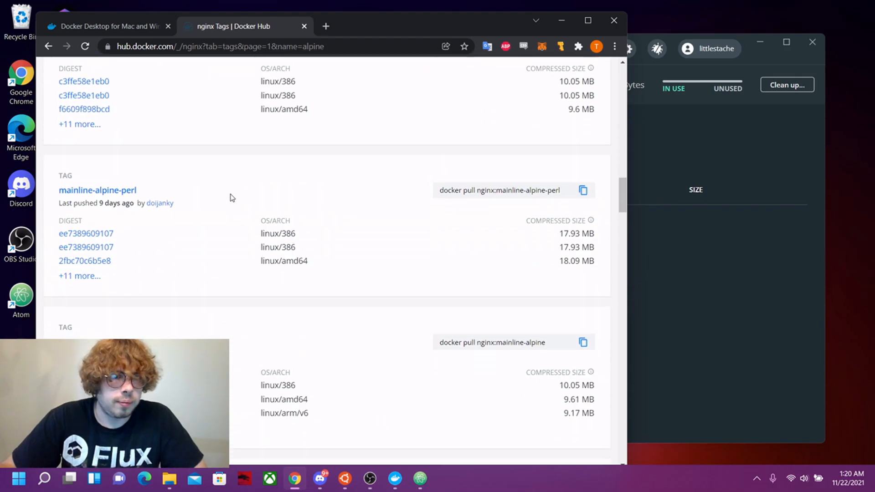
pyautogui.scroll(-3)
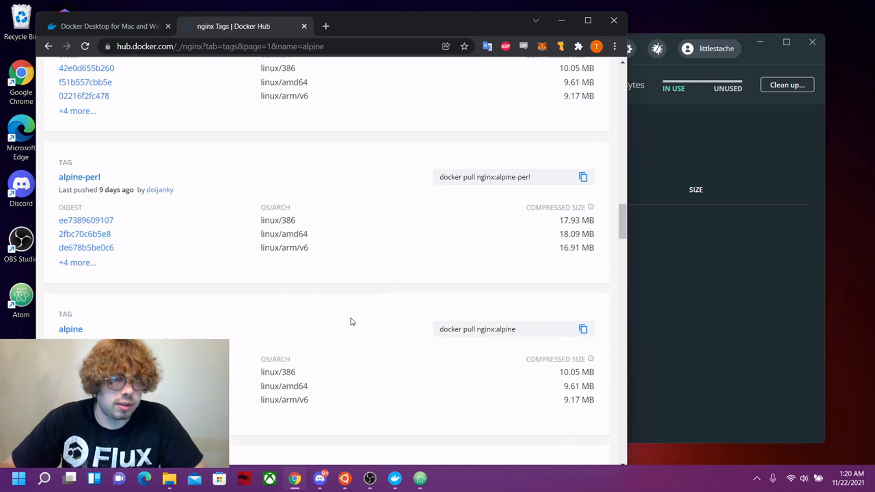
pyautogui.moveTo(523, 335)
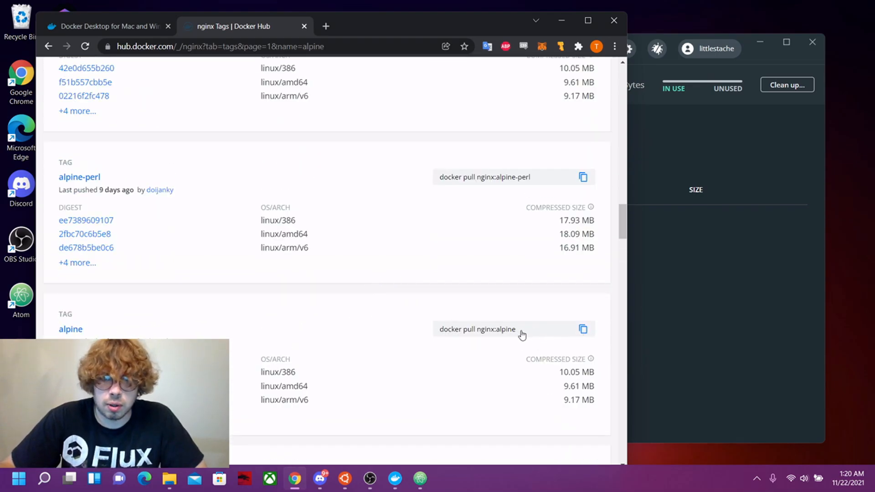
pyautogui.click(582, 329)
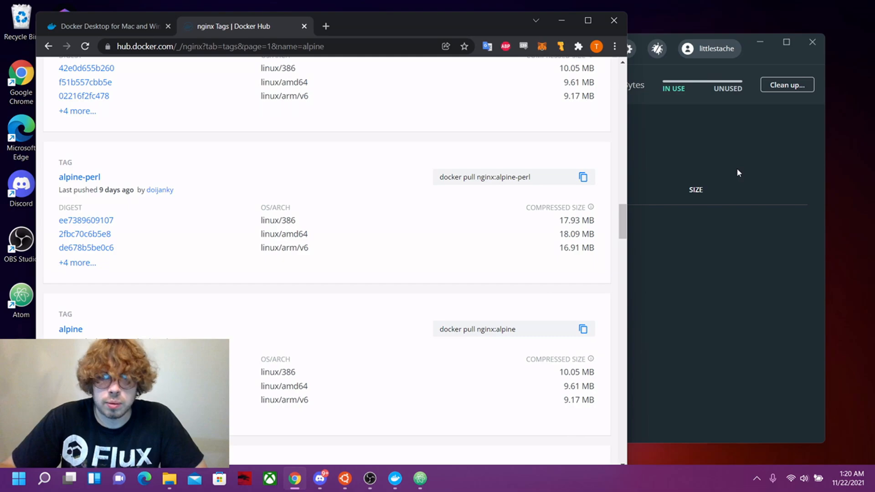
# Complete line 1 as 'FROM nginx:alpine' and begin a COPY instruction on line 2
pyautogui.click(419, 478)
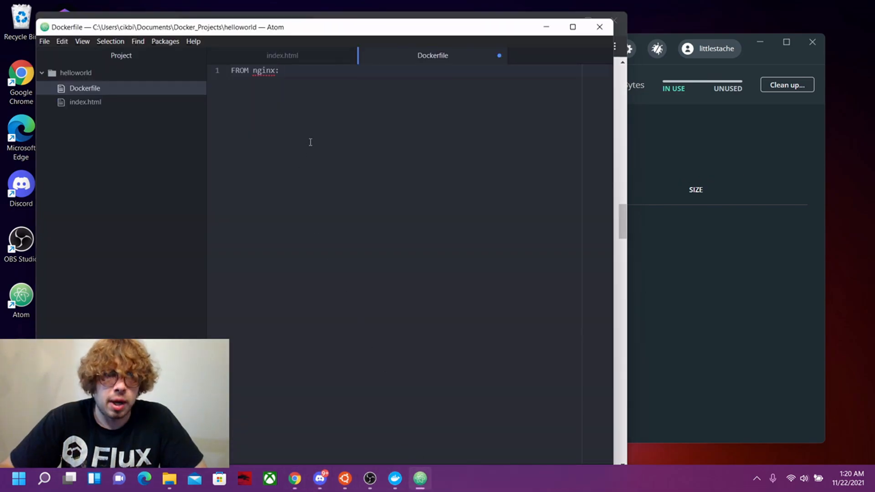
pyautogui.click(280, 70)
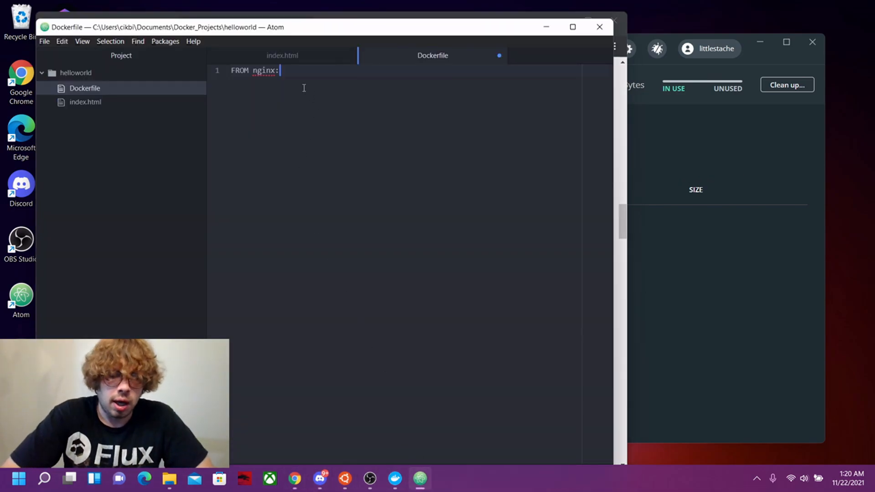
pyautogui.write('alpine')
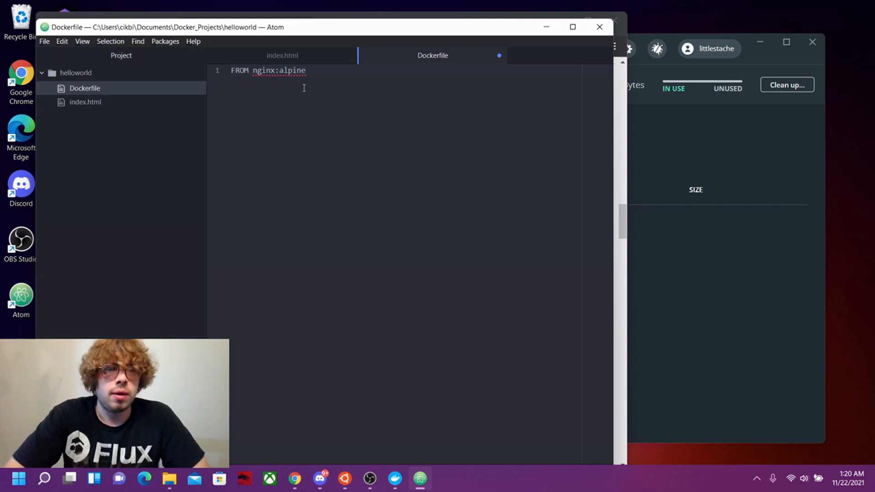
pyautogui.press('enter')
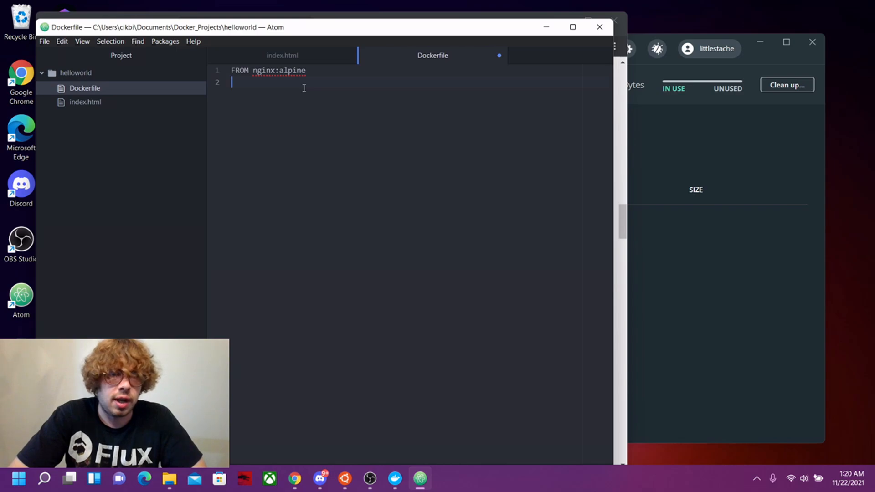
pyautogui.write('C')
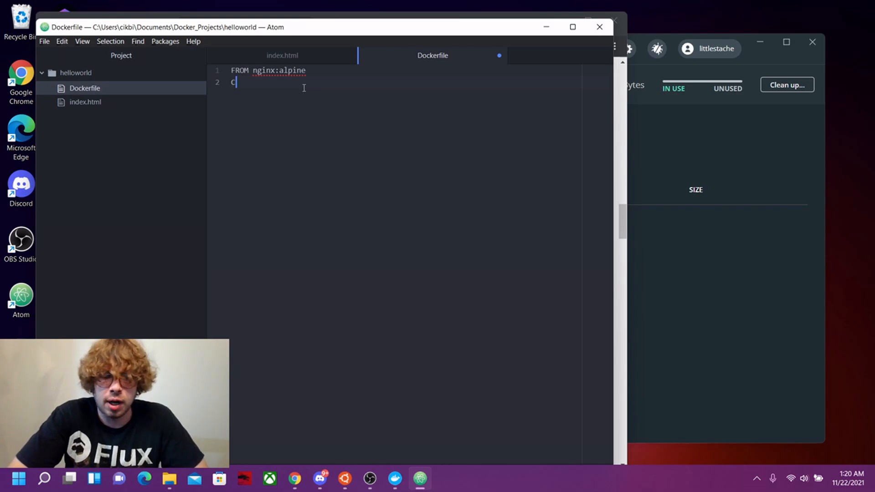
pyautogui.write('OPY .')
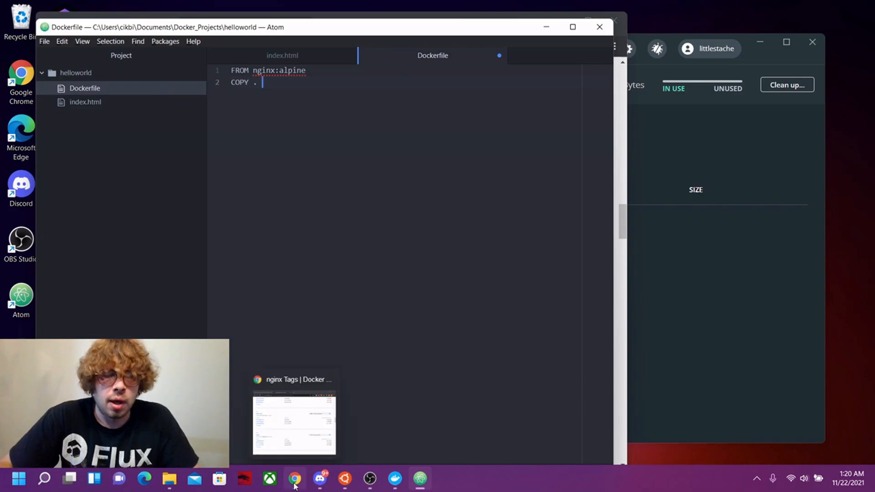
# Search Chrome for 'nginx default html directory' to get /usr/share/nginx/html
pyautogui.click(295, 479)
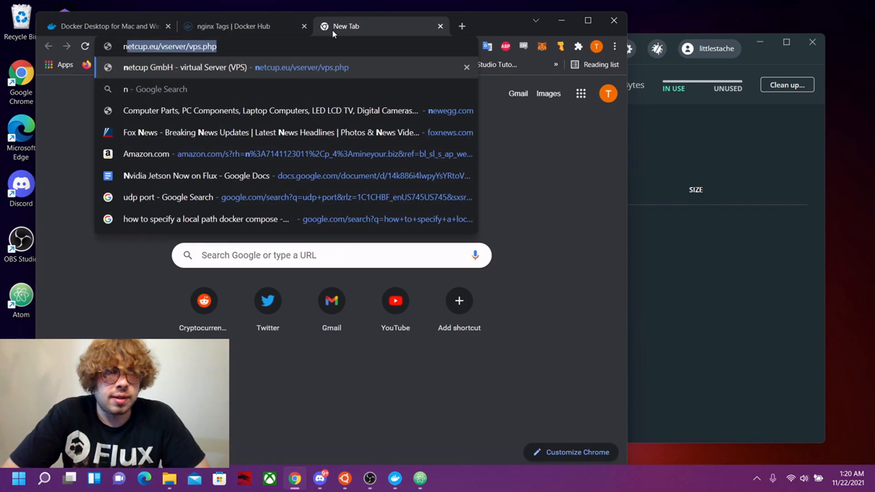
pyautogui.write('nginx default html')
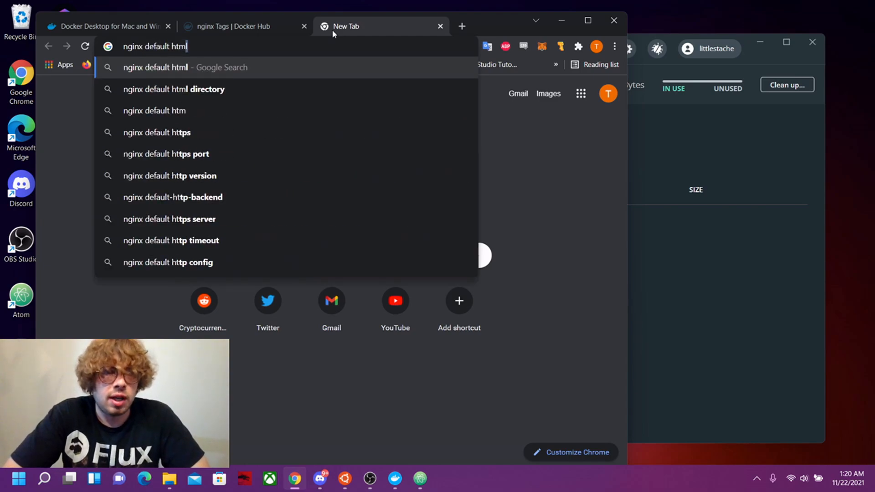
pyautogui.write('directory&rlz=1C1GEWG_enUS980US980&...')
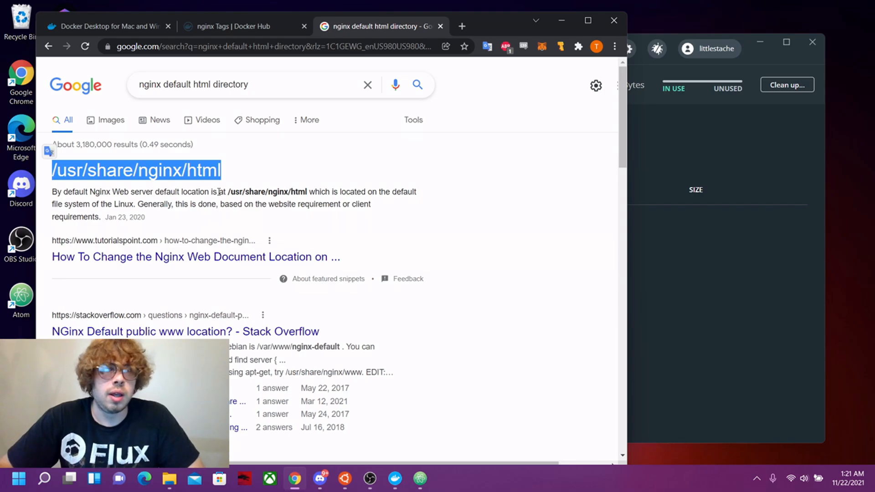
pyautogui.click(419, 478)
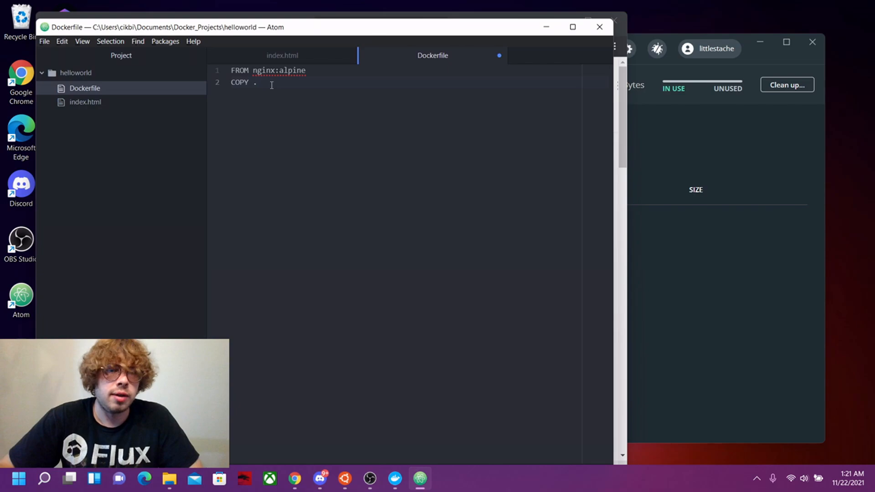
# Finish line 2 as 'COPY . /usr/share/nginx/html' with correct spacing
pyautogui.write('/usr/share/nginx/html')
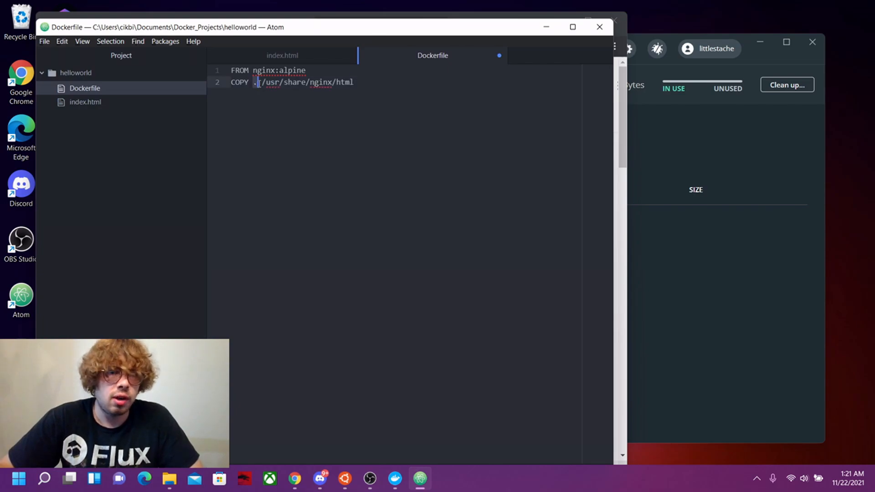
pyautogui.press('Backspace')
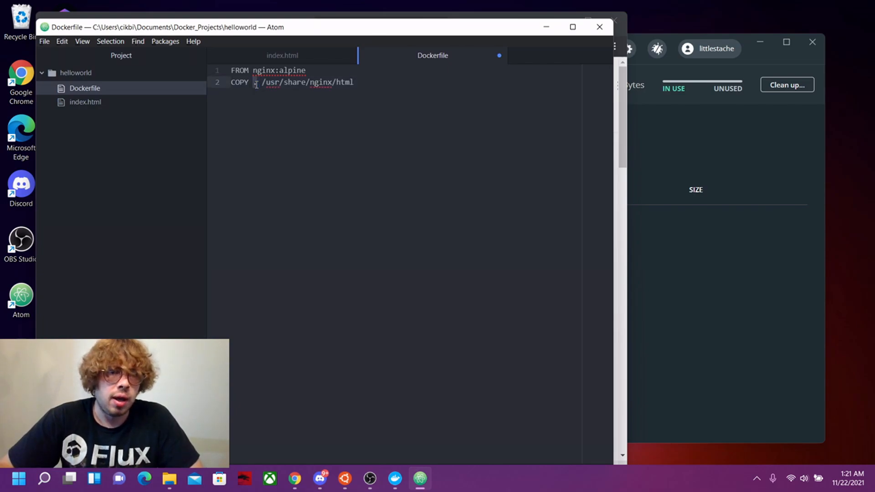
pyautogui.write('.')
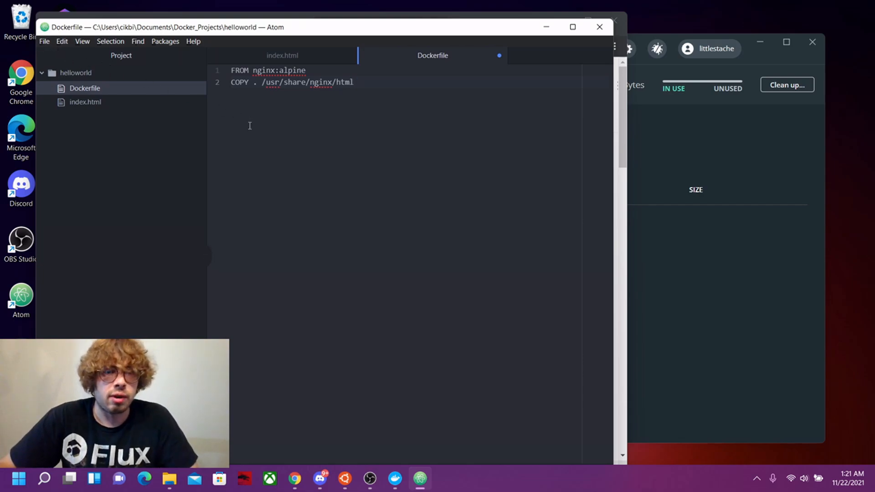
pyautogui.click(43, 41)
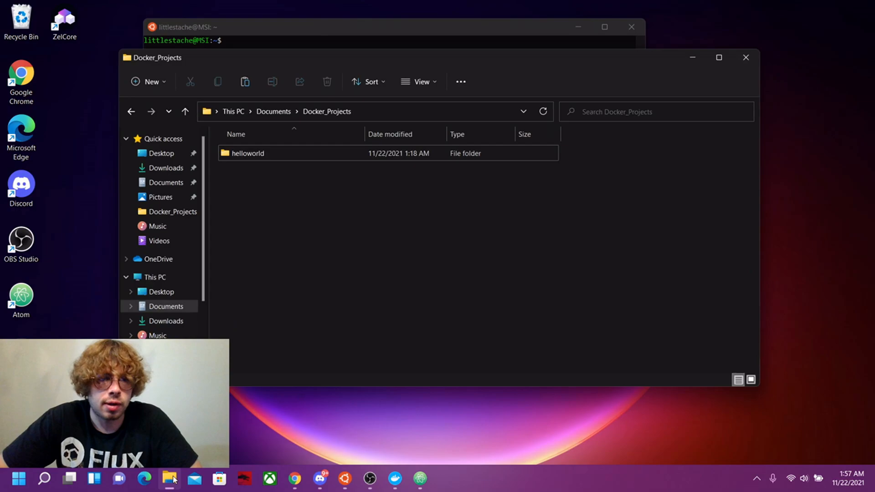
# Reach the WSL network share (\\wsl$) from Windows search
pyautogui.moveTo(158, 56); pyautogui.dragTo(220, 123)
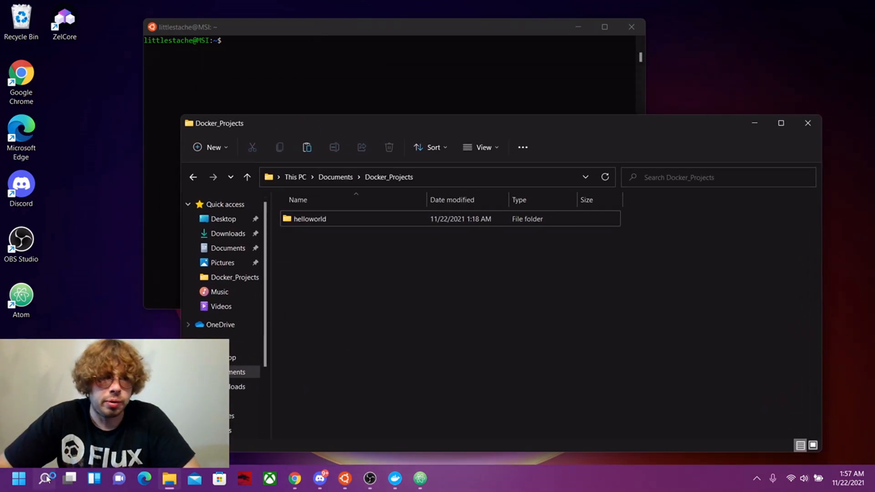
pyautogui.click(43, 478)
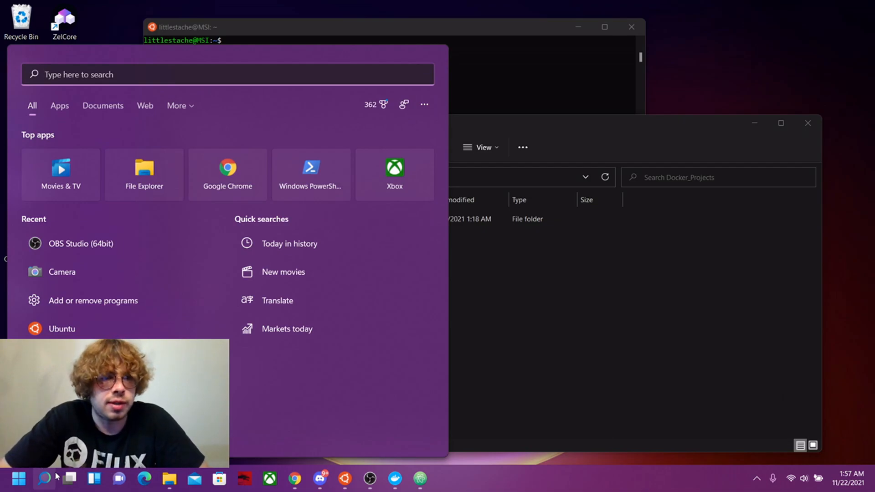
pyautogui.write('\\\\wsl$')
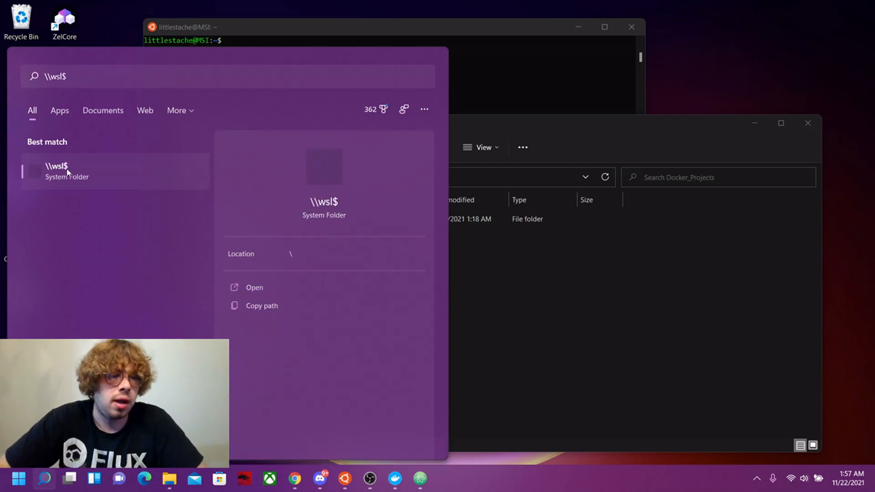
pyautogui.click(56, 170)
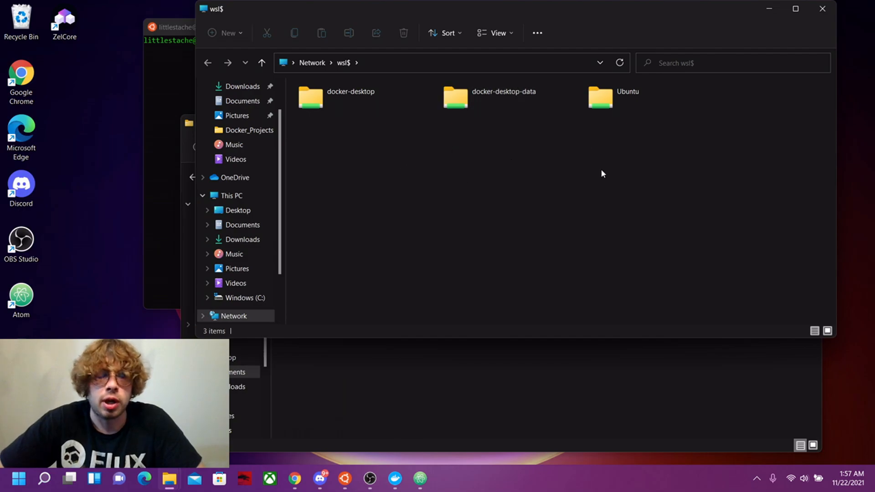
pyautogui.moveTo(289, 252)
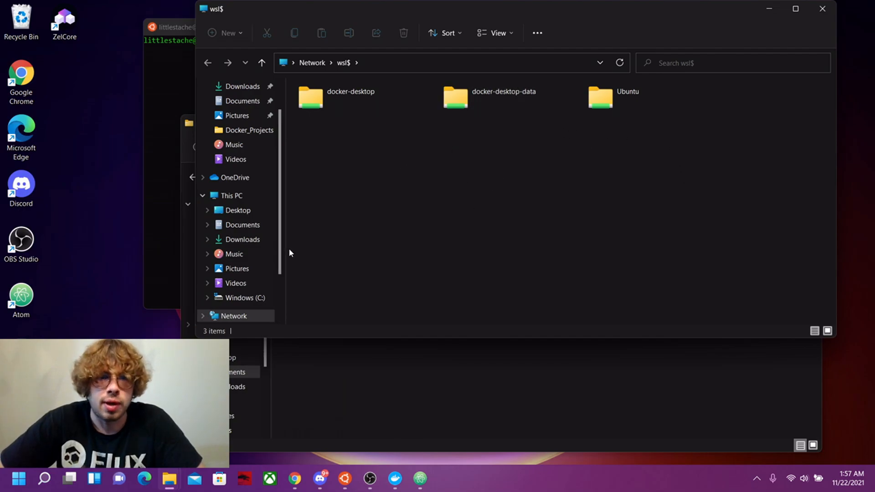
pyautogui.click(228, 260)
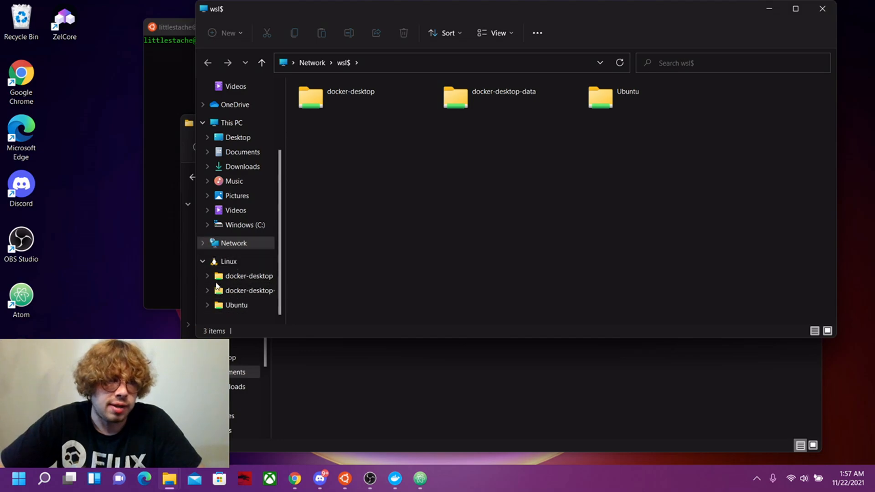
# Browse into Ubuntu > home to reach the littlestache home folder
pyautogui.click(627, 96)
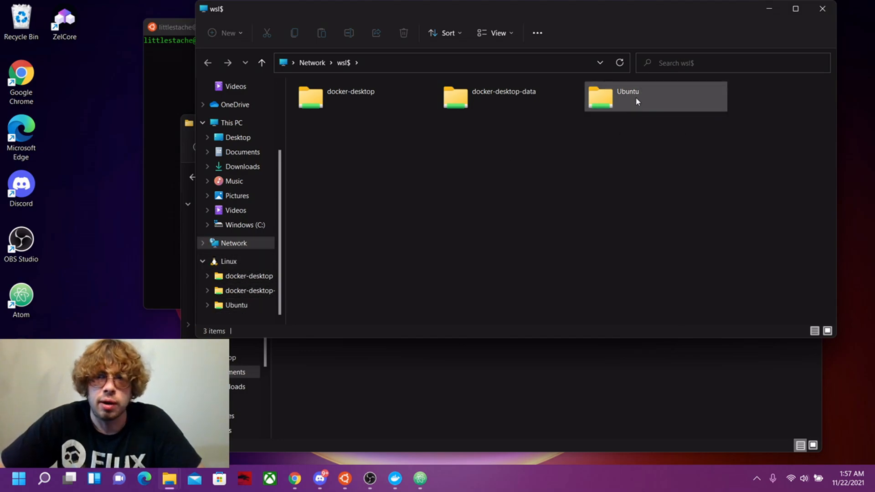
pyautogui.click(627, 96)
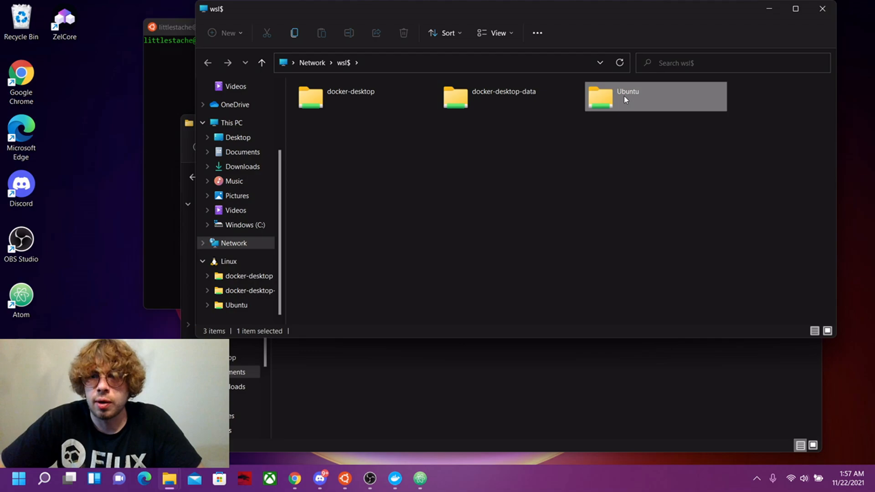
pyautogui.doubleClick(627, 94)
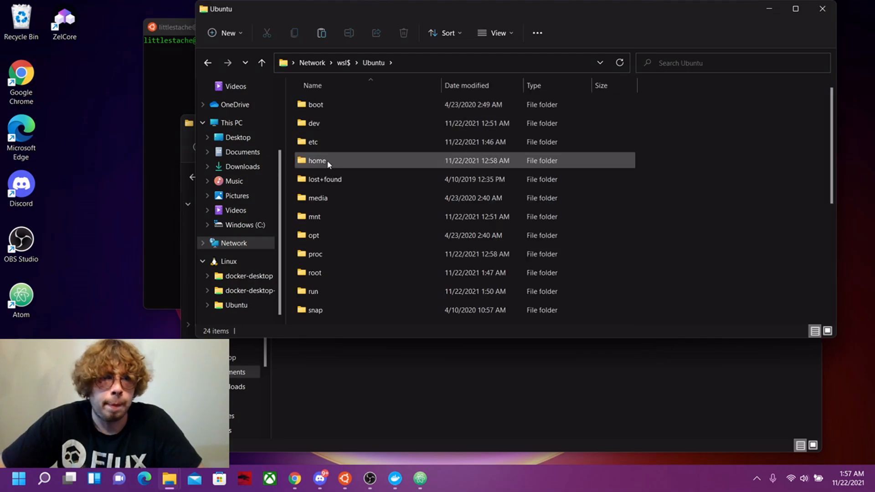
pyautogui.doubleClick(317, 160)
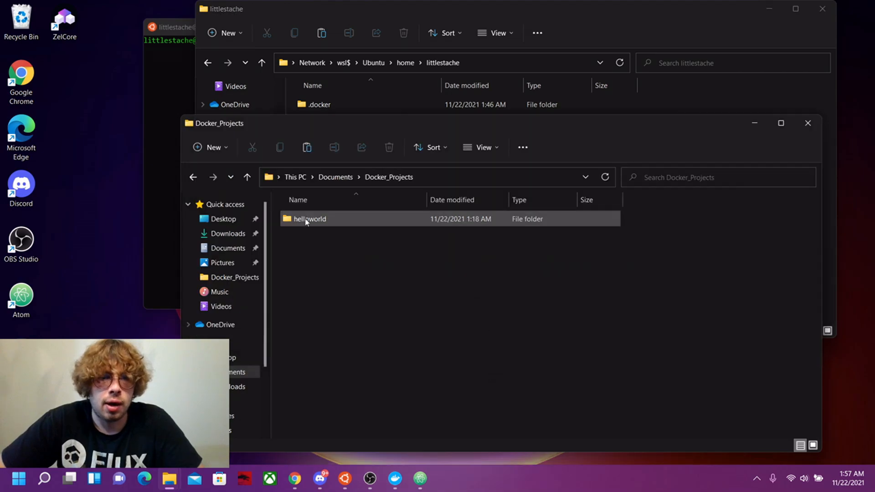
# Copy the helloworld folder from Docker_Projects and paste it into littlestache
pyautogui.rightClick(309, 217)
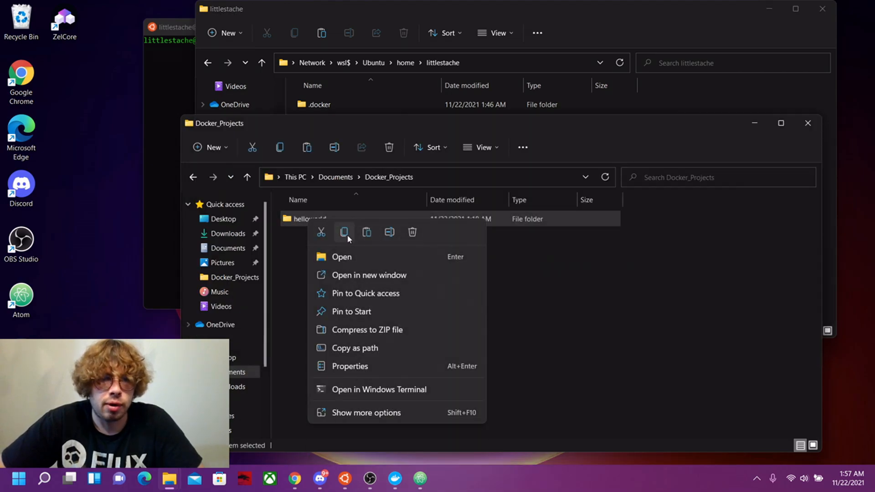
pyautogui.moveTo(343, 233)
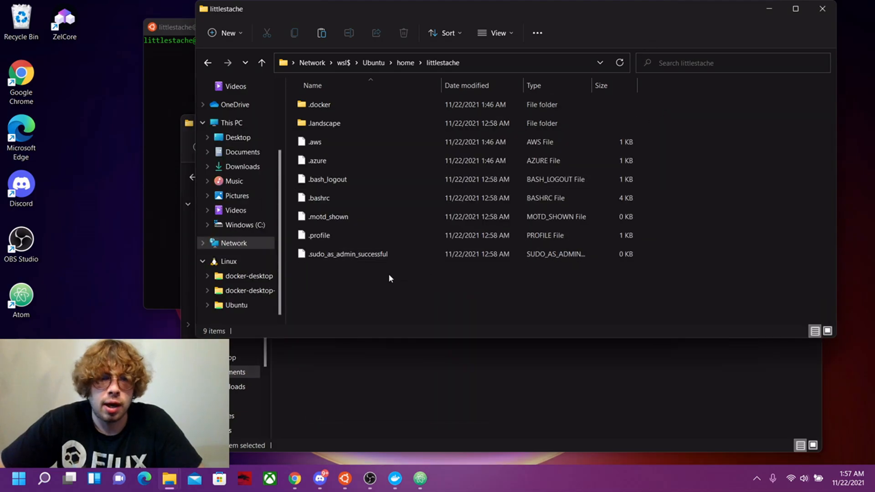
pyautogui.rightClick(389, 279)
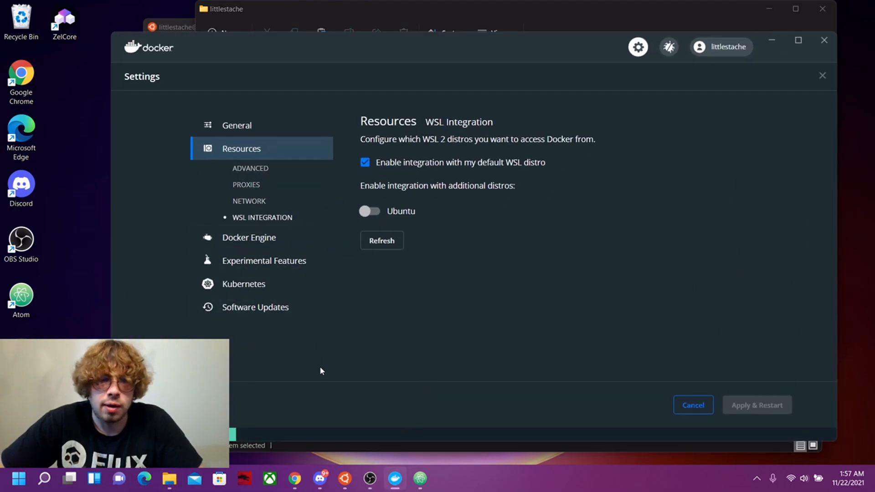
pyautogui.moveTo(186, 111)
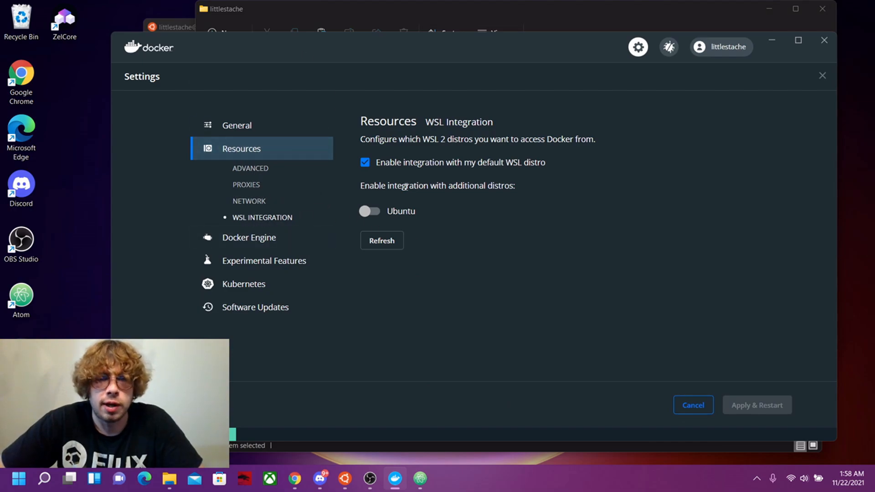
# Enable Docker WSL integration for Ubuntu and apply it with a restart
pyautogui.click(370, 211)
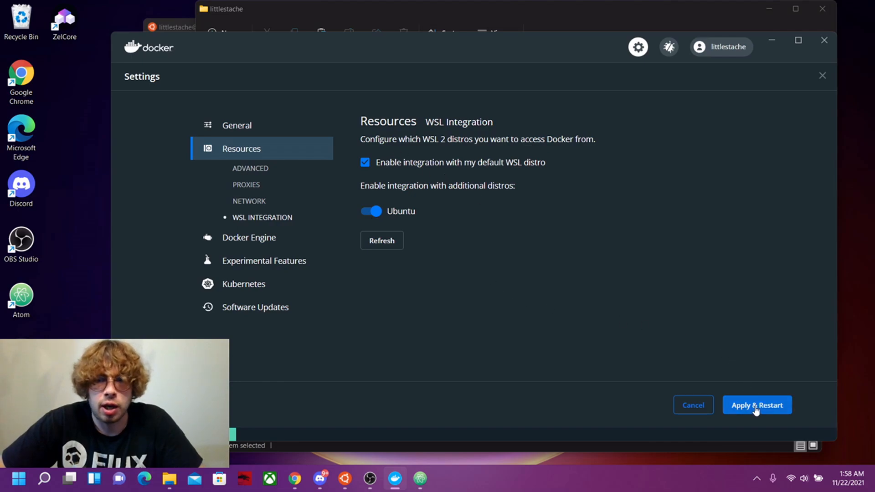
pyautogui.click(757, 404)
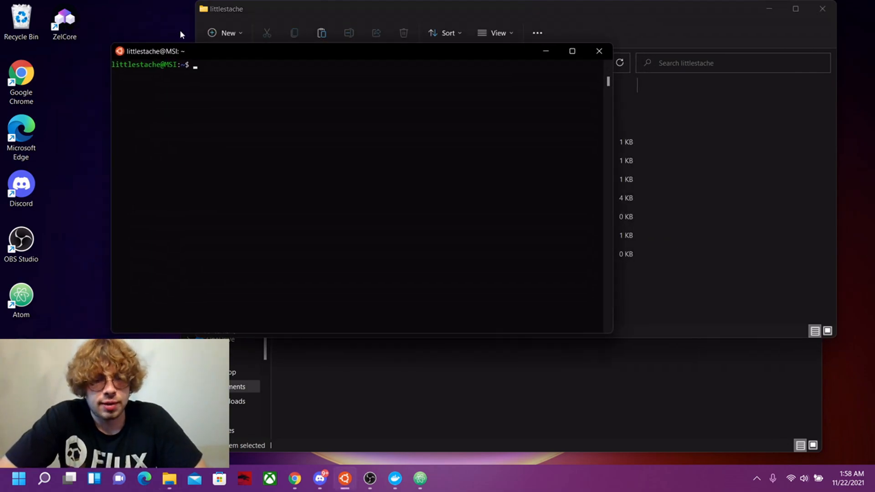
# List the home directory with dir, then cd into helloworld and begin a sudo command
pyautogui.write('dir')
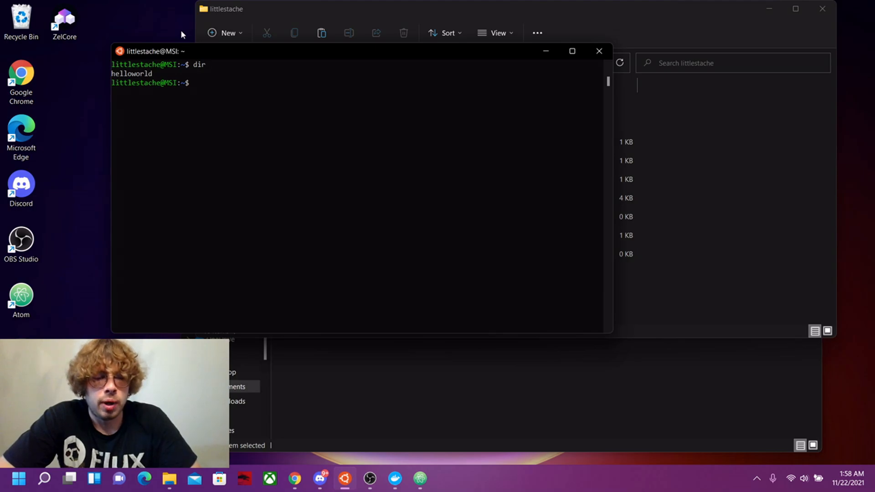
pyautogui.write('cd')
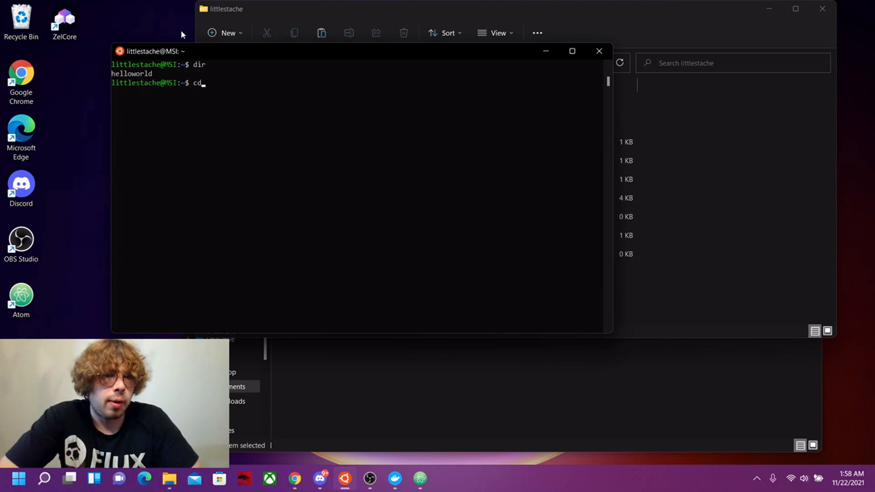
pyautogui.write('helloworld')
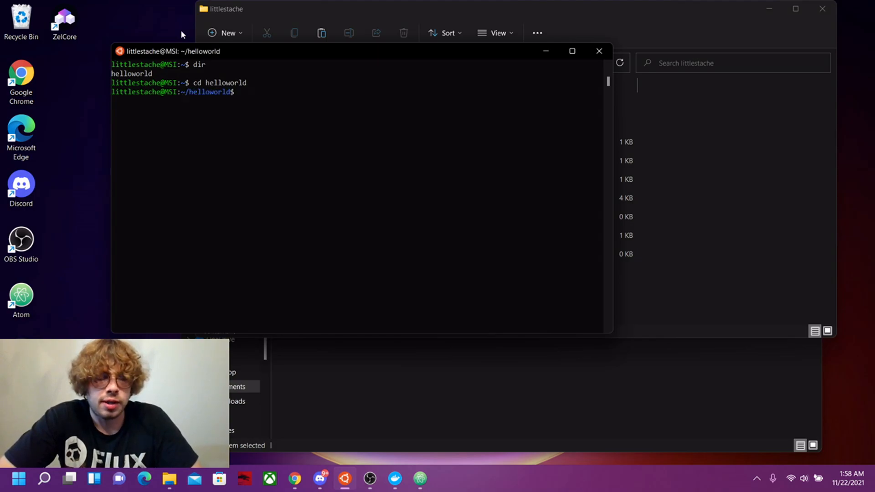
pyautogui.write('sudo')
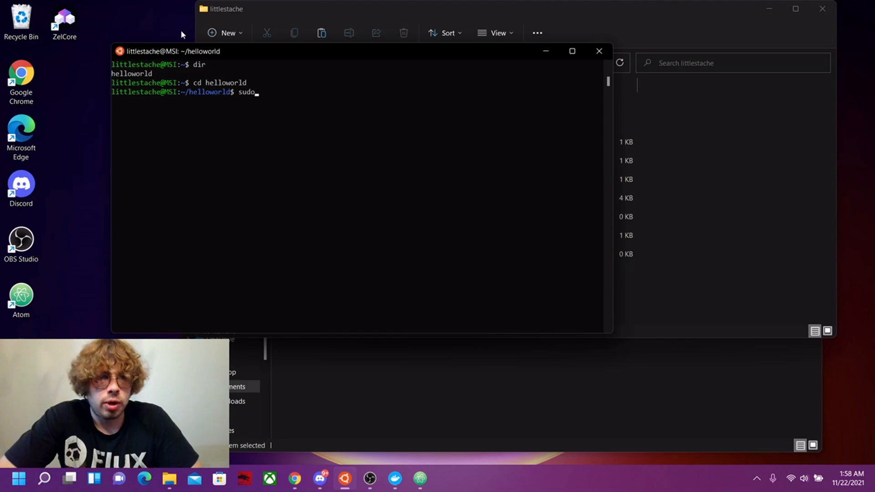
# Run 'sudo docker build -t helloworld .' and check the built image in Docker Desktop
pyautogui.write('docker build')
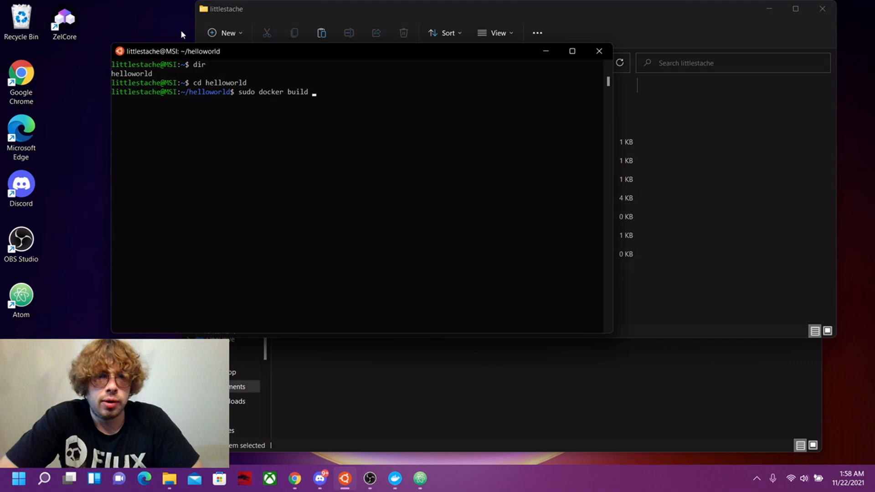
pyautogui.write('-t')
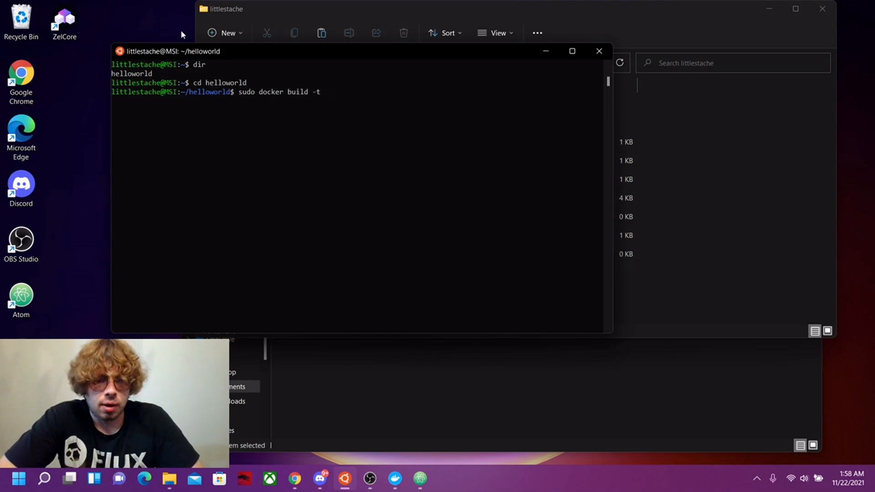
pyautogui.write('helloworld .')
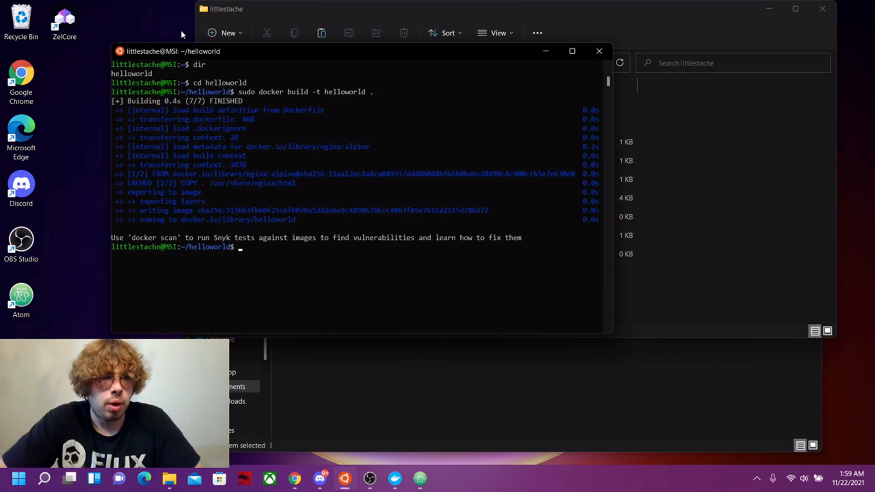
pyautogui.moveTo(289, 204)
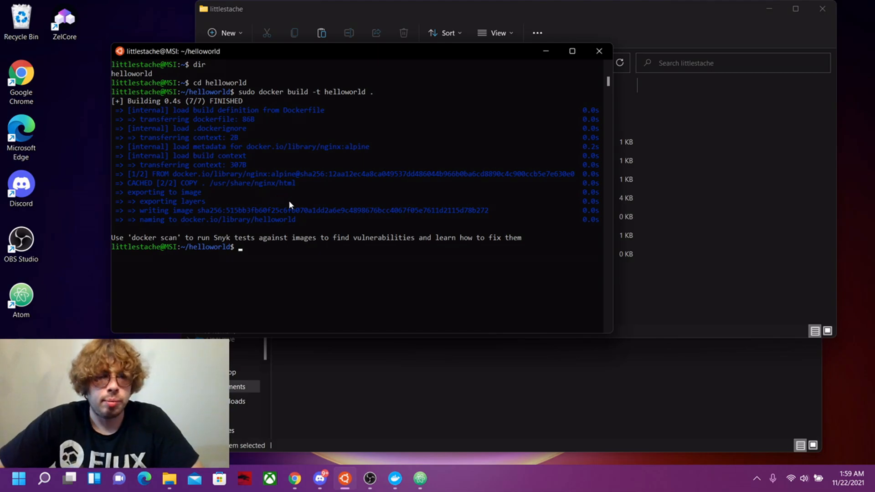
pyautogui.click(395, 479)
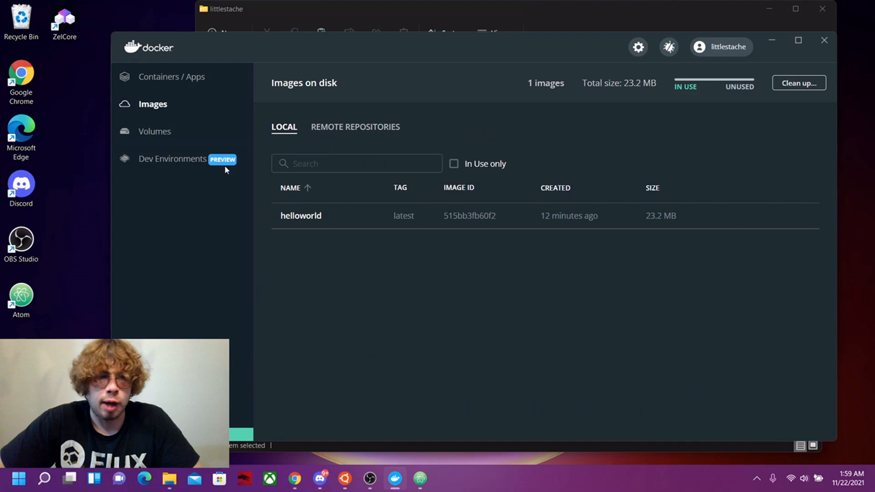
pyautogui.moveTo(404, 216)
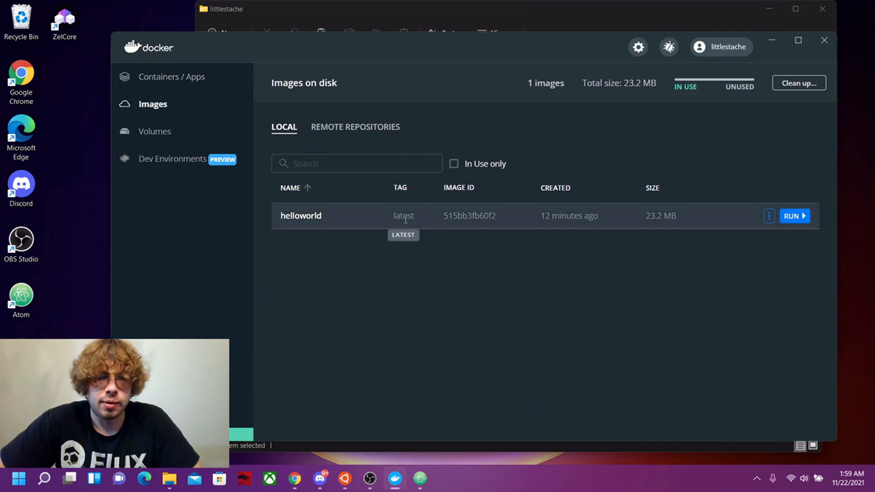
# Run a new container from the helloworld image with local host port 80
pyautogui.click(769, 216)
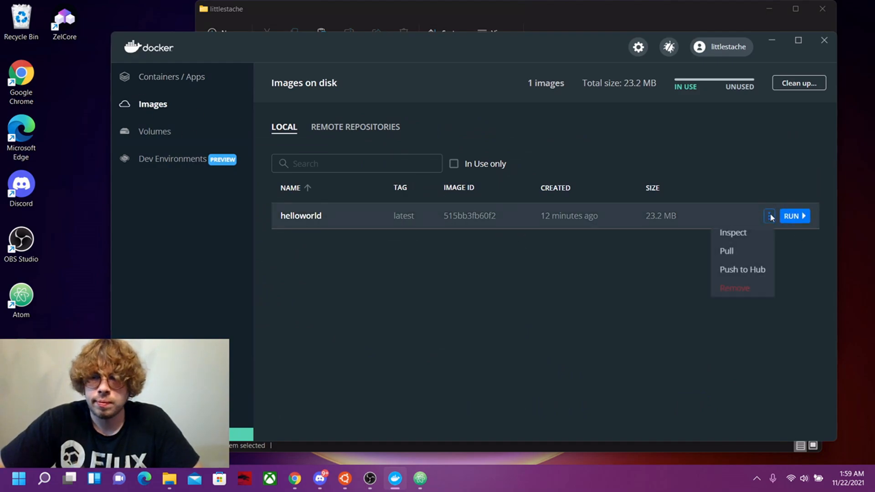
pyautogui.click(771, 216)
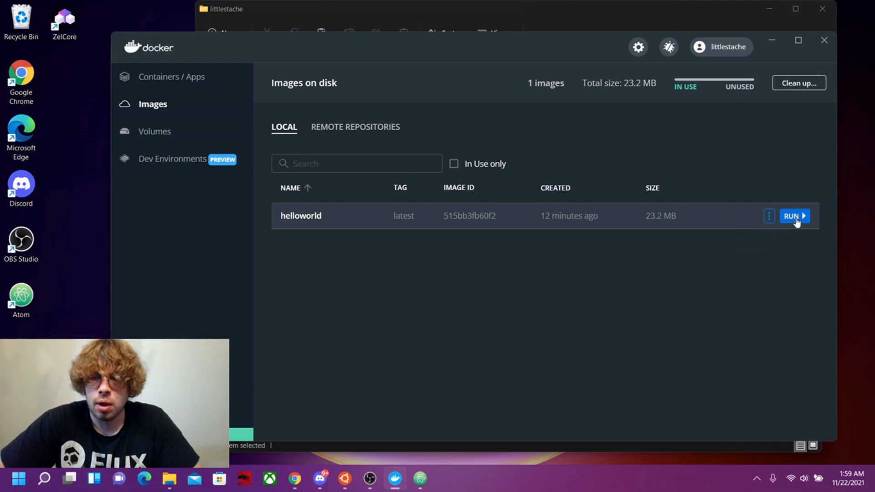
pyautogui.click(790, 216)
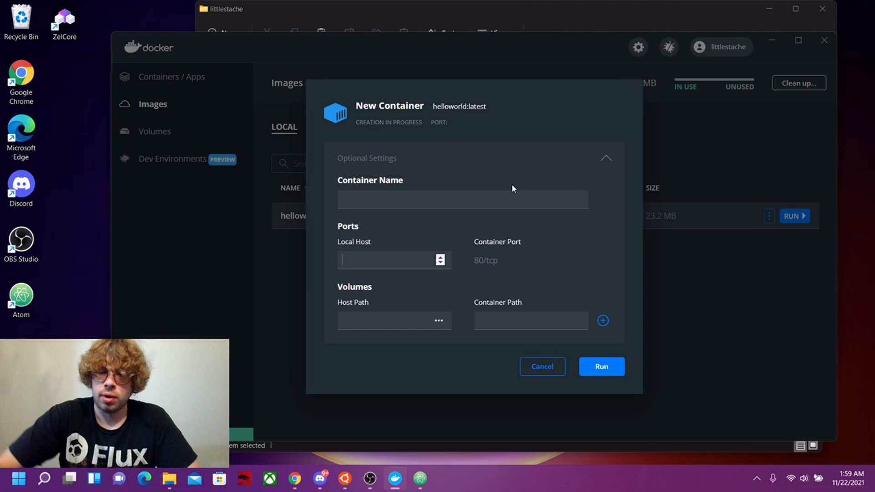
pyautogui.write('80')
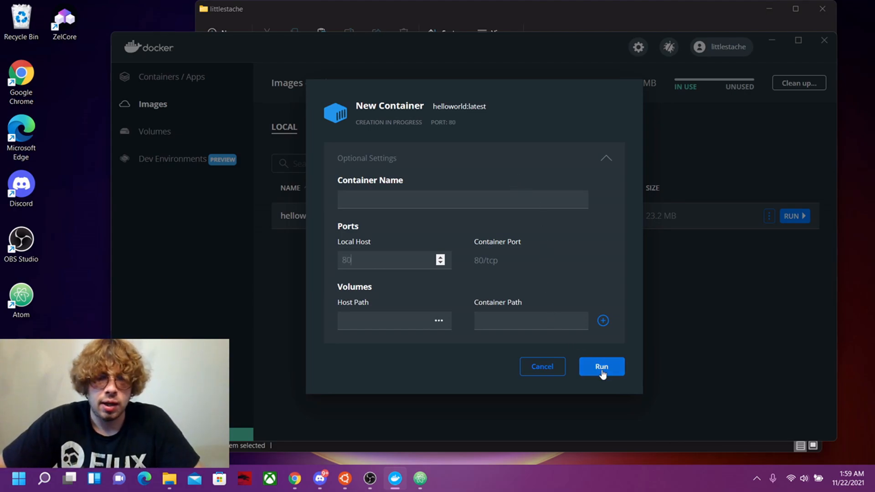
pyautogui.click(601, 367)
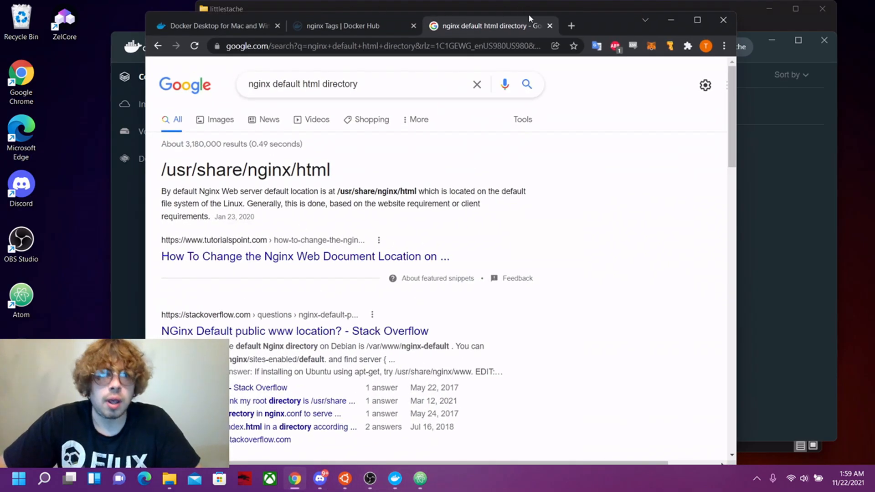
# Check localhost in a new Chrome tab shows the Hello World page, then minimize Chrome
pyautogui.click(571, 25)
pyautogui.write('localhost')
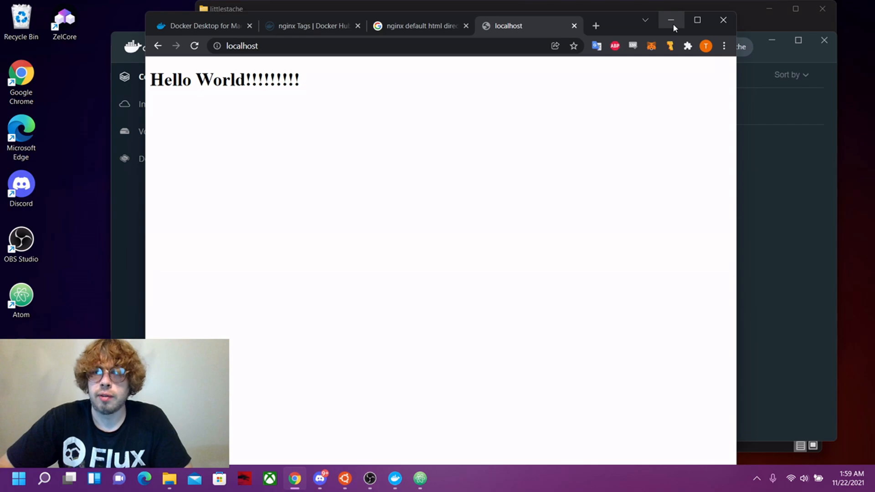
pyautogui.click(672, 20)
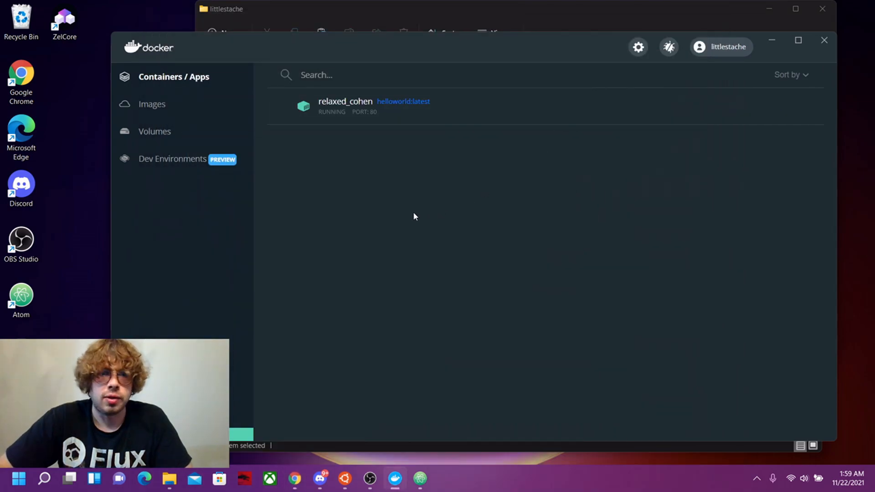
# Remove the relaxed_cohen container and return to the local images list
pyautogui.click(803, 106)
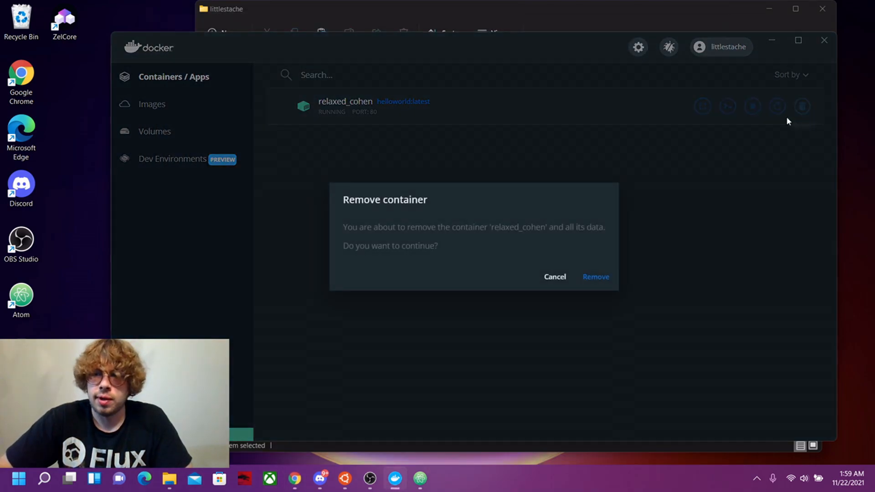
pyautogui.click(554, 277)
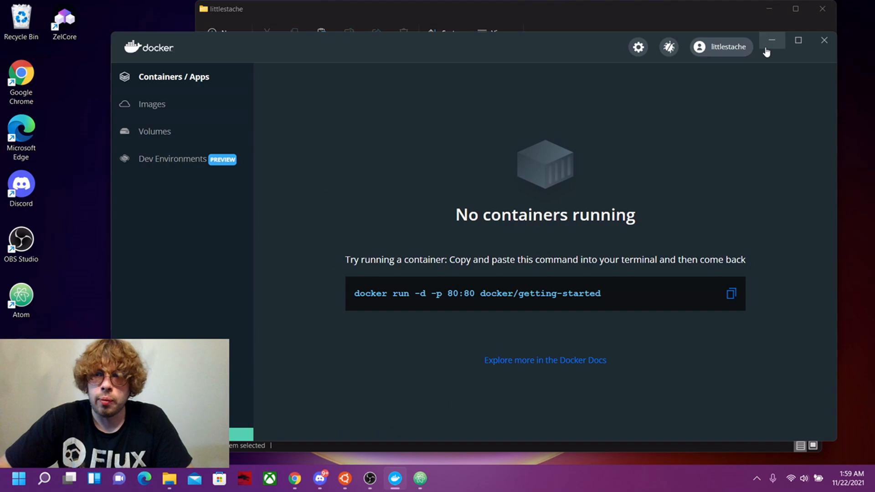
pyautogui.click(152, 104)
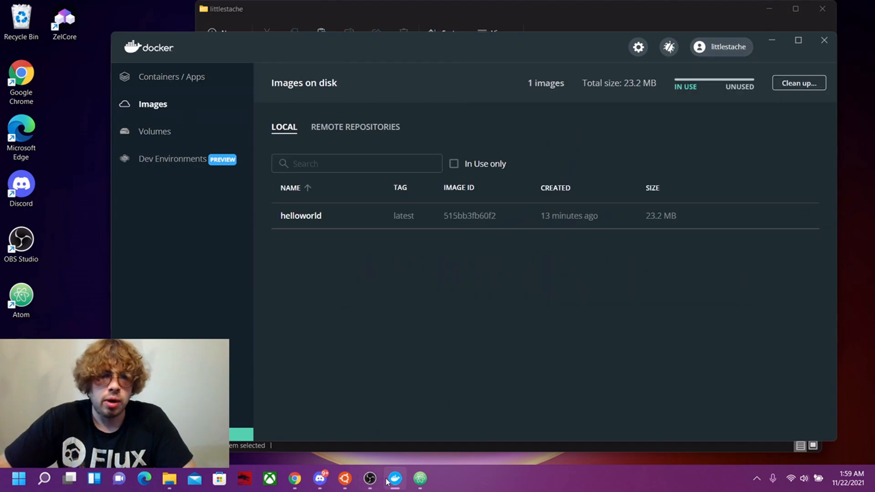
pyautogui.moveTo(382, 289)
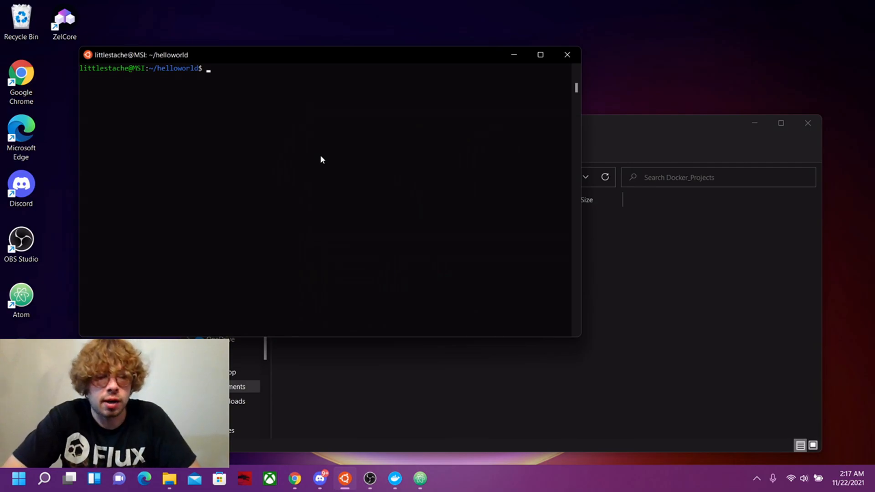
# Sign in to Docker Hub with 'sudo docker login'
pyautogui.write('dock')
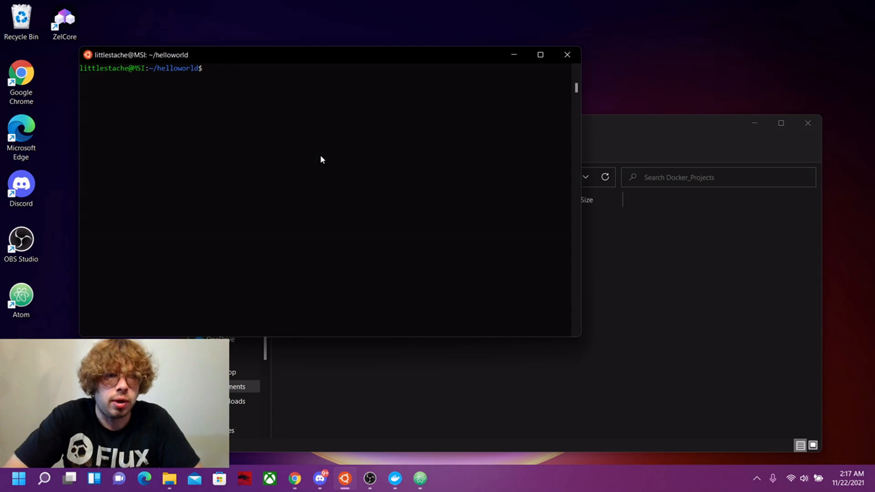
pyautogui.write('sudo')
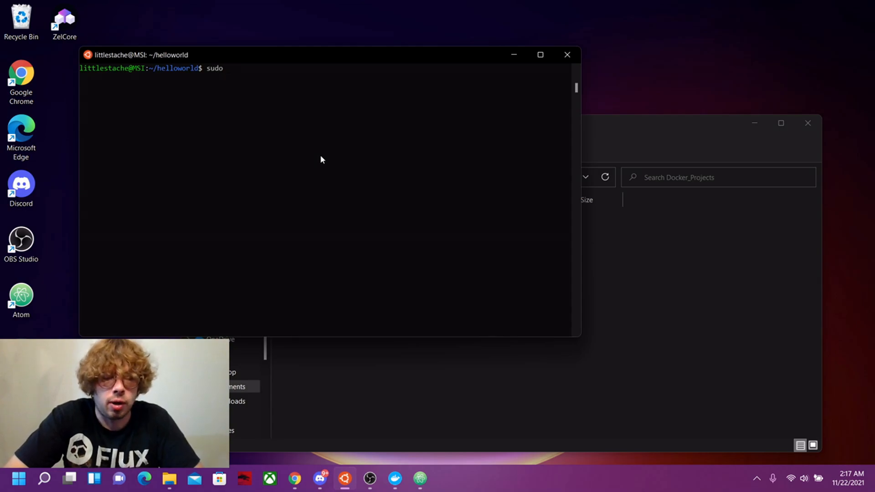
pyautogui.write('docker login')
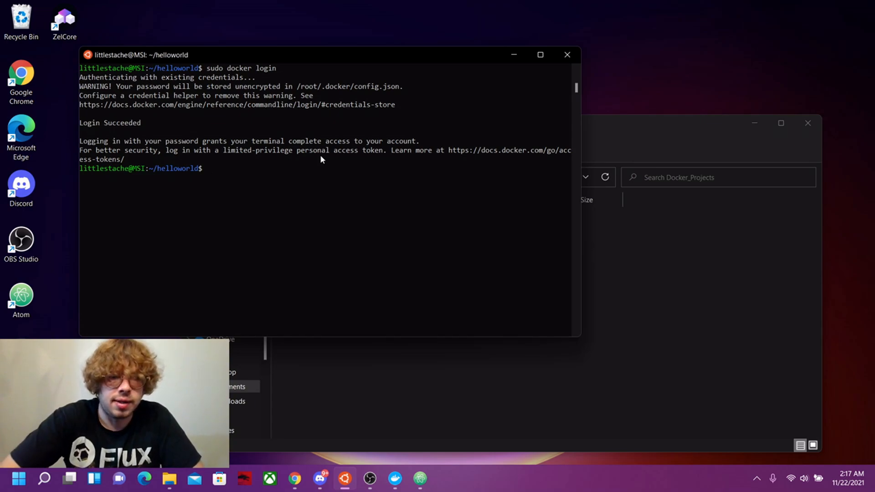
# Tag the image as littlestache/helloworld:latest with 'sudo docker tag'
pyautogui.write('sudo docker tag')
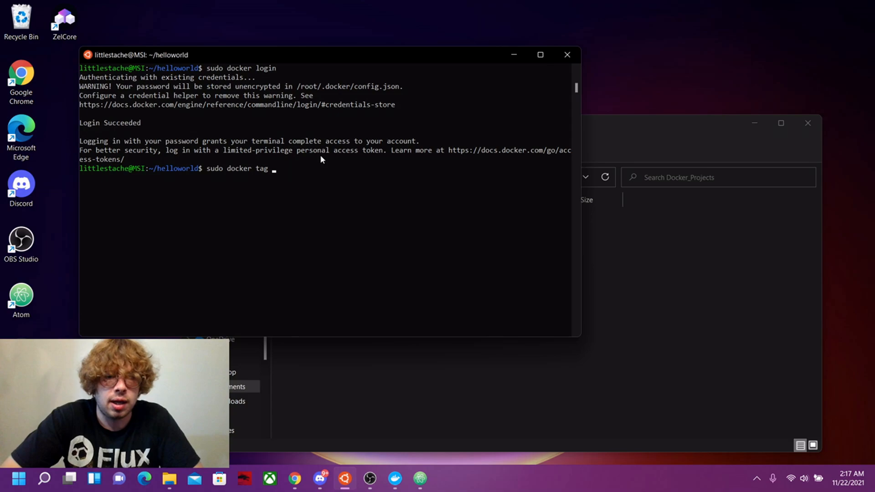
pyautogui.write('helloworld')
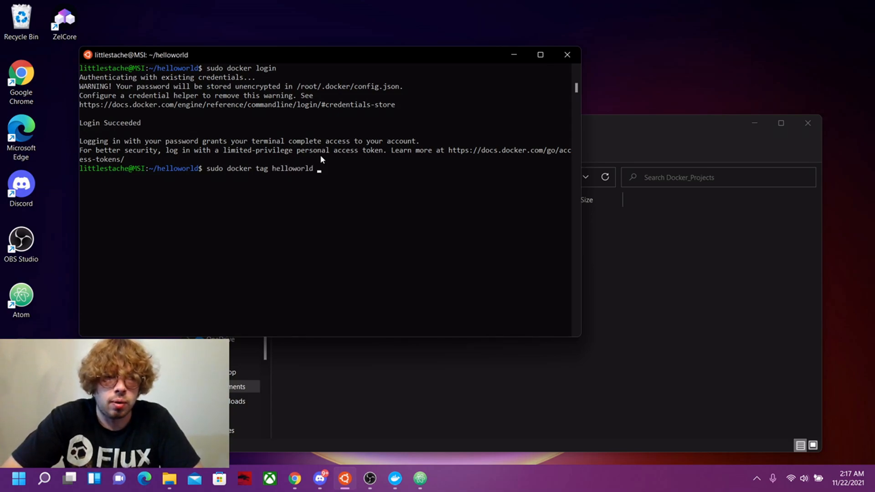
pyautogui.write('l')
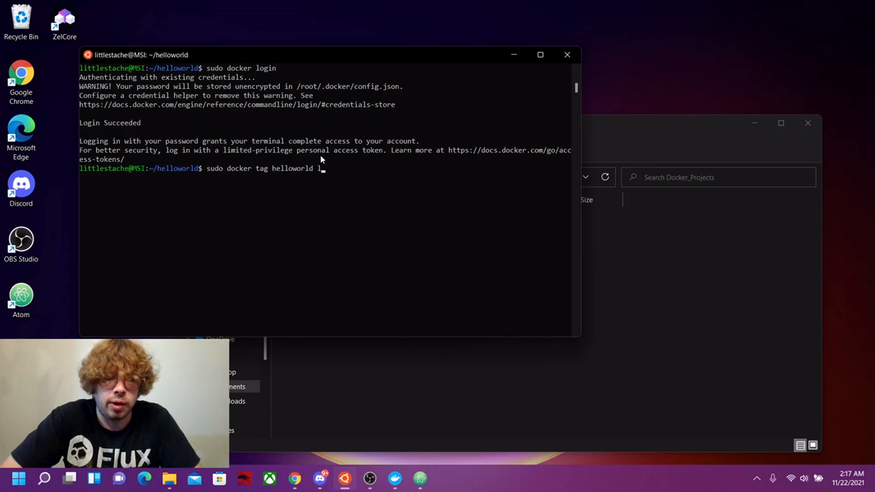
pyautogui.write('ittlestache')
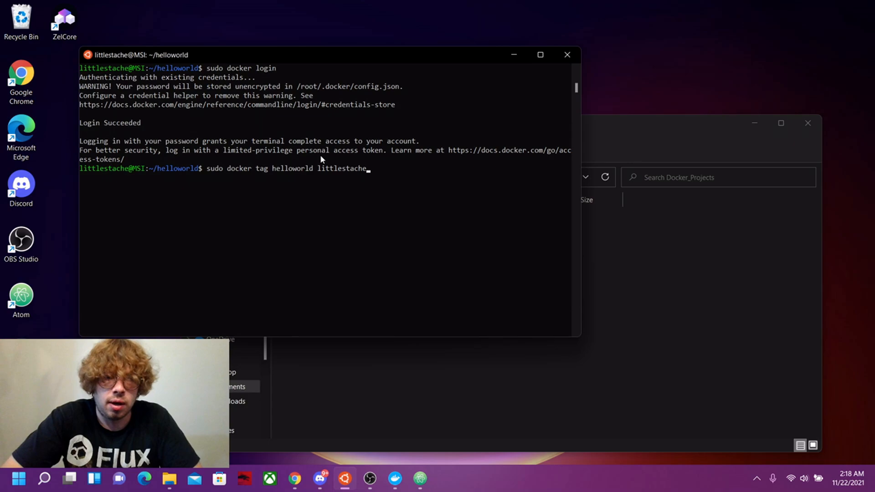
pyautogui.write('/')
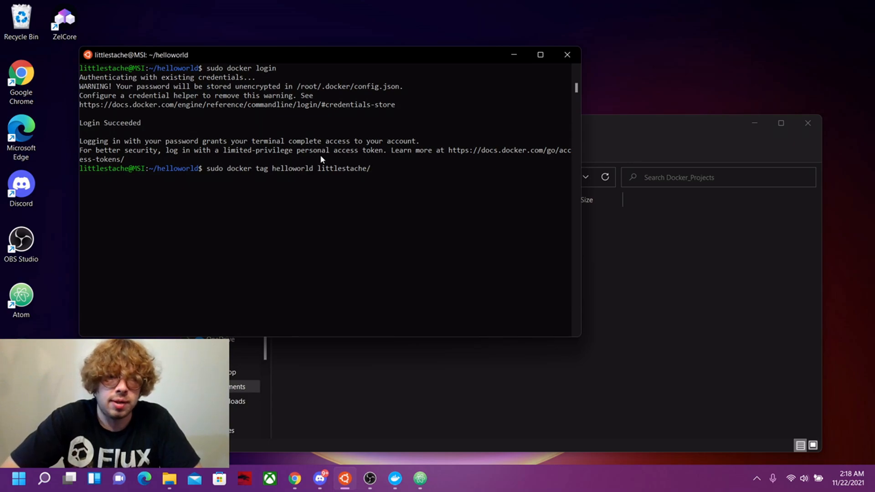
pyautogui.write('h')
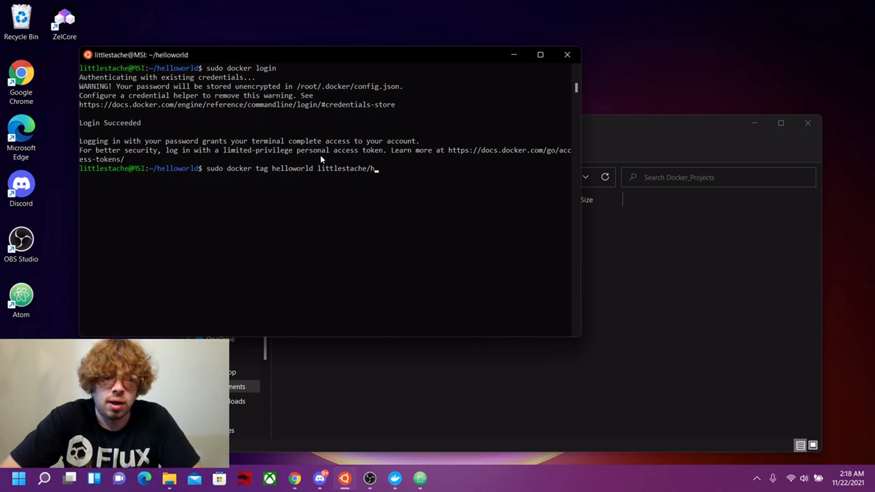
pyautogui.write('elloworld')
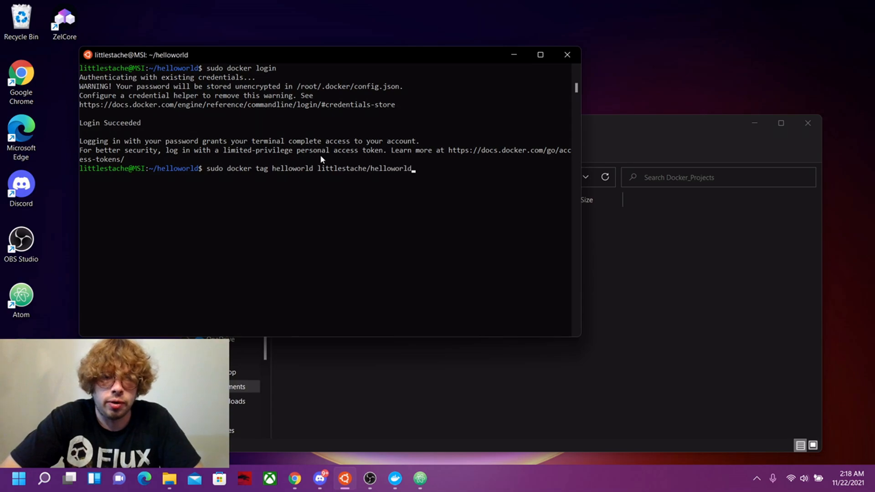
pyautogui.write(':latest')
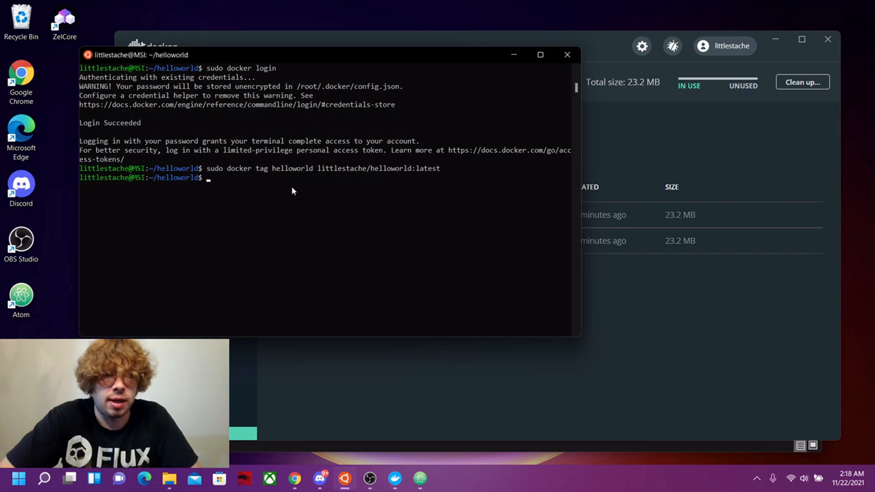
# Push littlestache/helloworld to Docker Hub with 'sudo docker push'
pyautogui.write('sudo docker push littlestache/he')
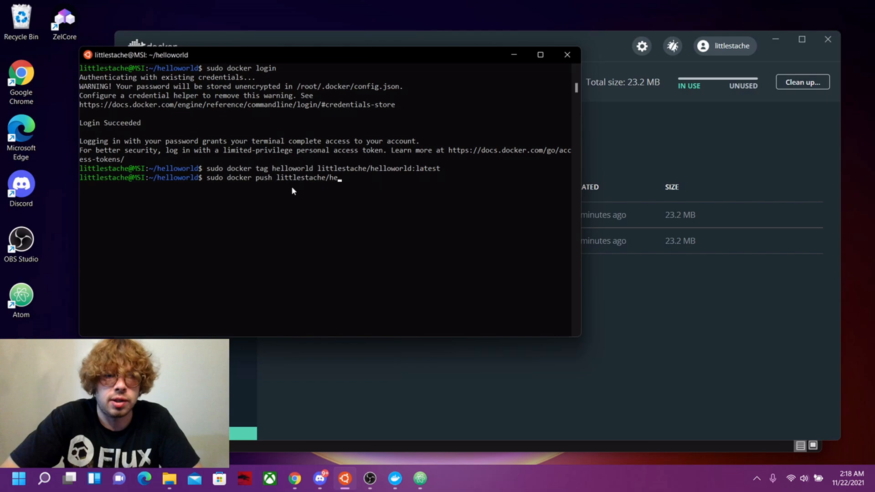
pyautogui.write('lloworld')
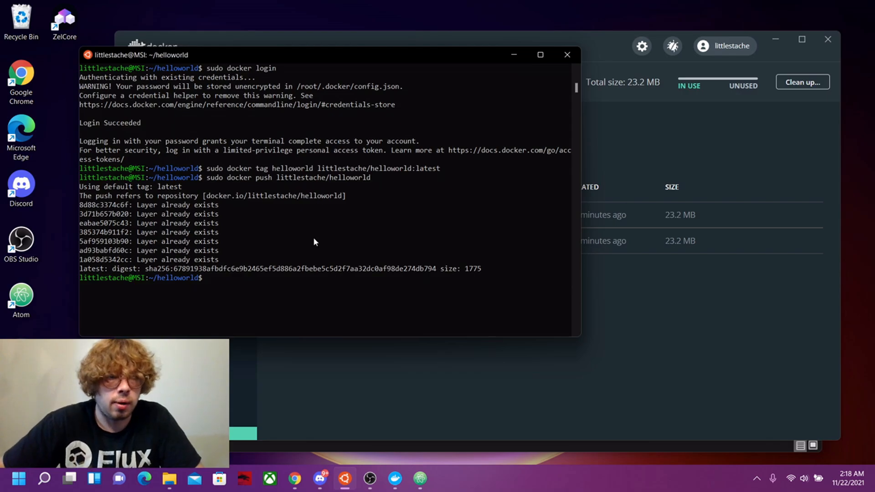
pyautogui.moveTo(296, 445)
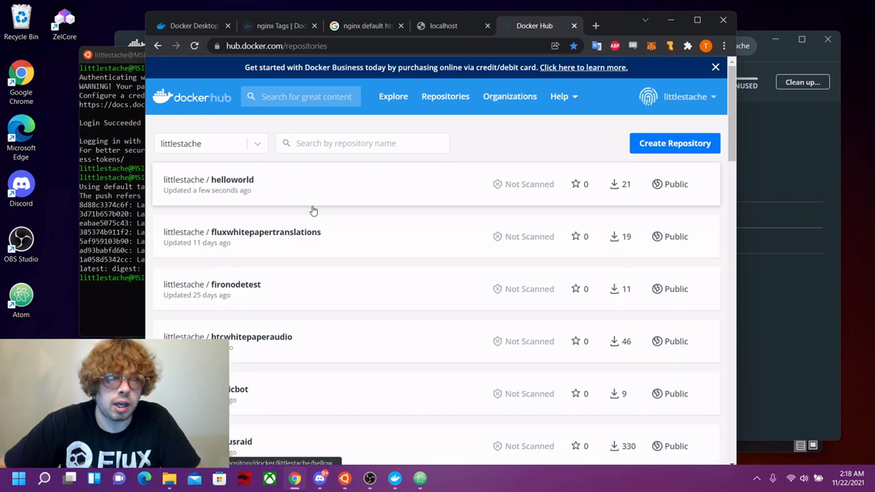
pyautogui.moveTo(272, 190)
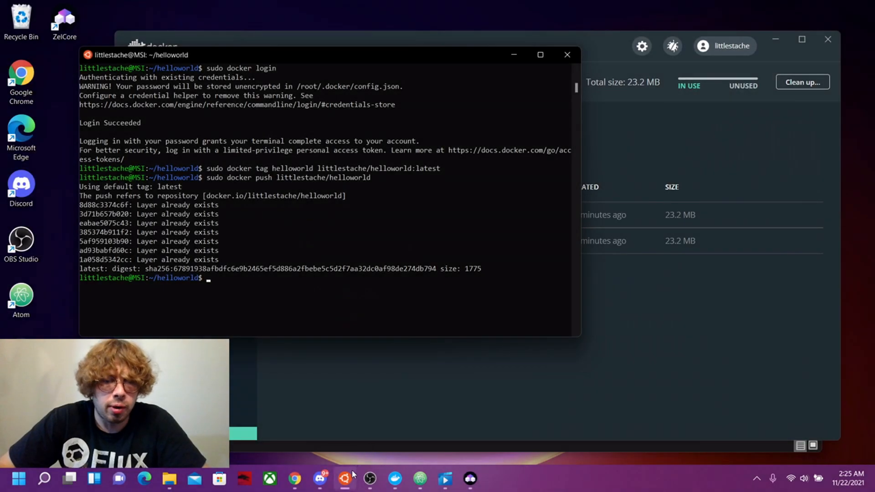
pyautogui.click(295, 479)
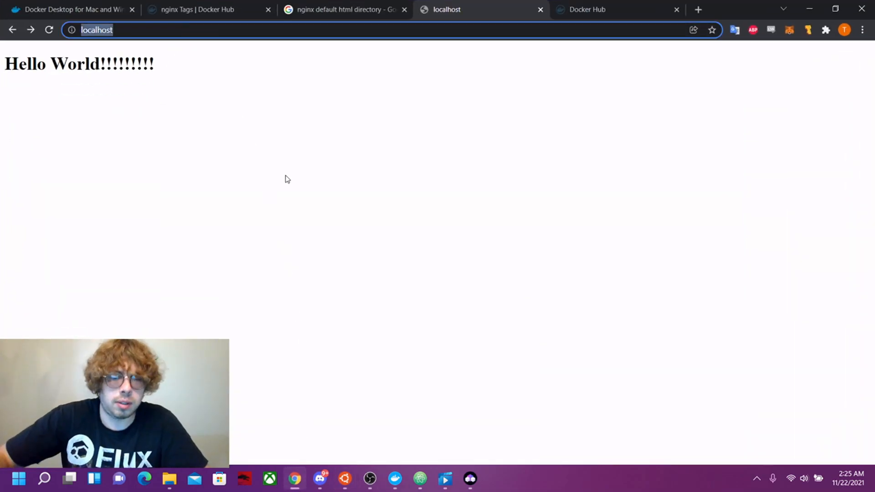
# Go to home.runonflux.io and log in with ZelID, signing the message in ZelCore
pyautogui.write('home.runonflux.io')
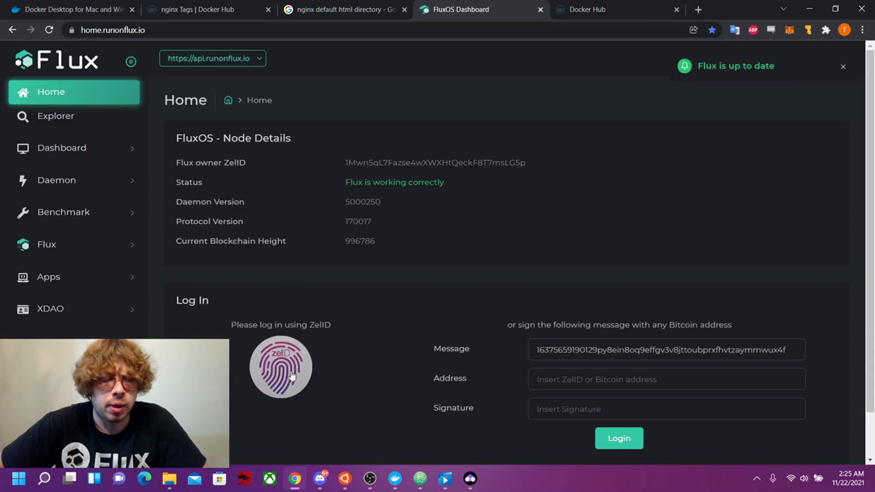
pyautogui.click(281, 367)
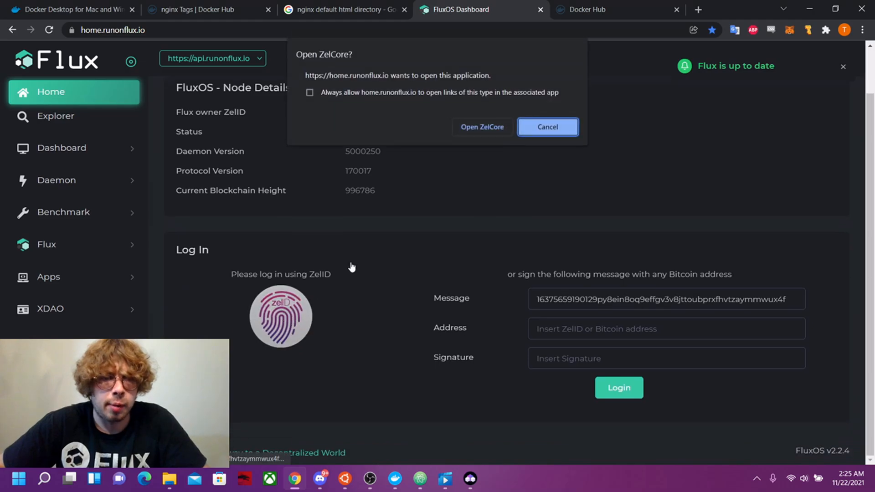
pyautogui.click(481, 127)
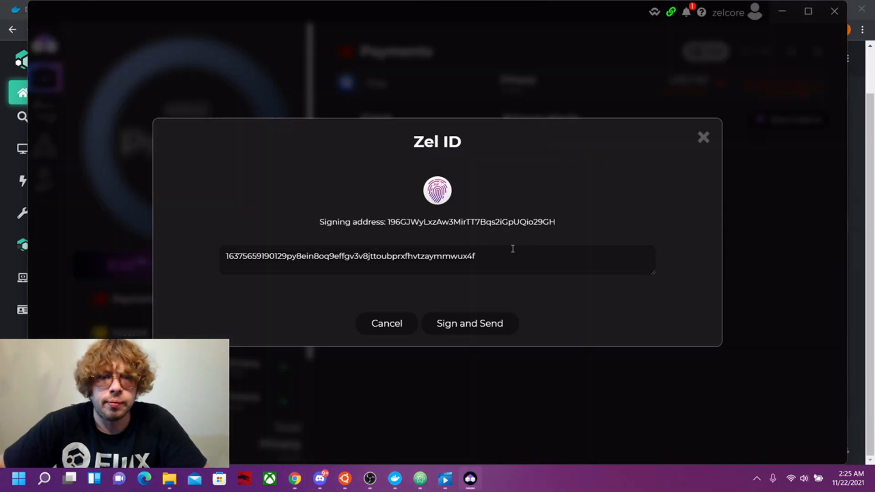
pyautogui.moveTo(470, 324)
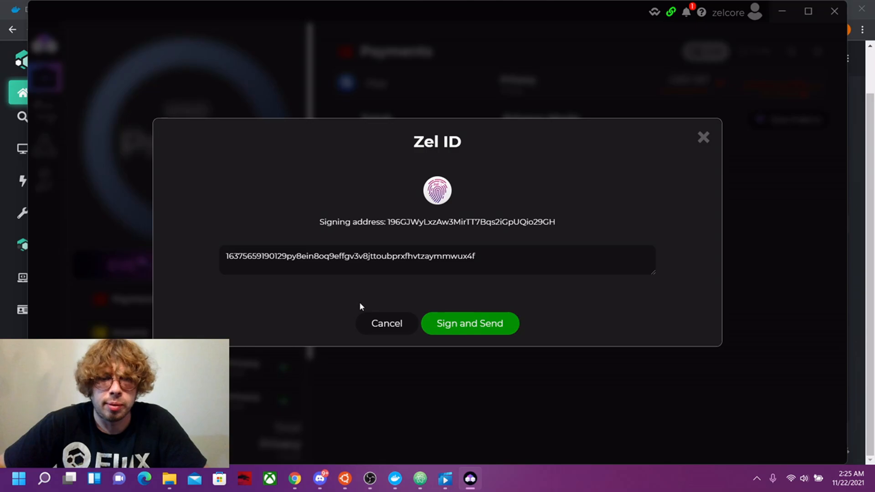
pyautogui.click(469, 323)
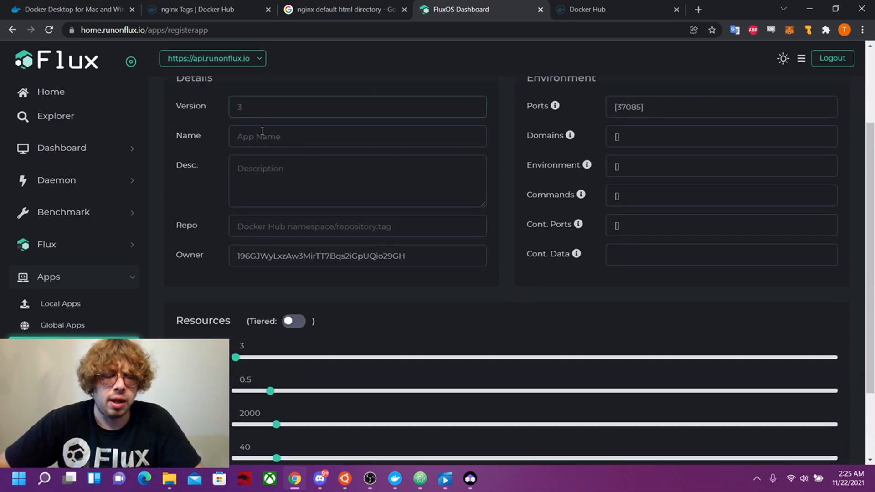
# Enter app name helloworldtest and description Testing Hello World in the registration form
pyautogui.write('helloworldtest')
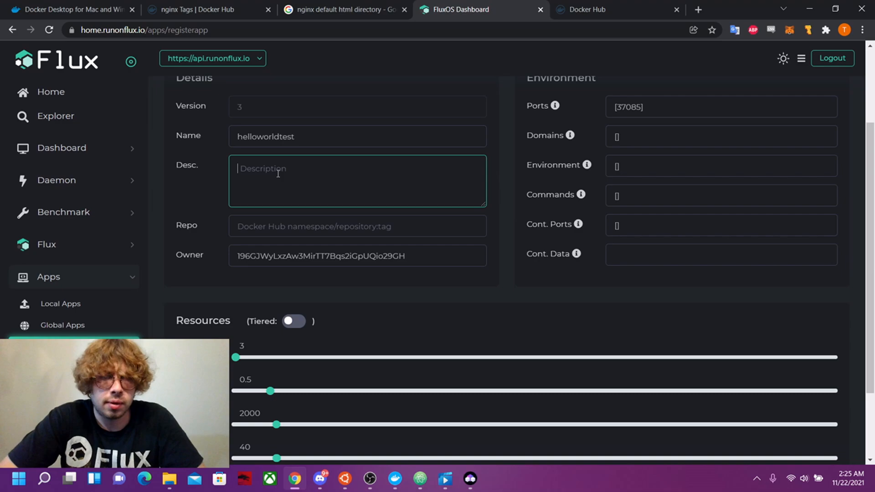
pyautogui.write('Testing')
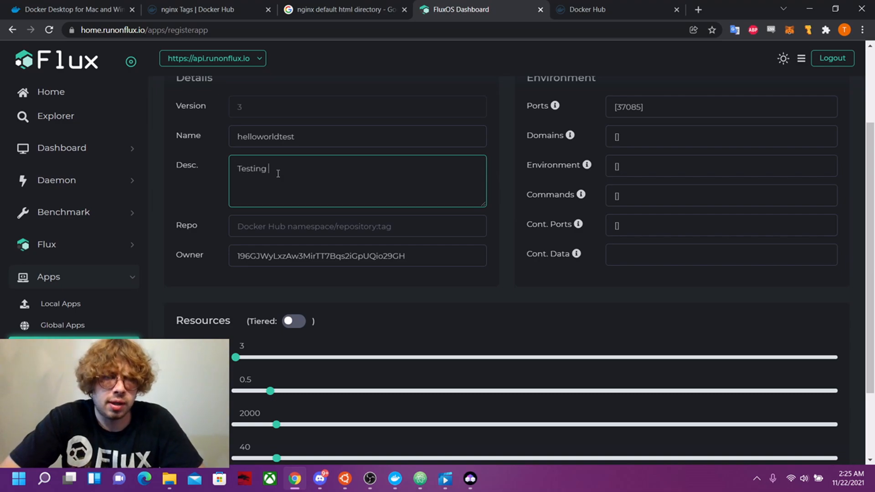
pyautogui.write('Hello Wor')
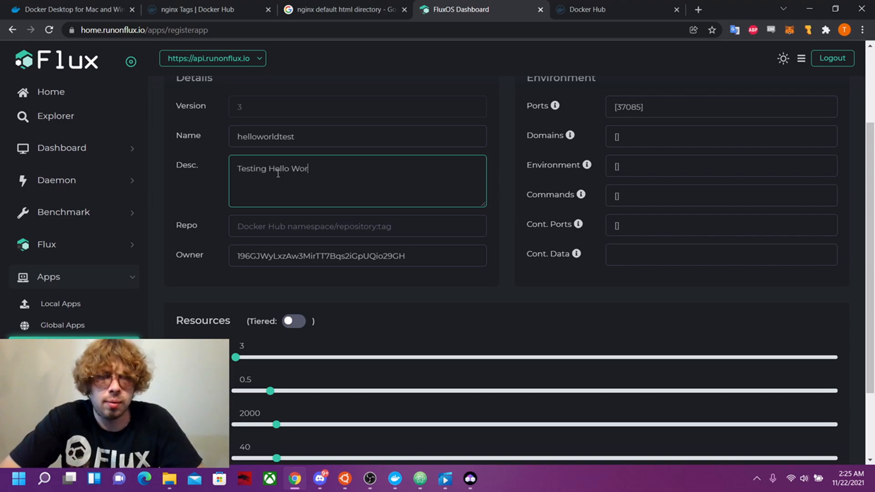
# Set the image repository to littlestache/helloworld:latest
pyautogui.click(356, 227)
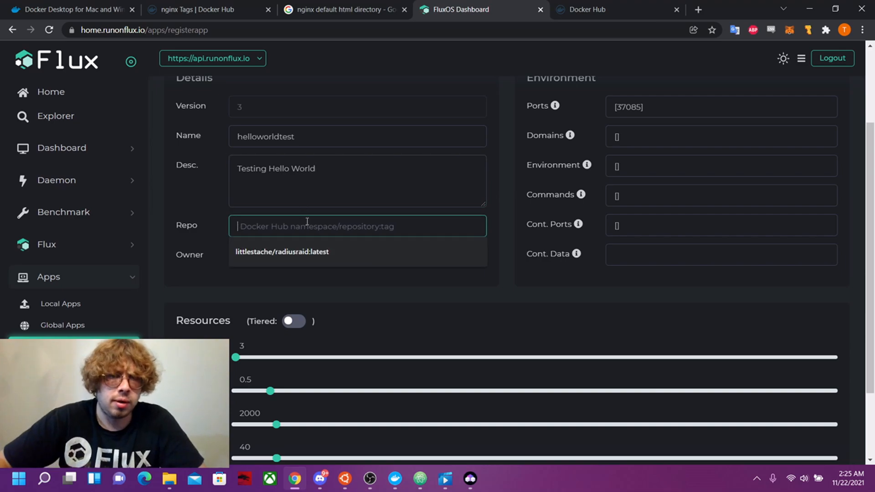
pyautogui.write('littlest')
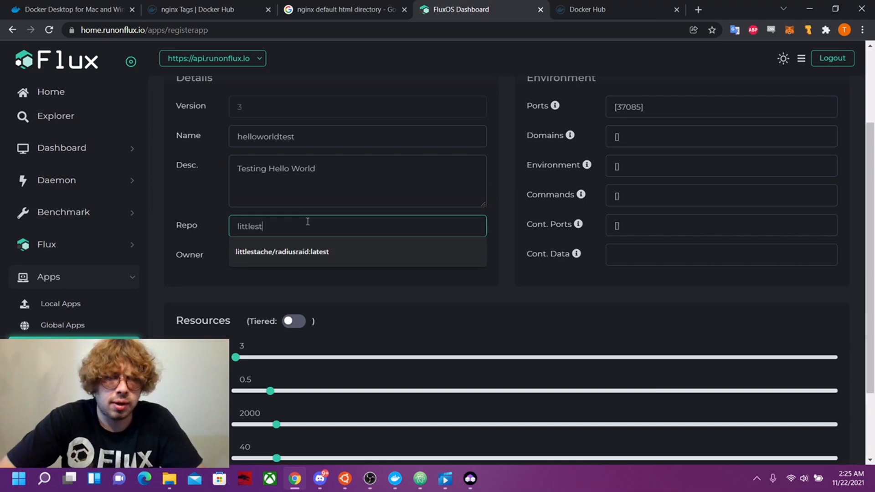
pyautogui.write('littlestache/helloworld:')
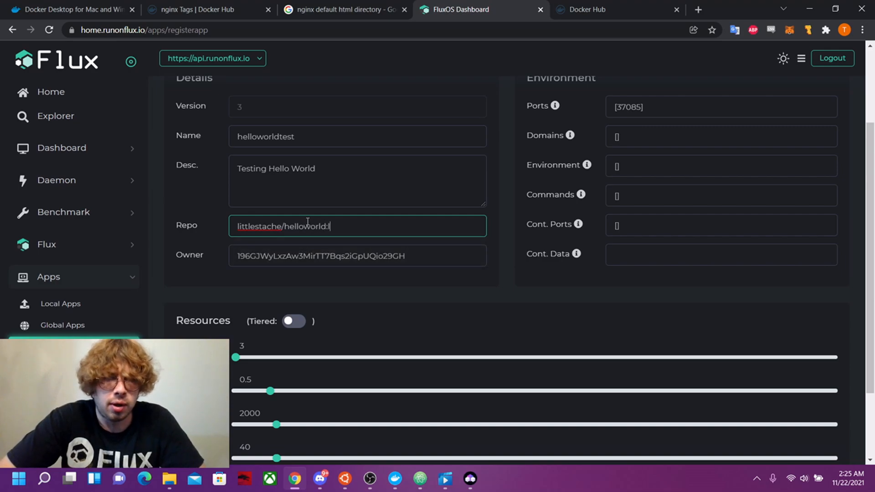
pyautogui.write('latesat')
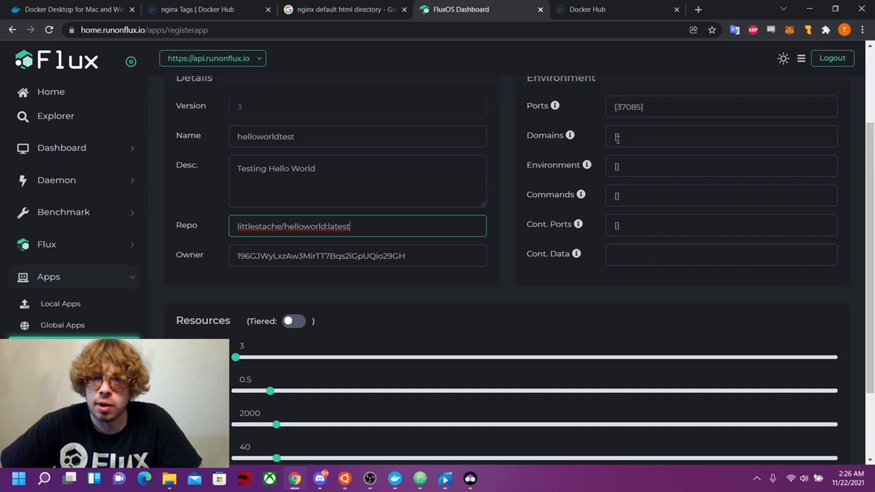
# Set Domains to [""] and container ports to [80], then switch to Docker Desktop's images
pyautogui.click(721, 165)
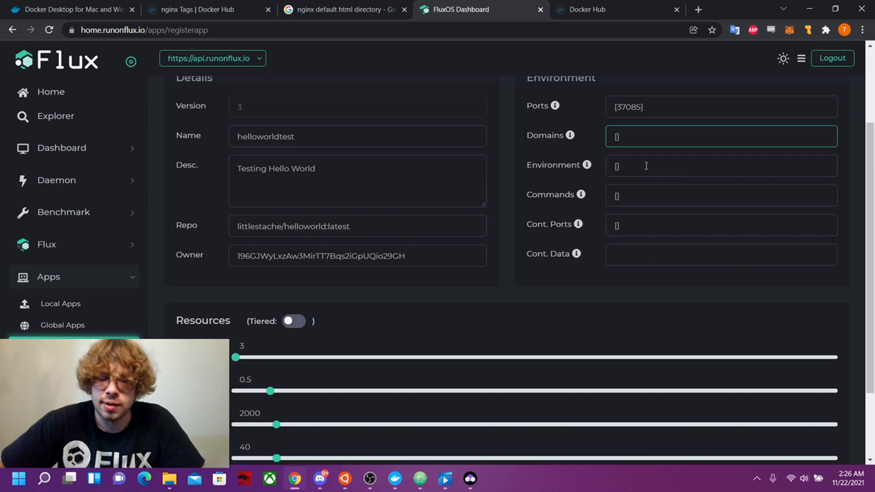
pyautogui.write('""')
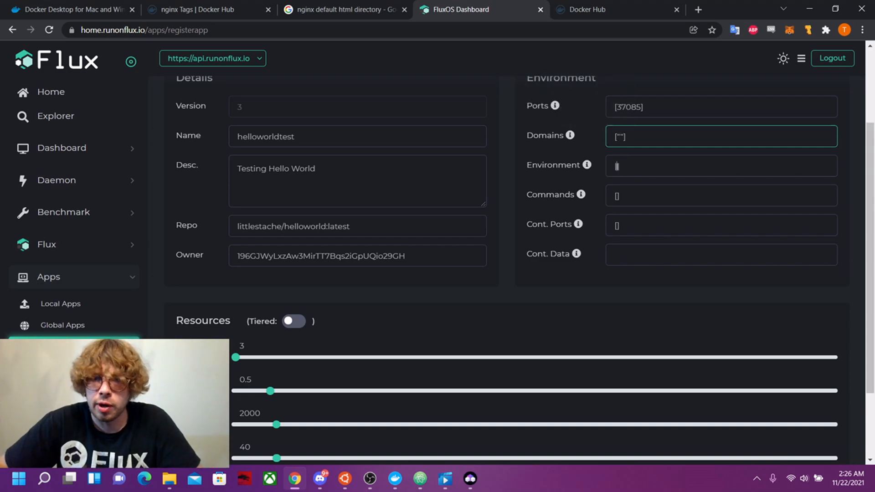
pyautogui.click(720, 165)
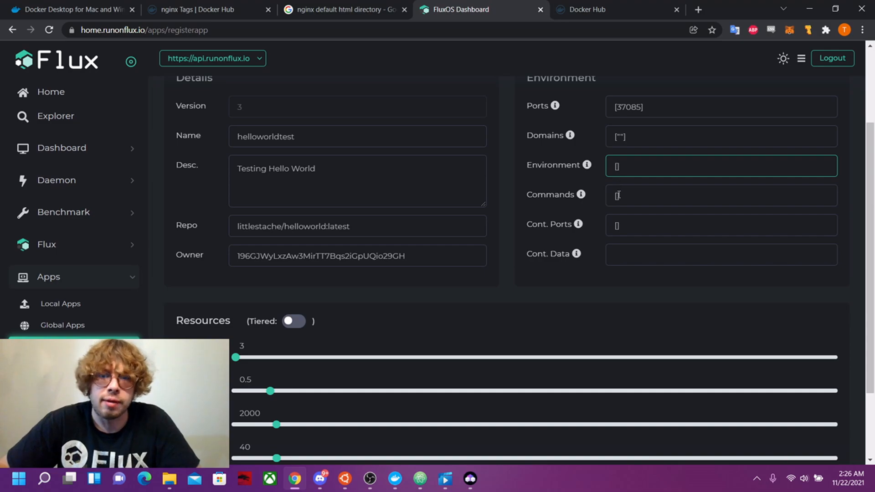
pyautogui.click(720, 225)
pyautogui.write('80')
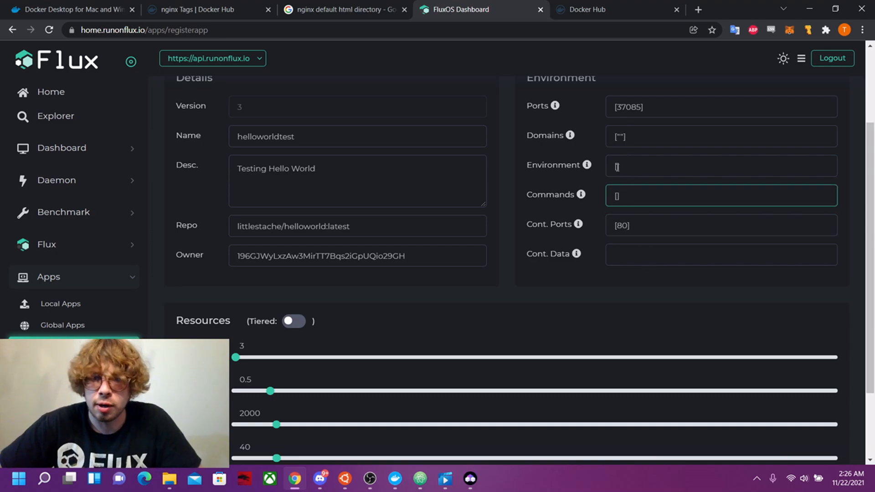
pyautogui.click(395, 479)
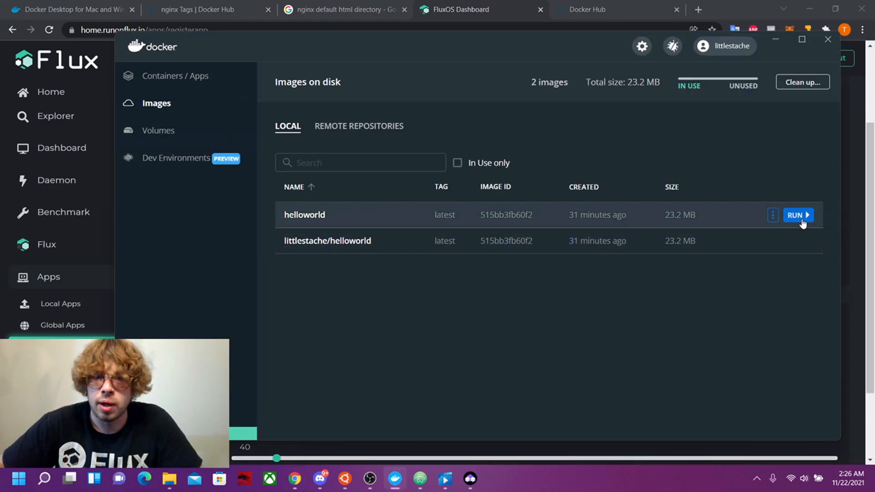
# Check via Run on the helloworld image that it exposes port 80/tcp, then return to Chrome
pyautogui.click(795, 215)
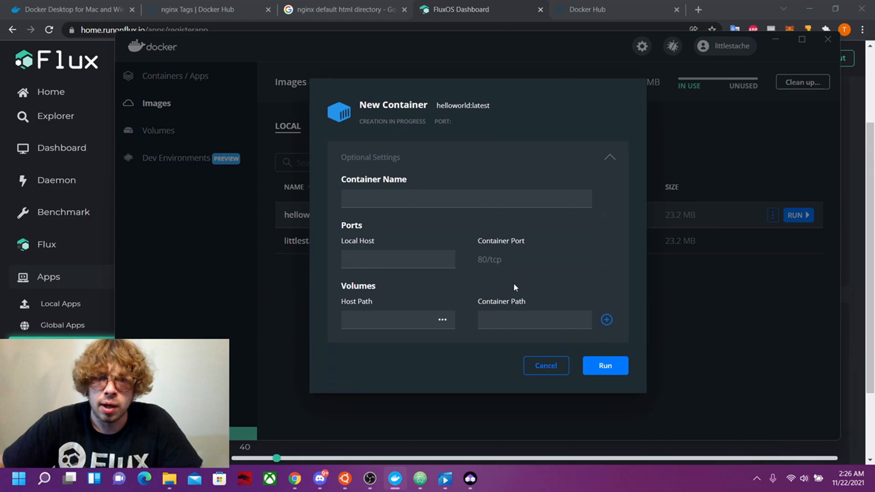
pyautogui.click(488, 259)
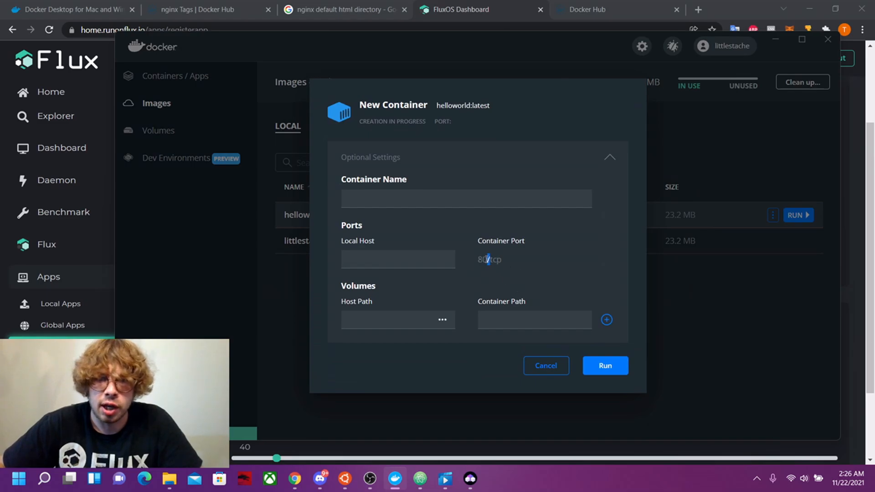
pyautogui.click(545, 365)
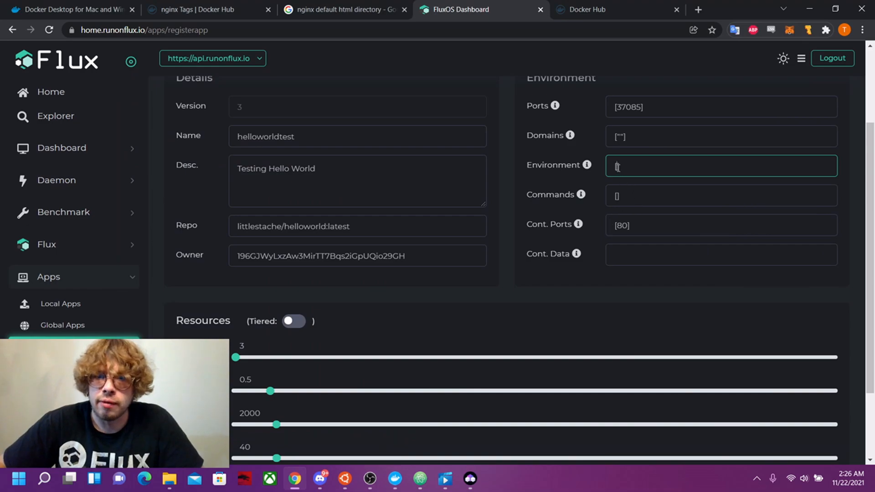
# Set container data to /tmp, CPU to 0.1 and RAM to 100
pyautogui.click(721, 254)
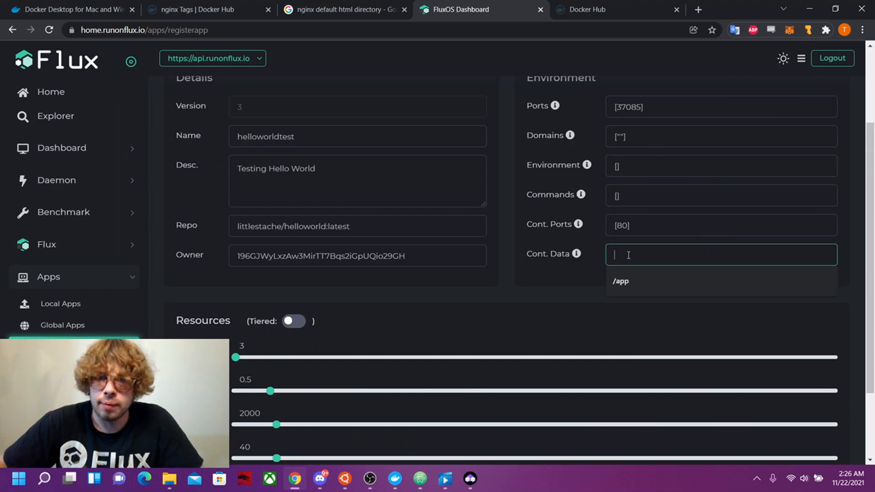
pyautogui.write('/tmp')
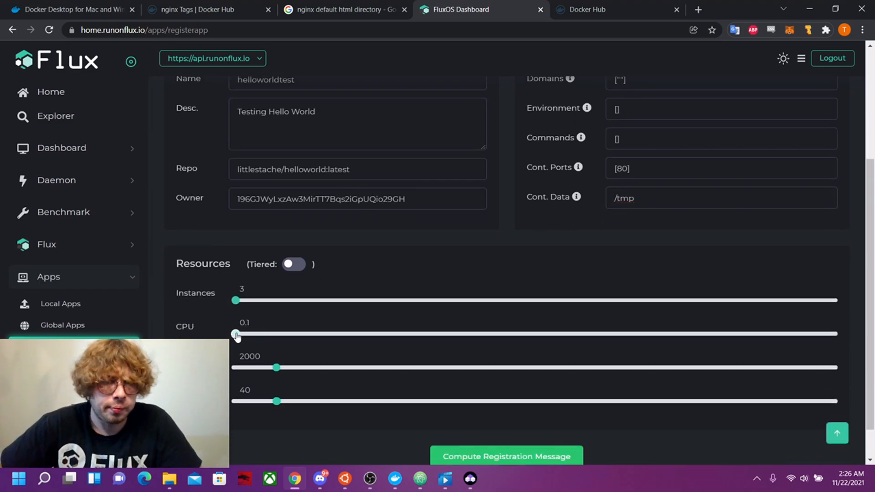
pyautogui.moveTo(276, 367); pyautogui.dragTo(234, 368)
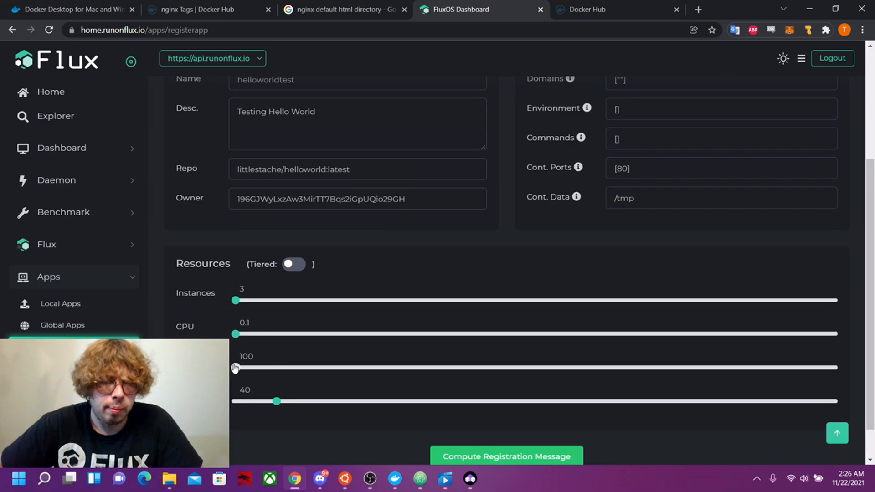
pyautogui.moveTo(276, 401); pyautogui.dragTo(235, 402)
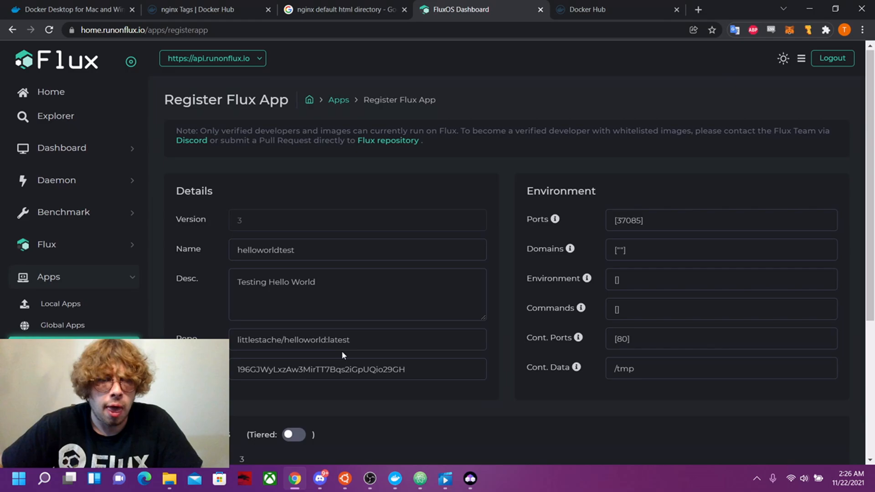
# Compute the registration message for helloworldtest
pyautogui.scroll(-3)
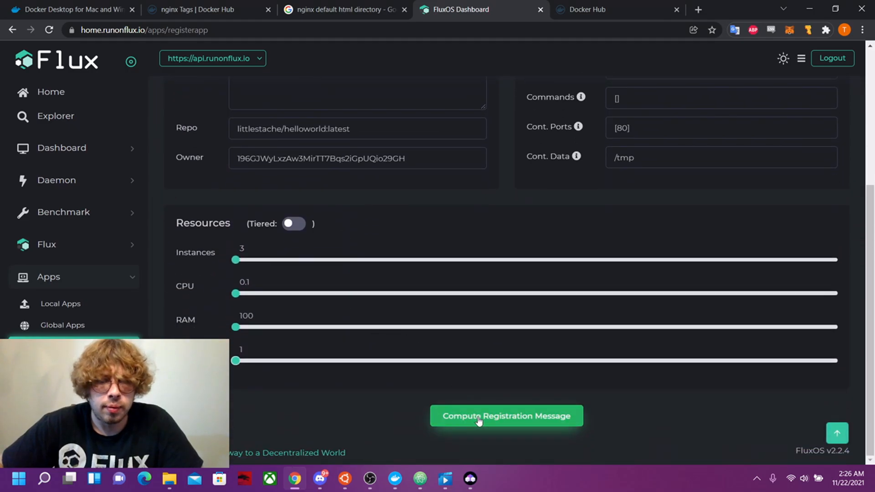
pyautogui.click(506, 415)
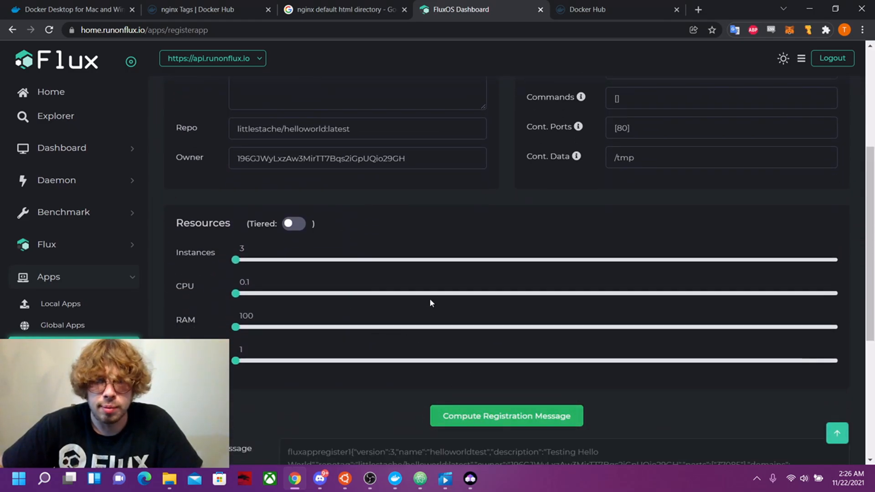
pyautogui.scroll(-3)
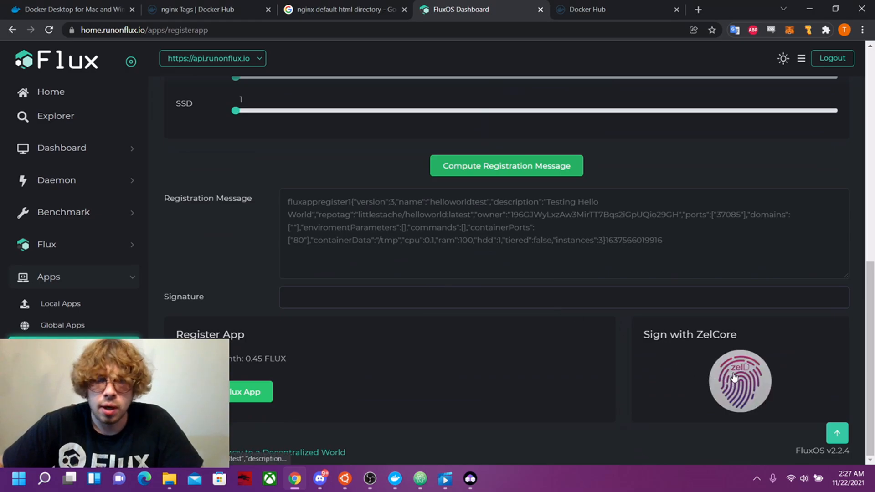
# Sign the registration message with ZelCore and dismiss the Zel ID confirmation
pyautogui.click(740, 381)
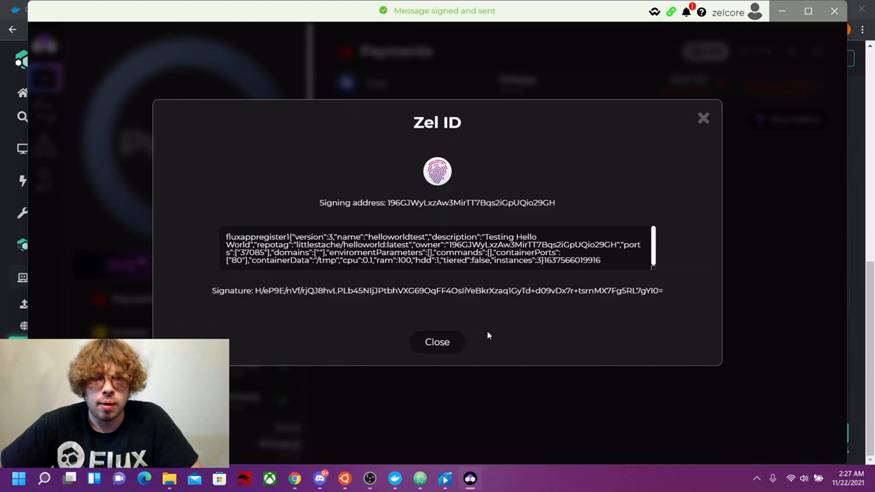
pyautogui.click(437, 342)
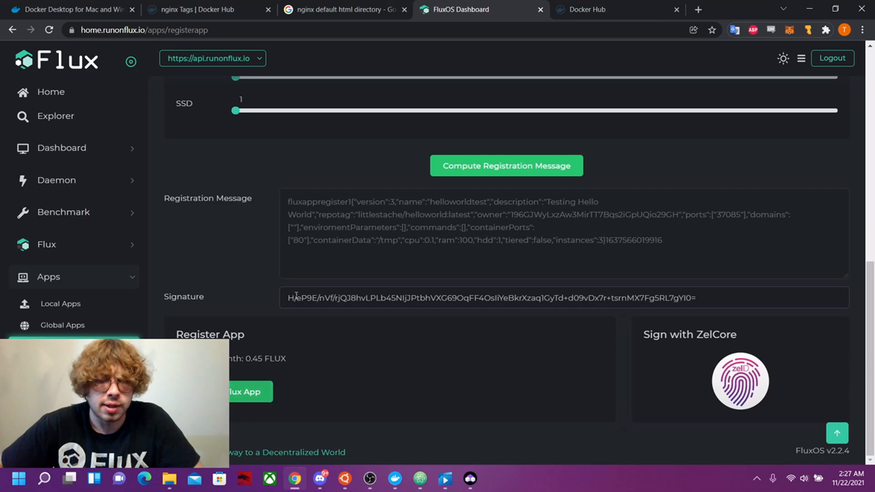
pyautogui.moveTo(243, 312)
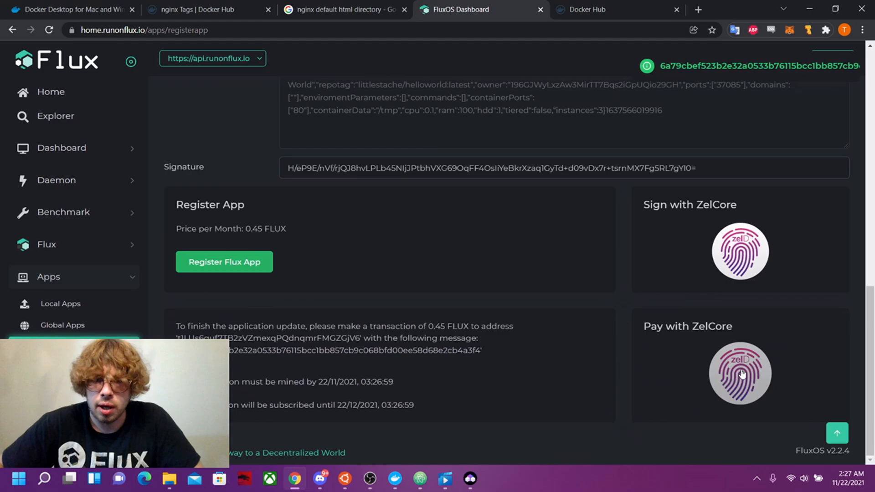
# Pay the 0.45 FLUX fee via ZelCore with Economy fee and show the transaction in the explorer
pyautogui.click(740, 374)
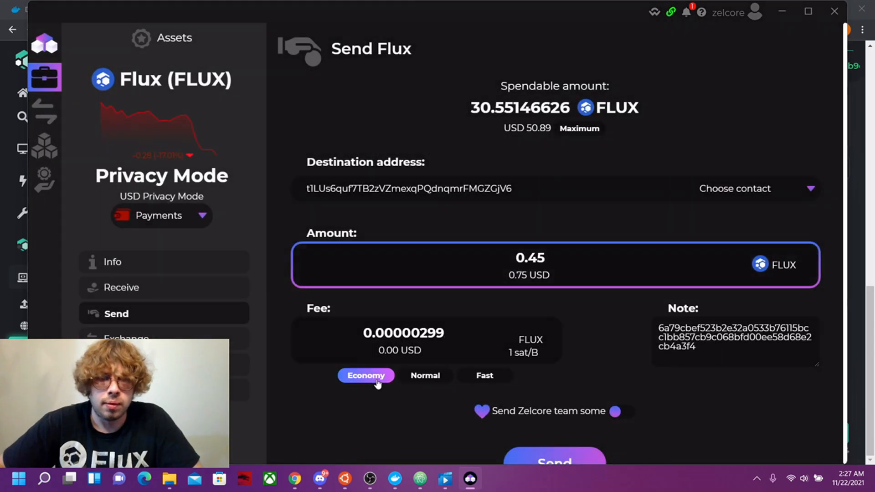
pyautogui.click(553, 457)
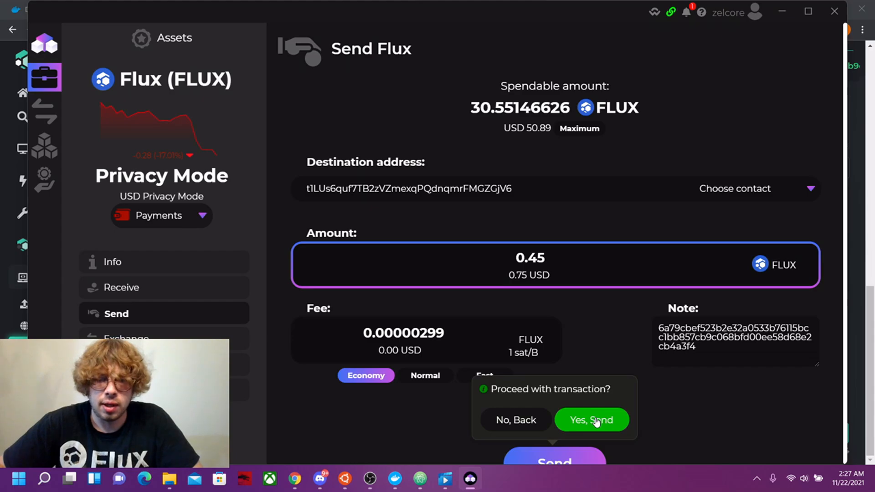
pyautogui.click(591, 419)
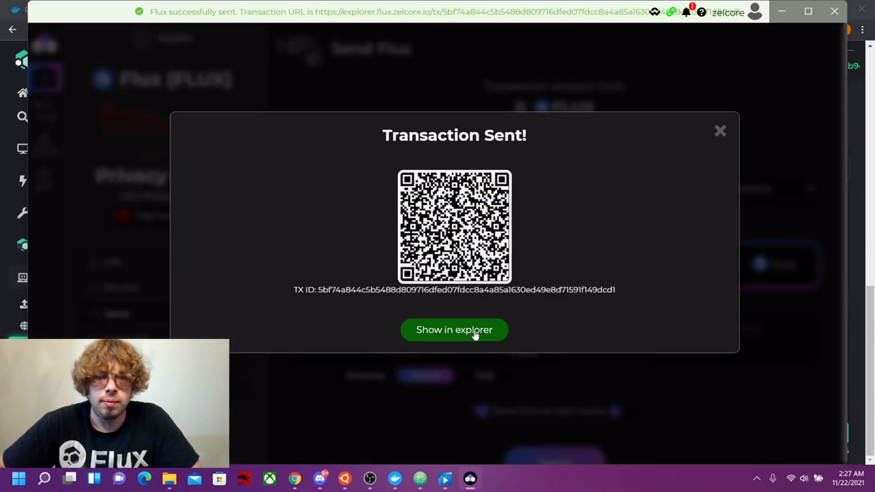
pyautogui.click(454, 330)
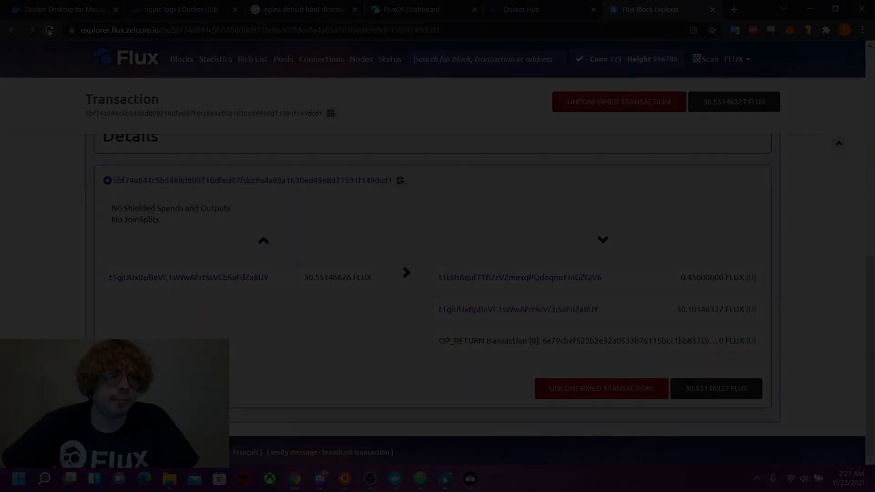
# Visit helloworldtest on nodes 23.124.56.141 and 202.61.229.134, closing each Hello World tab
pyautogui.click(587, 9)
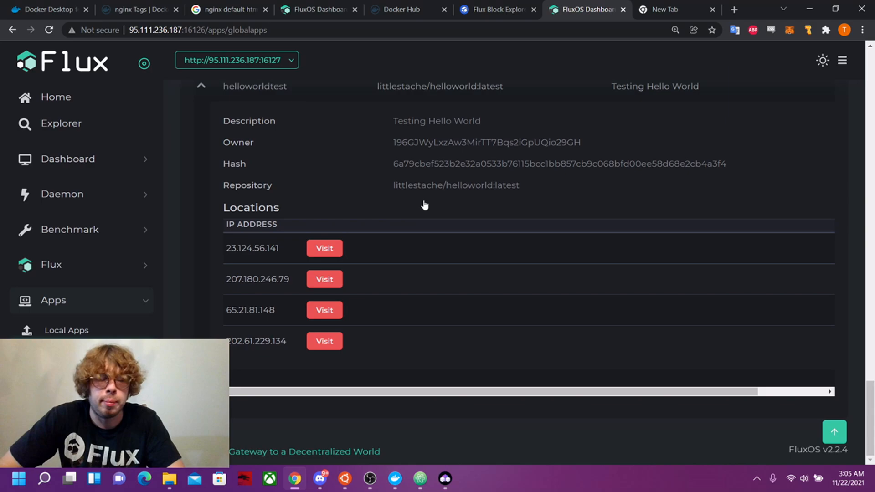
pyautogui.moveTo(405, 184)
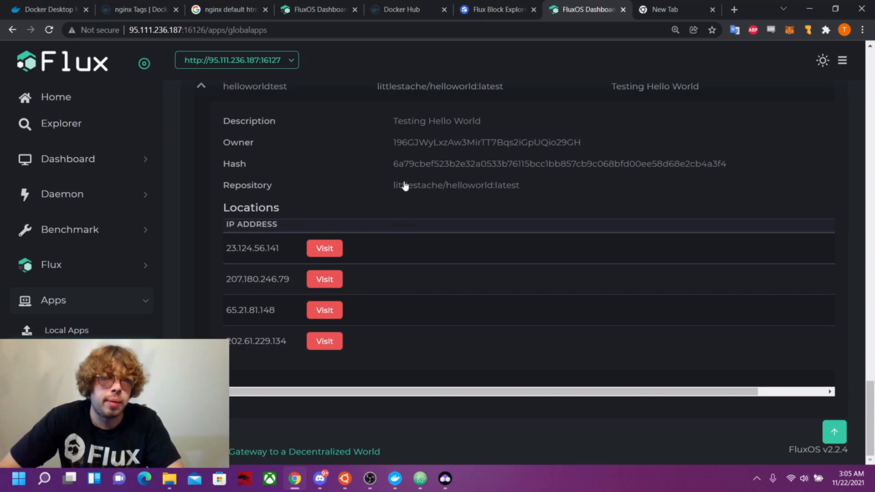
pyautogui.moveTo(392, 262)
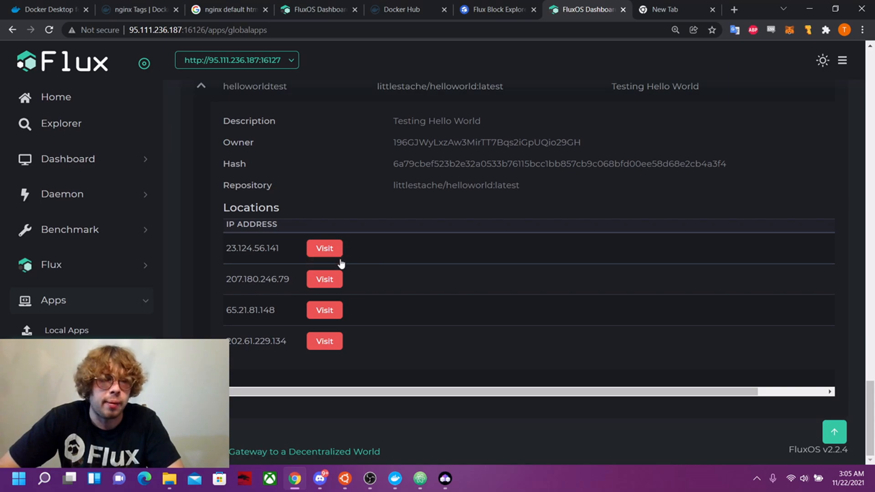
pyautogui.moveTo(337, 328)
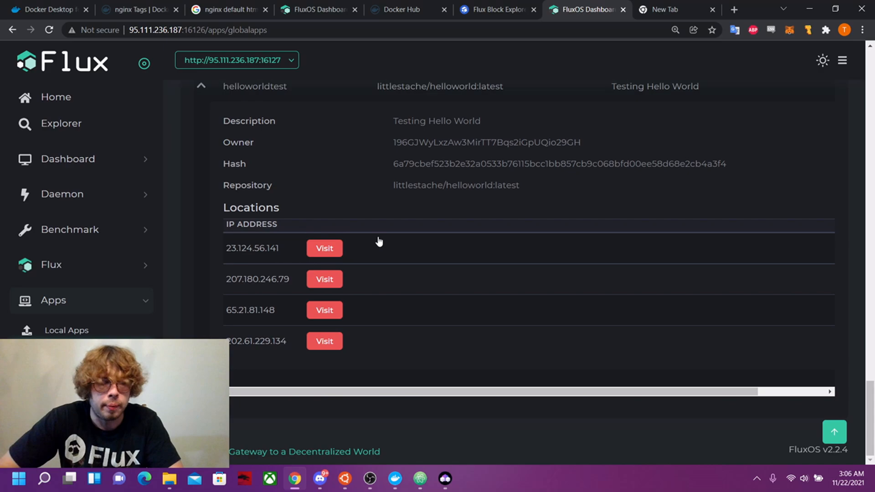
pyautogui.moveTo(327, 255)
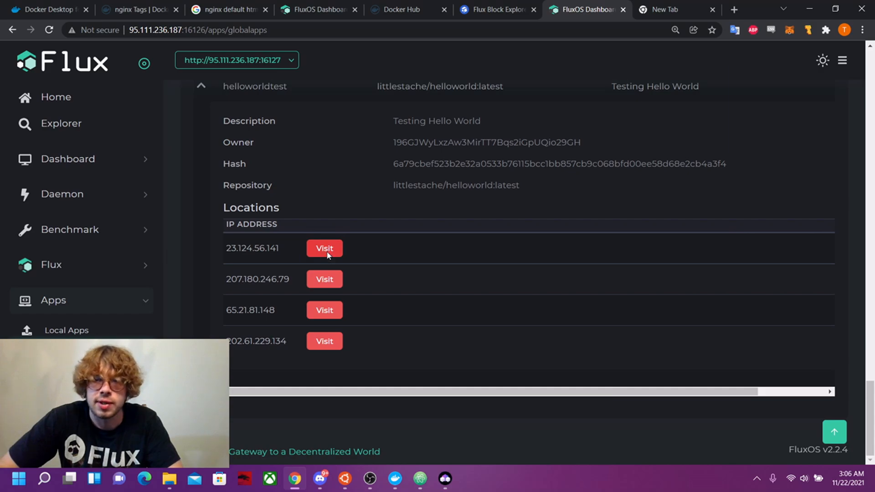
pyautogui.click(324, 248)
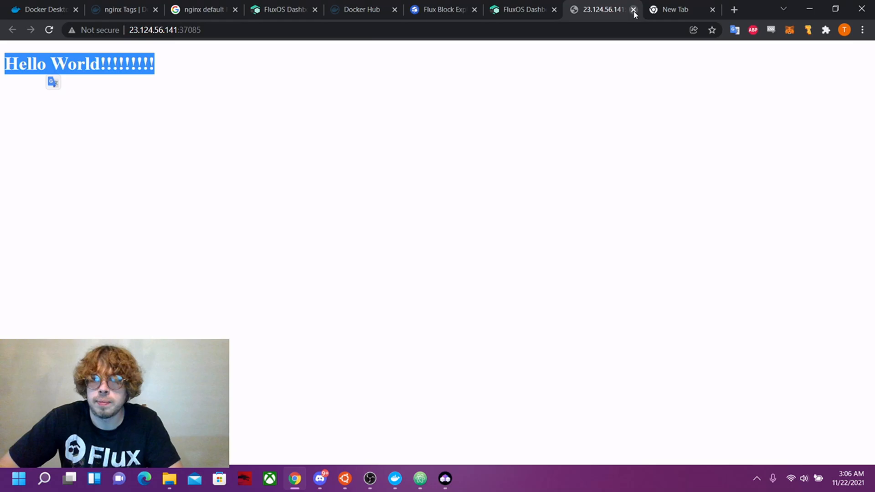
pyautogui.click(632, 9)
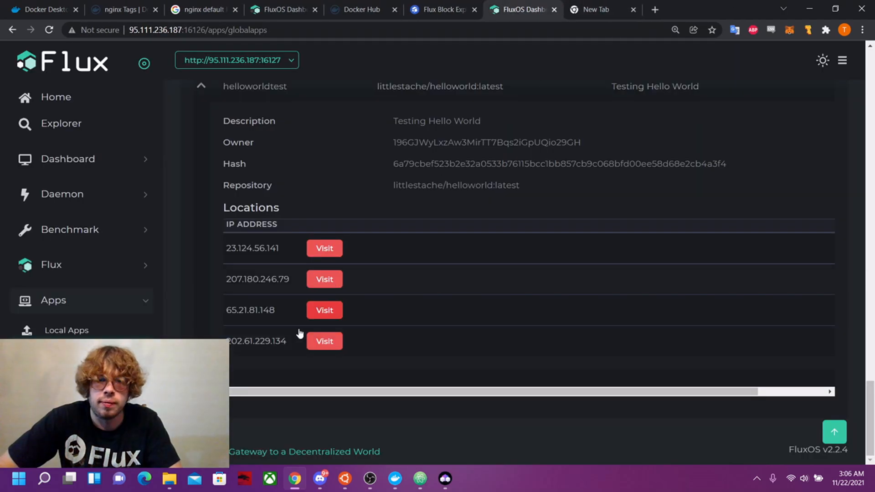
pyautogui.click(323, 341)
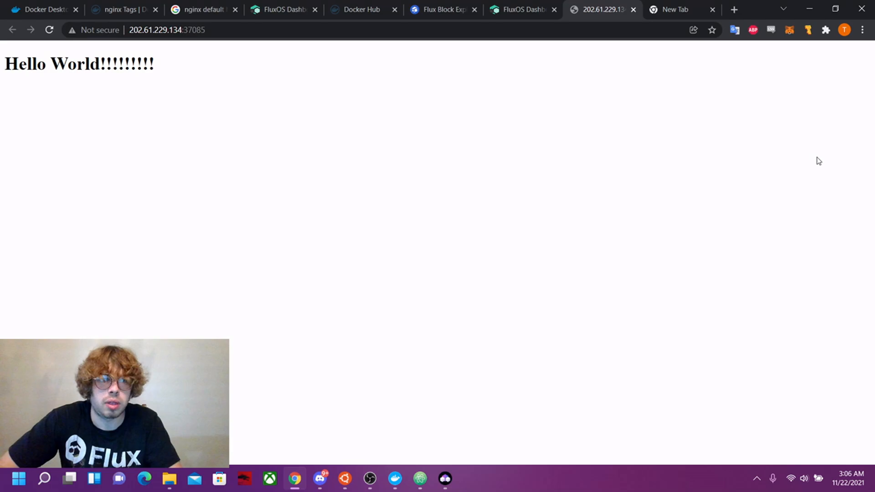
pyautogui.click(519, 10)
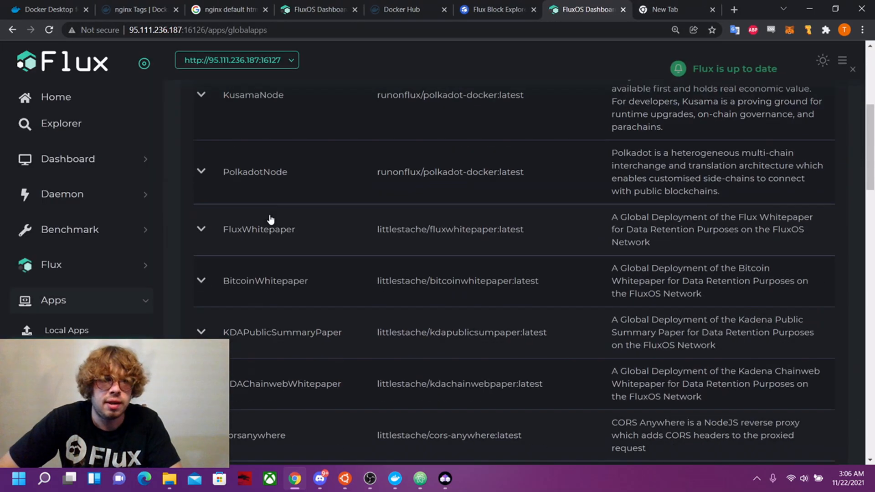
# Scroll to helloworldtest's six-node Locations list, then open a new Chrome tab
pyautogui.scroll(-3)
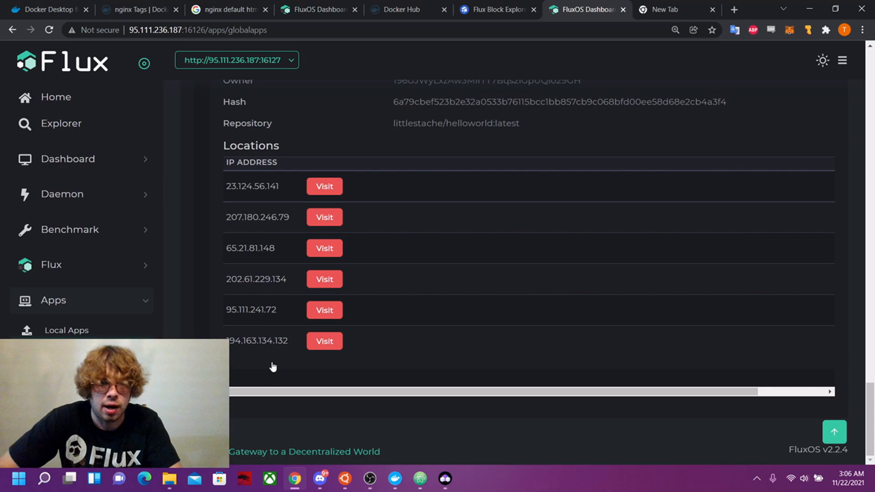
pyautogui.moveTo(352, 291)
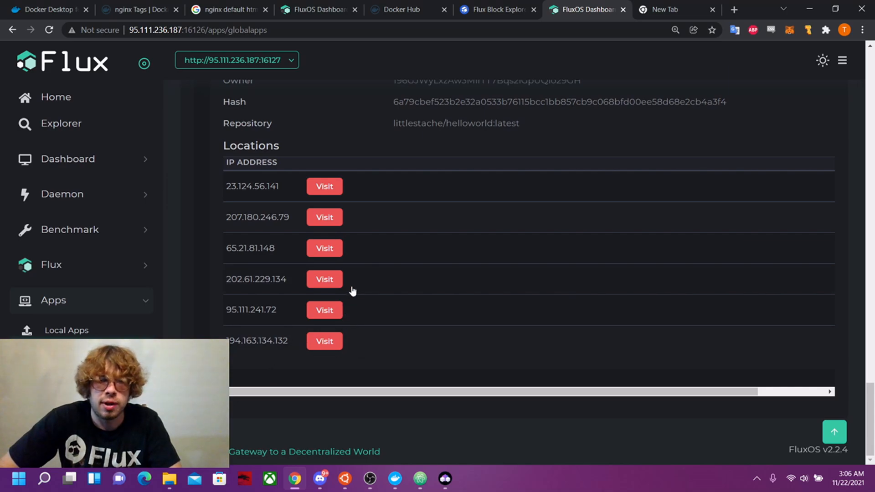
pyautogui.moveTo(342, 138)
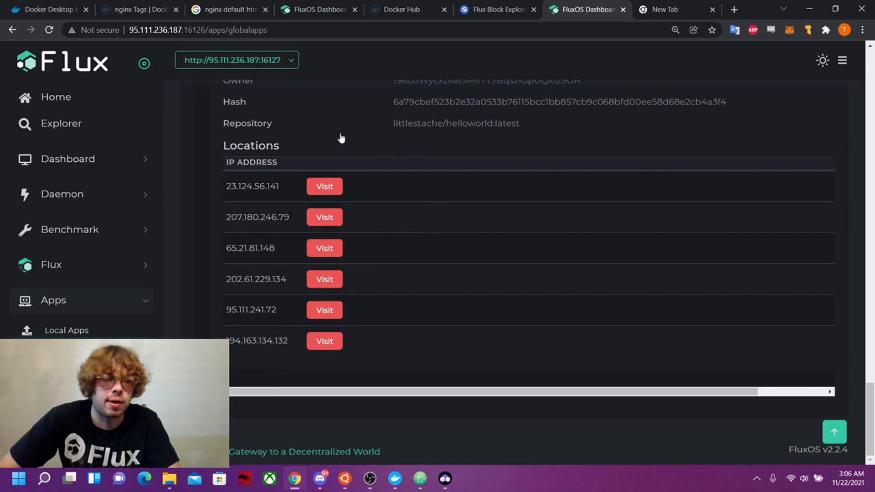
pyautogui.moveTo(214, 187)
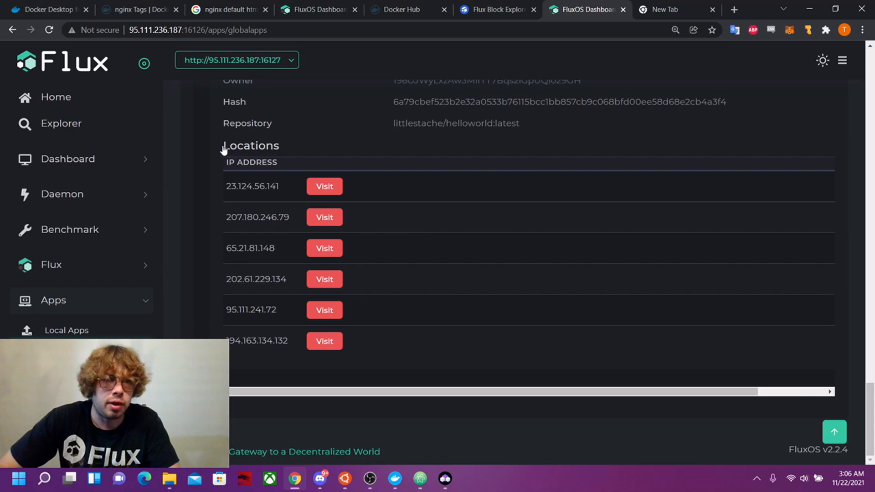
pyautogui.moveTo(419, 166)
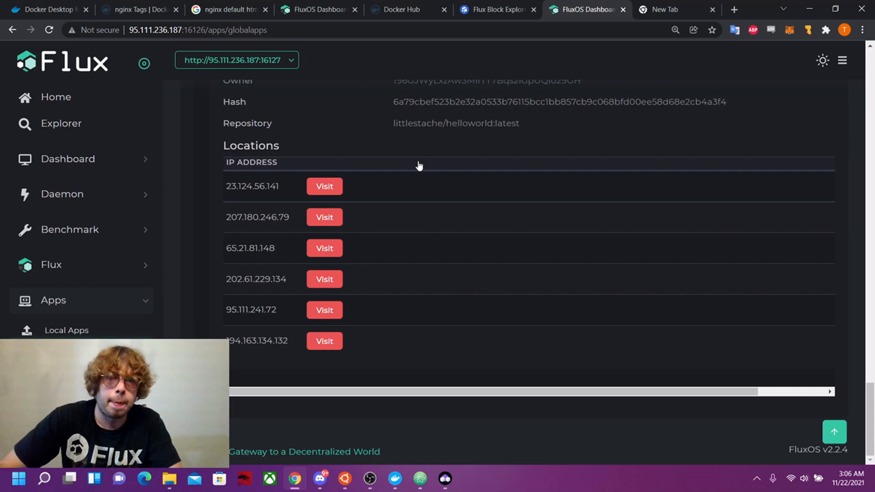
pyautogui.moveTo(387, 214)
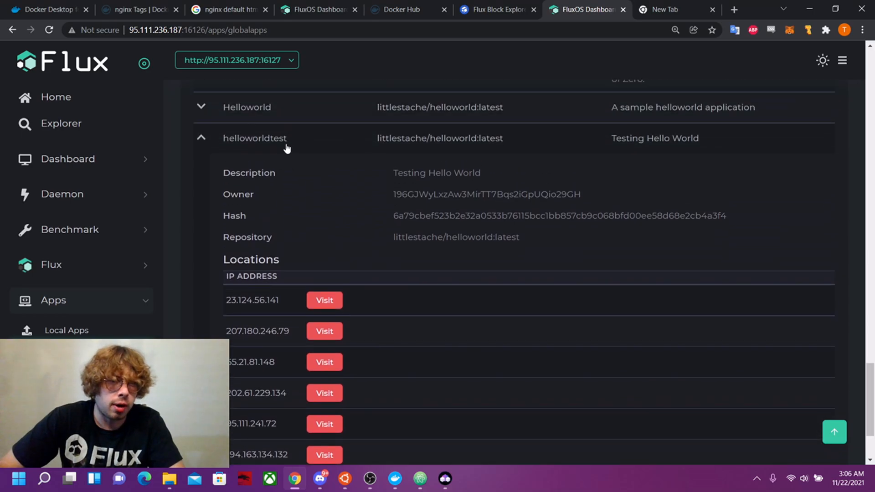
pyautogui.scroll(-3)
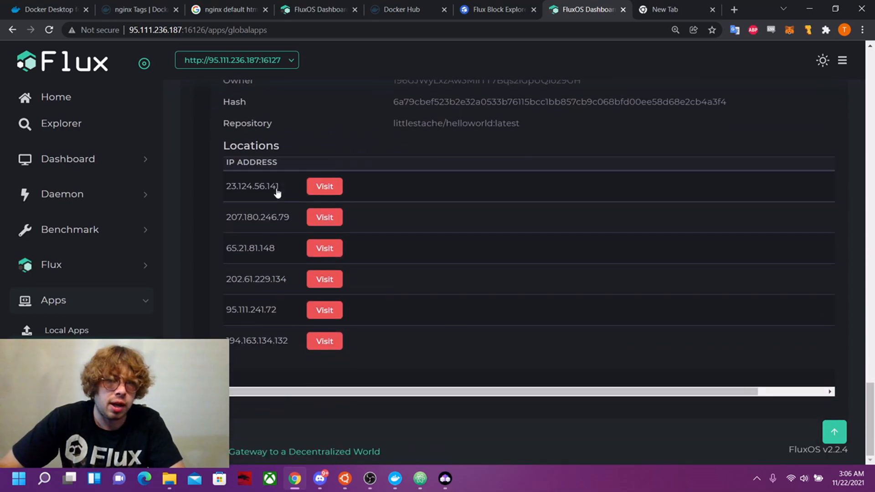
pyautogui.click(664, 10)
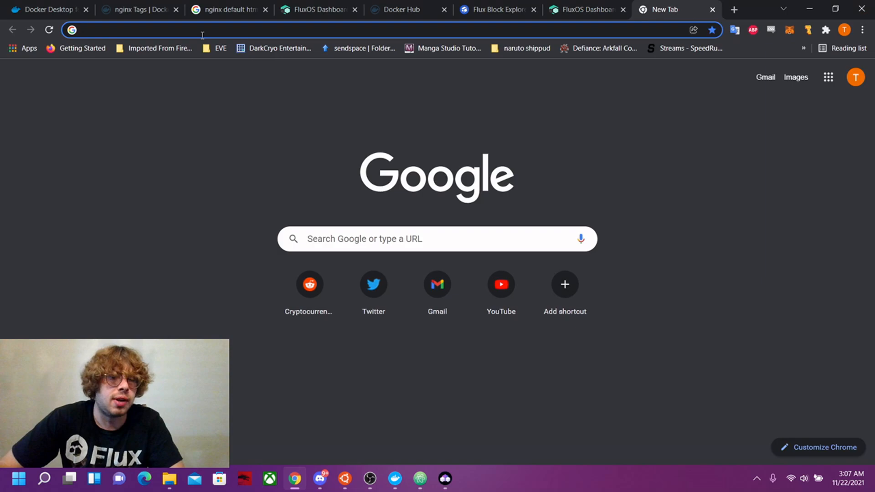
# Load helloworldtest.app.runonflux.io, view the Hello World page, then close the tab
pyautogui.write('helloworldtest.app.runonflux.io')
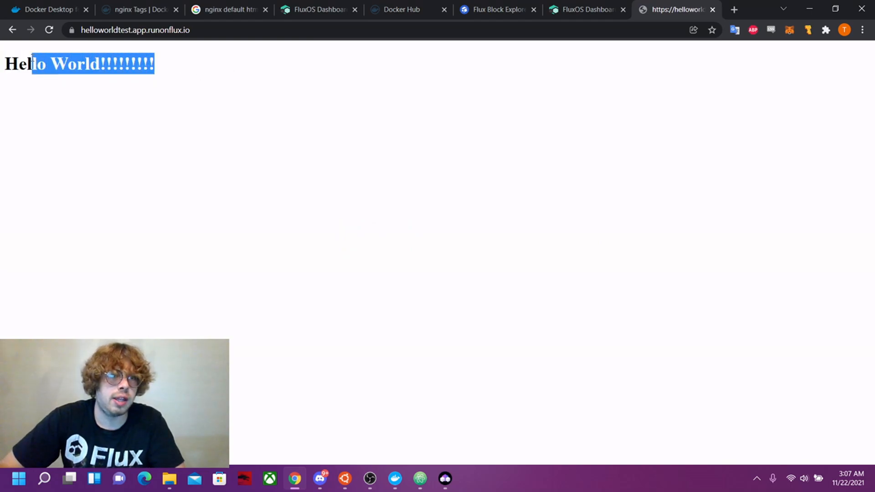
pyautogui.click(178, 68)
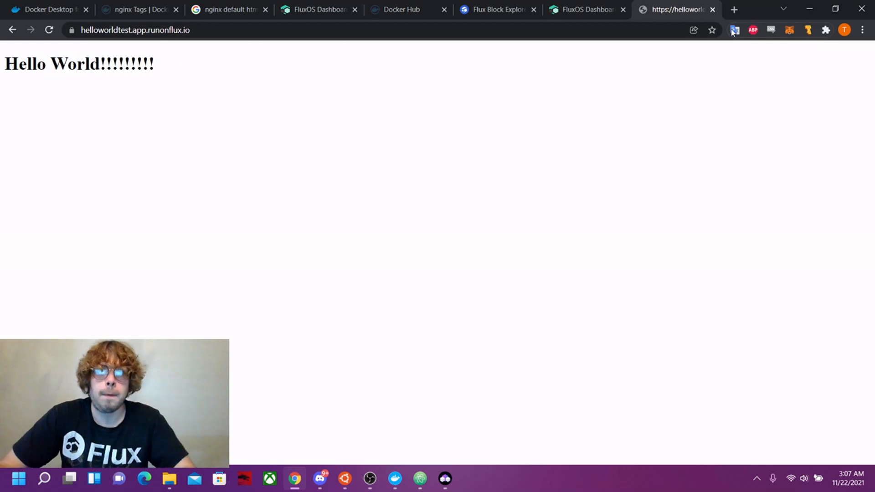
pyautogui.click(584, 10)
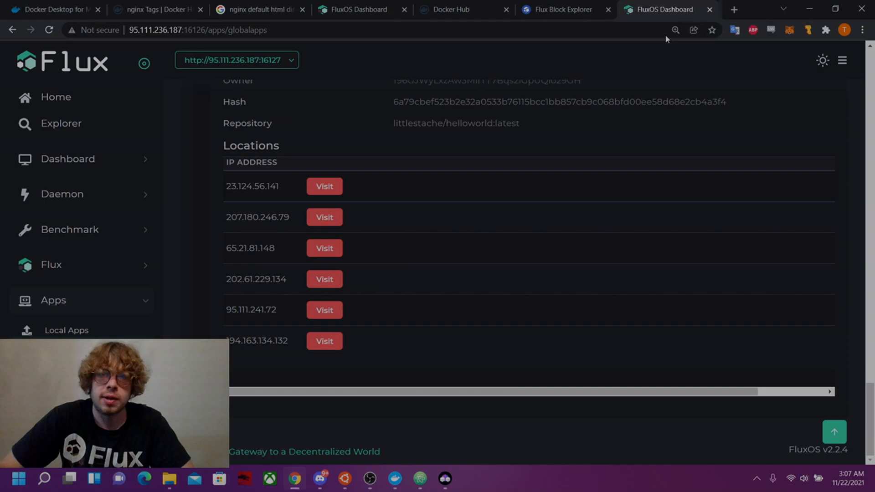